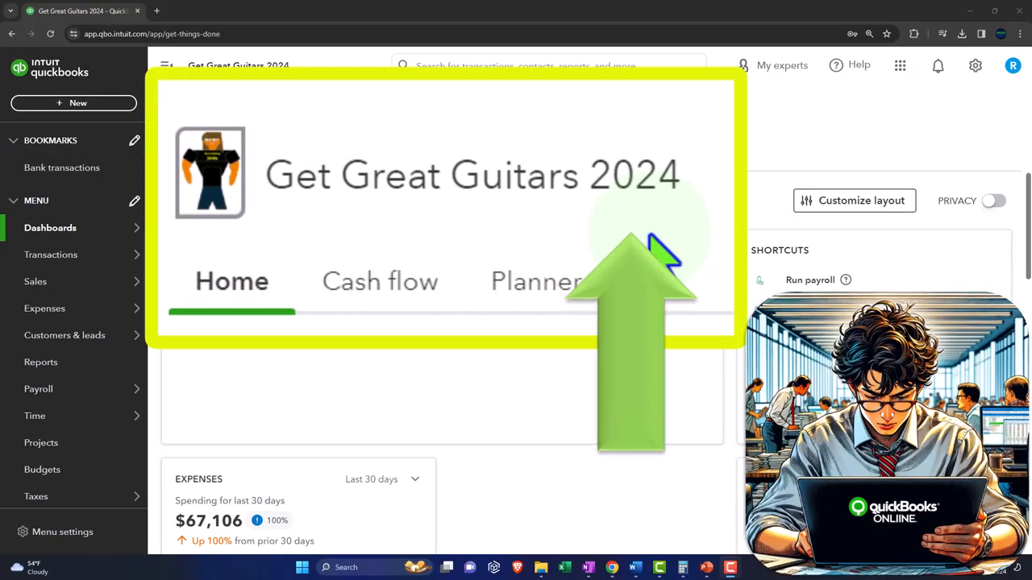
pyautogui.moveTo(661, 258)
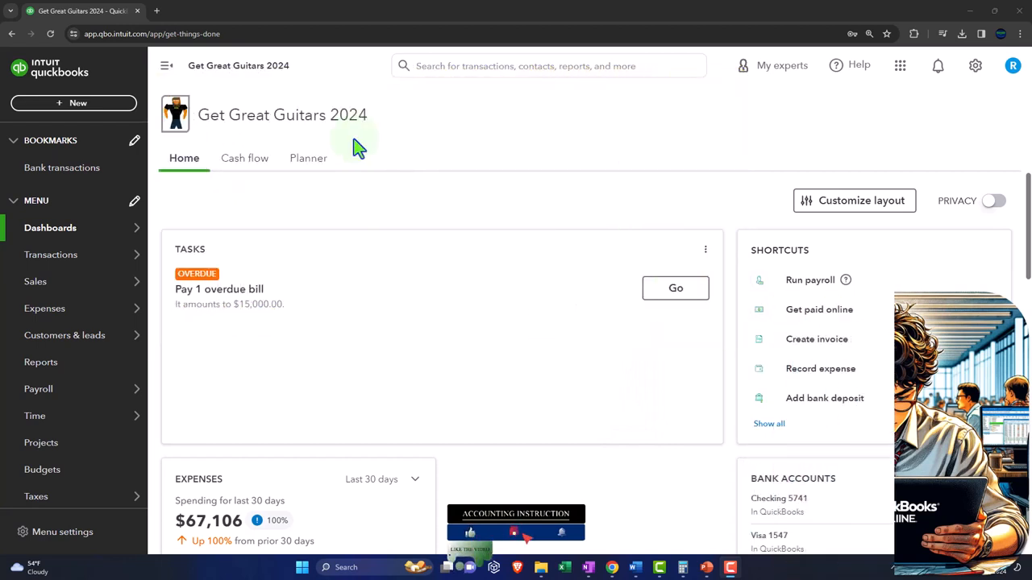
# - From Reports favourites, launch Balance Sheet, Profit and Loss and Trial Balance in separate browser tabs
pyautogui.click(42, 361)
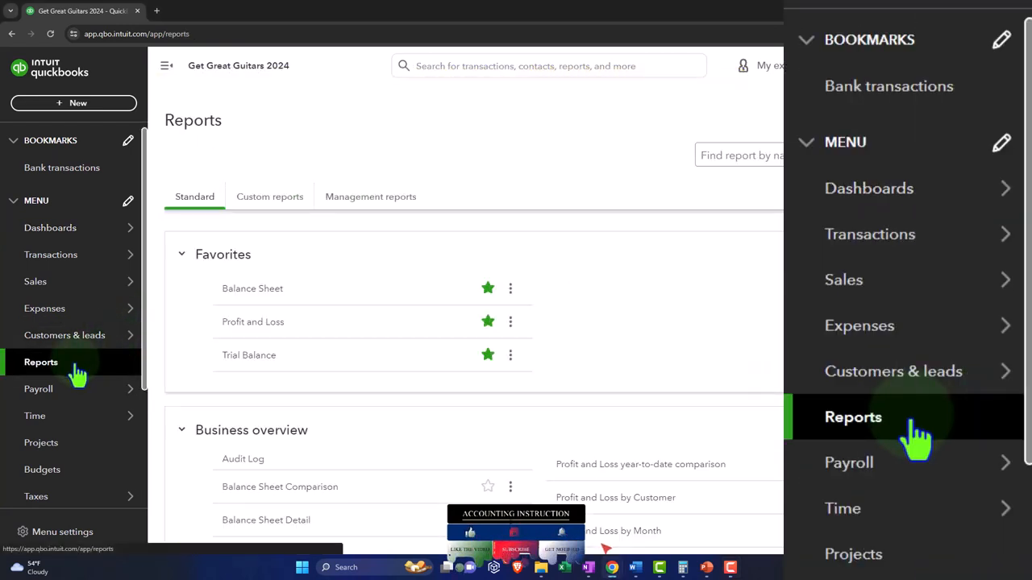
pyautogui.rightClick(252, 289)
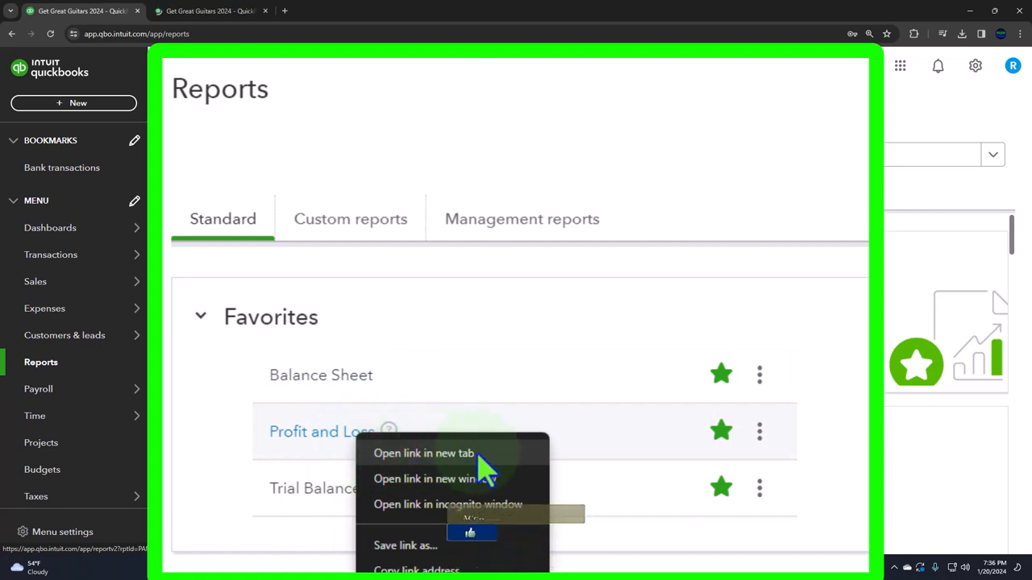
pyautogui.click(422, 453)
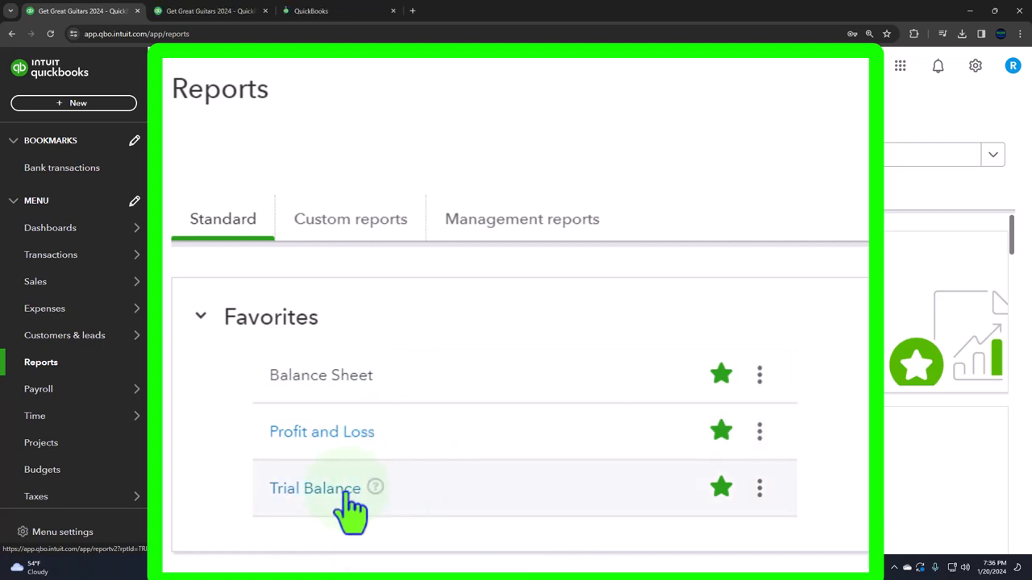
pyautogui.rightClick(315, 487)
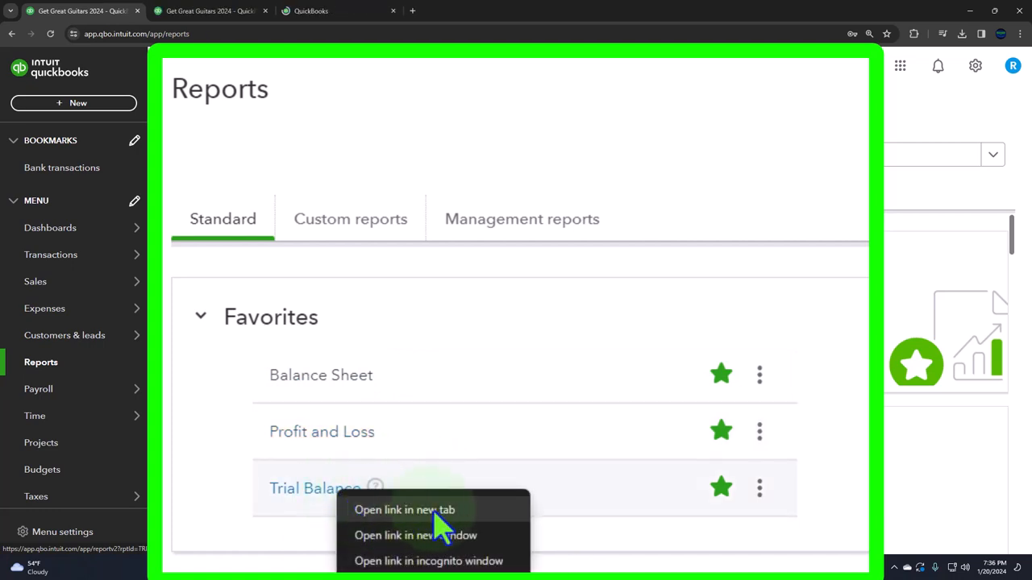
pyautogui.click(404, 510)
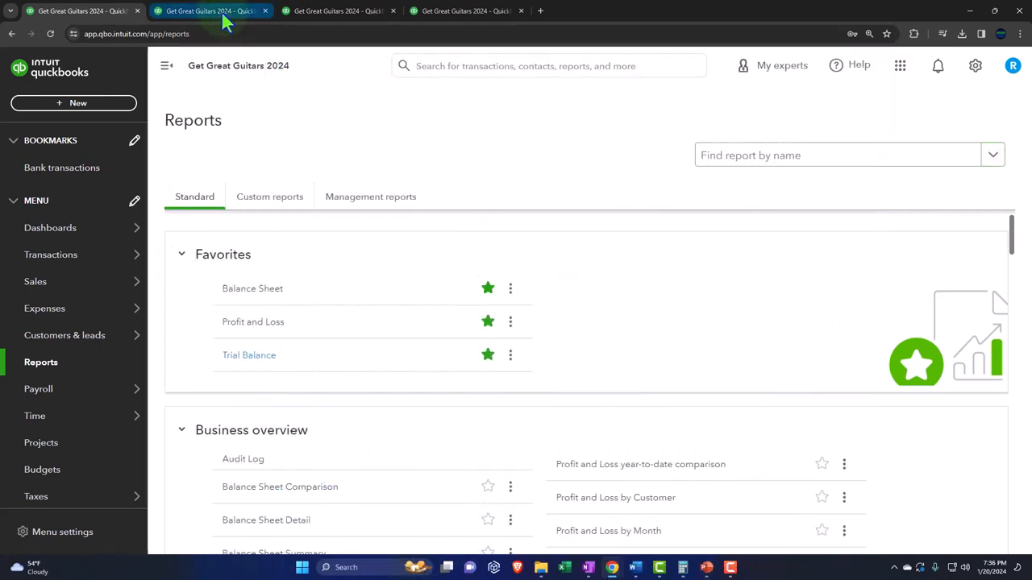
pyautogui.click(252, 287)
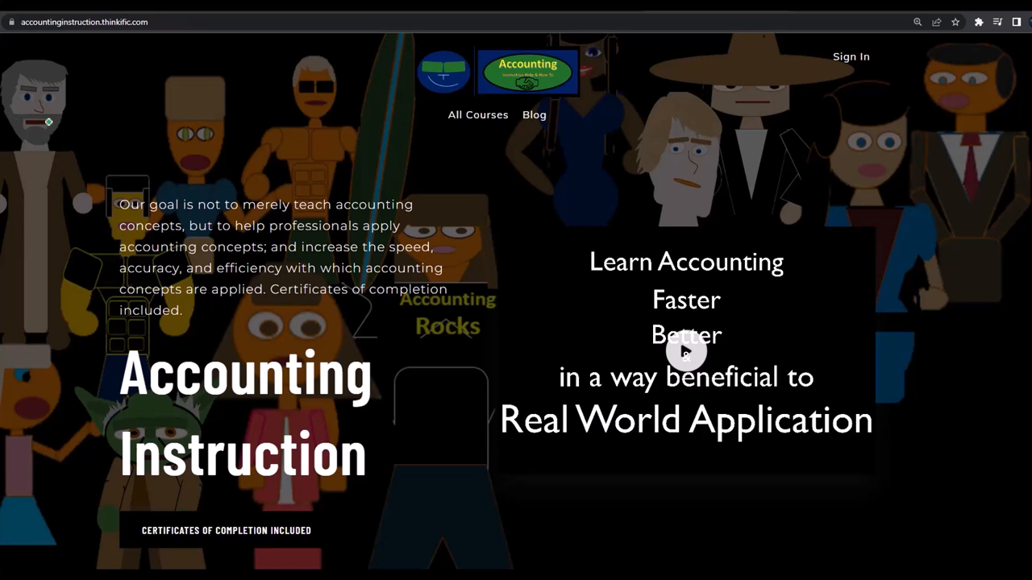
pyautogui.moveTo(47, 69)
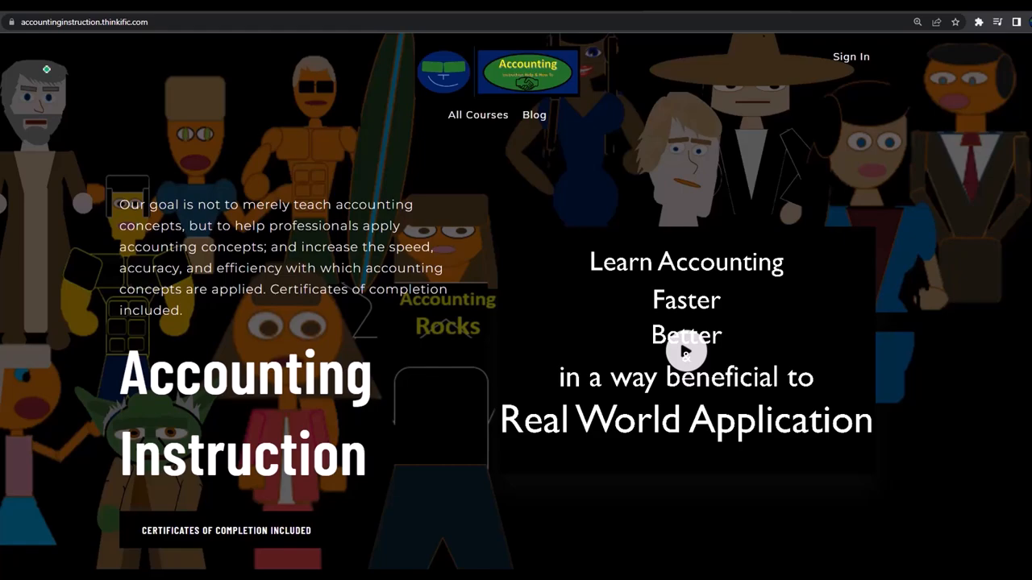
# - Rerun the Balance Sheet as of 01/31/2024 and Profit and Loss through 013124
pyautogui.click(210, 10)
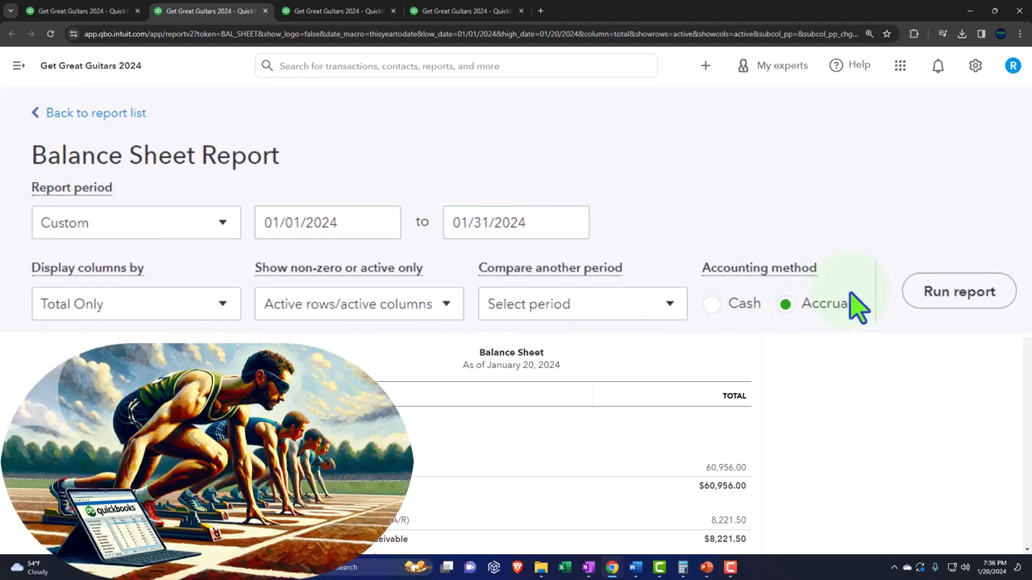
pyautogui.click(957, 290)
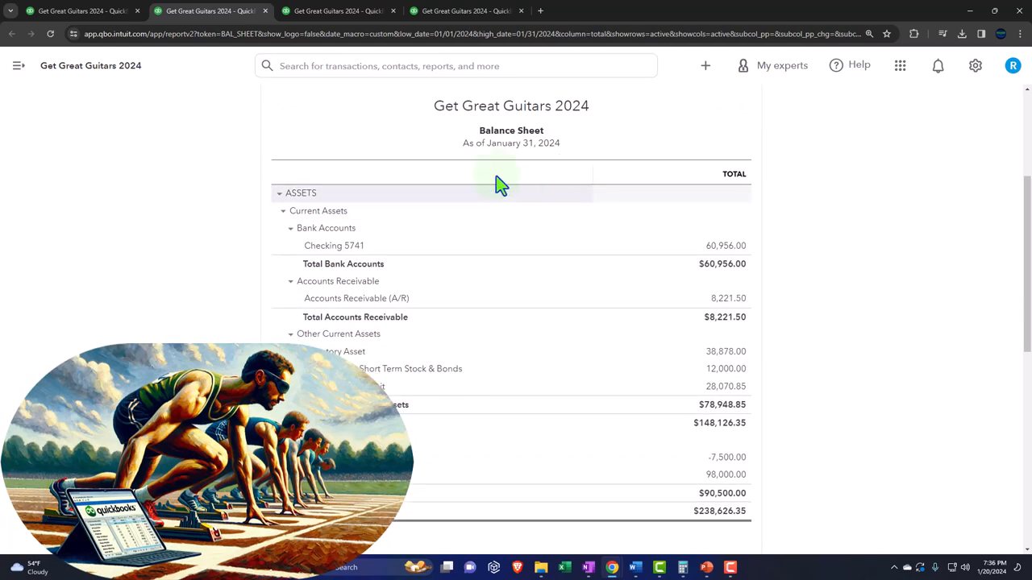
pyautogui.click(337, 9)
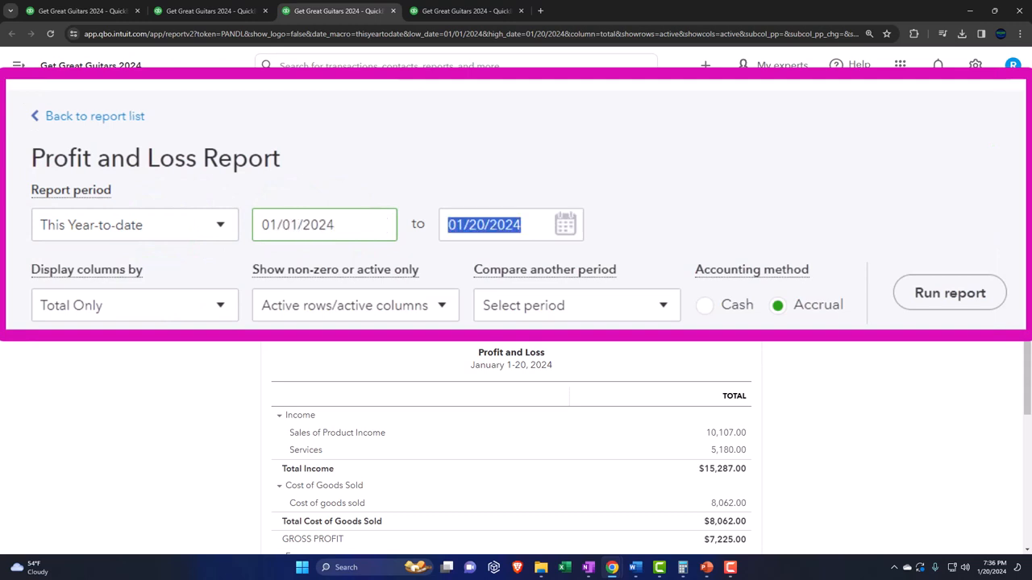
pyautogui.write('013124')
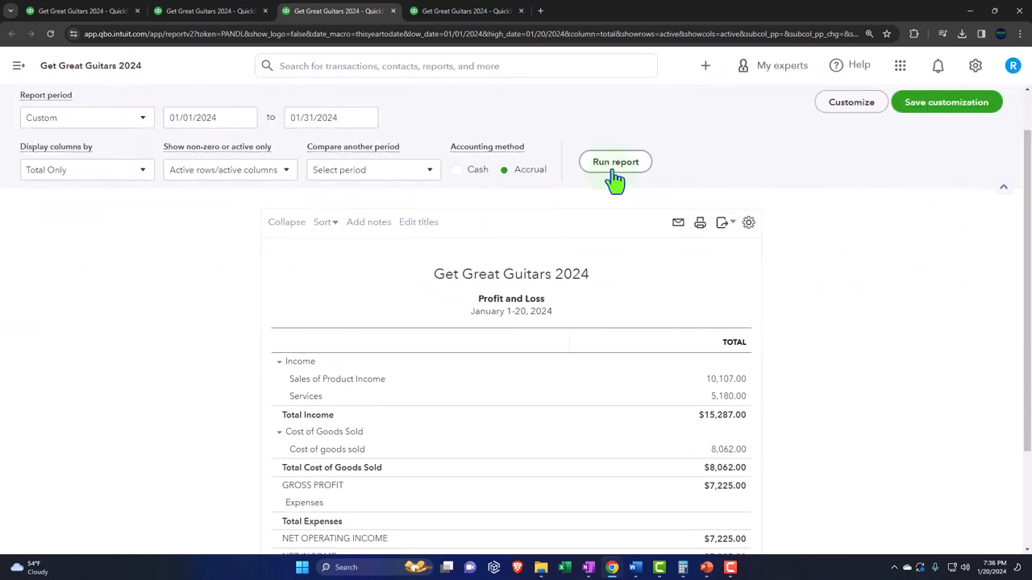
pyautogui.click(616, 161)
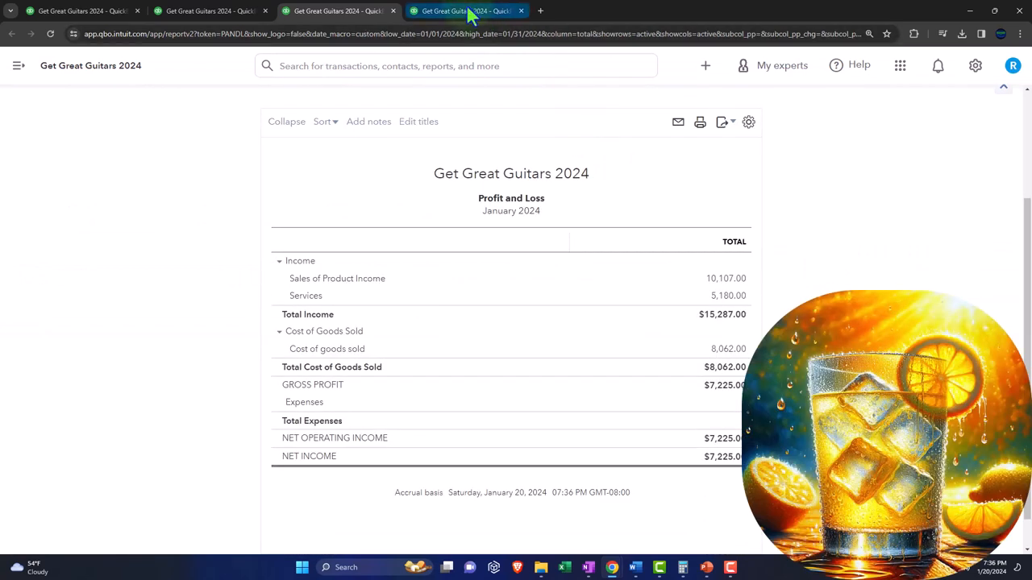
# - Set the Trial Balance start date to 010124 for January 2024
pyautogui.click(464, 10)
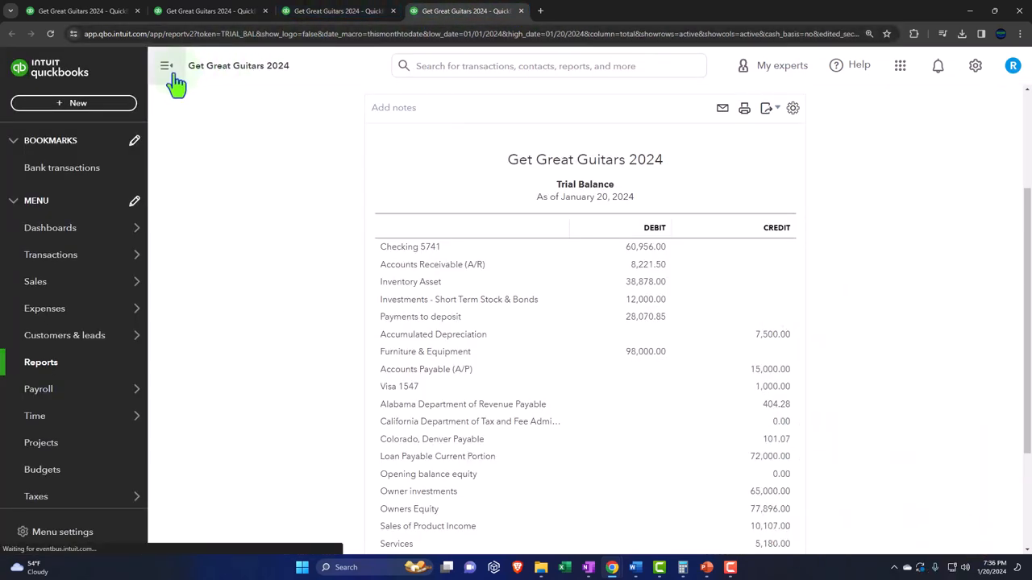
pyautogui.click(168, 65)
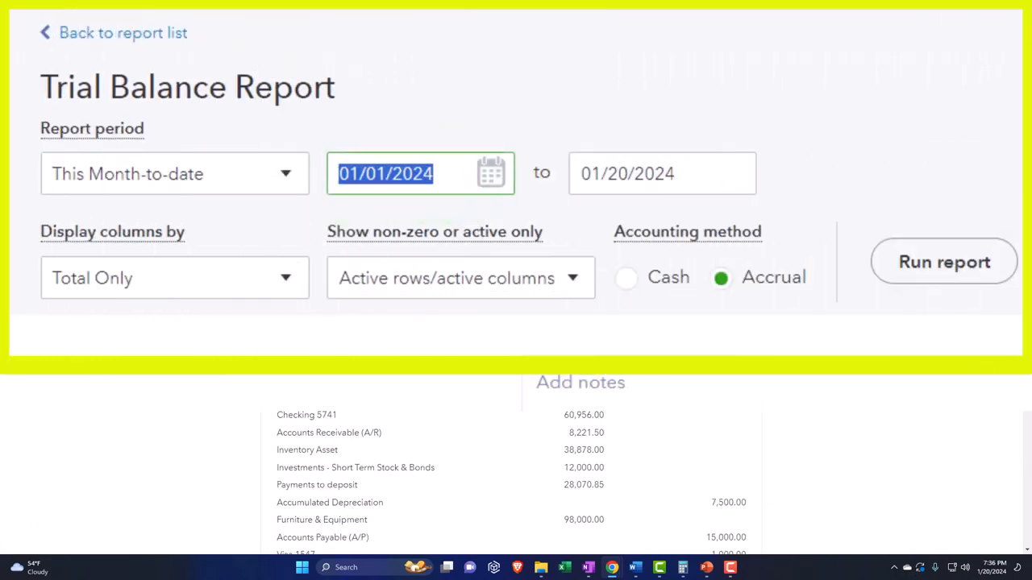
pyautogui.write('010124')
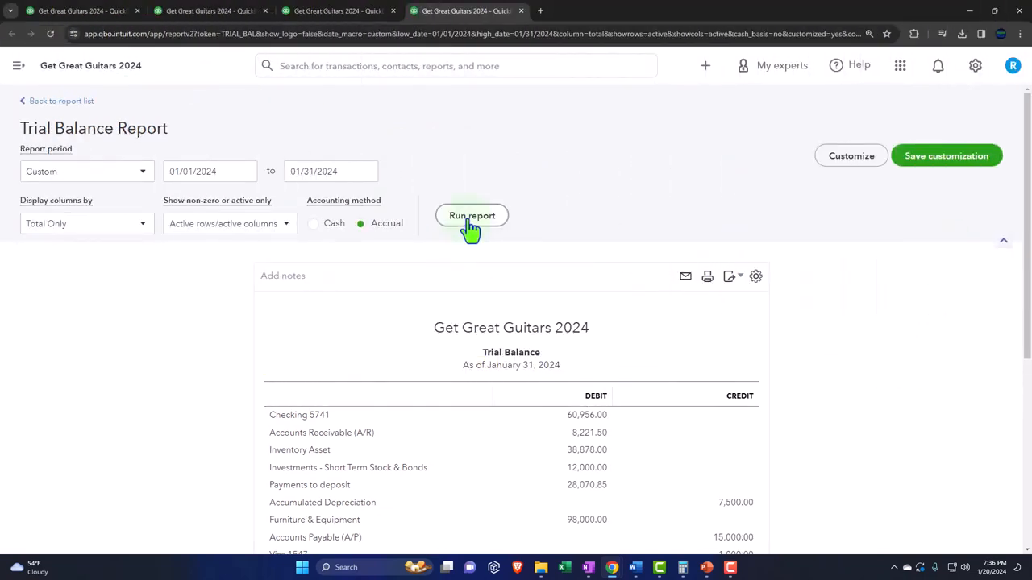
pyautogui.scroll(-3)
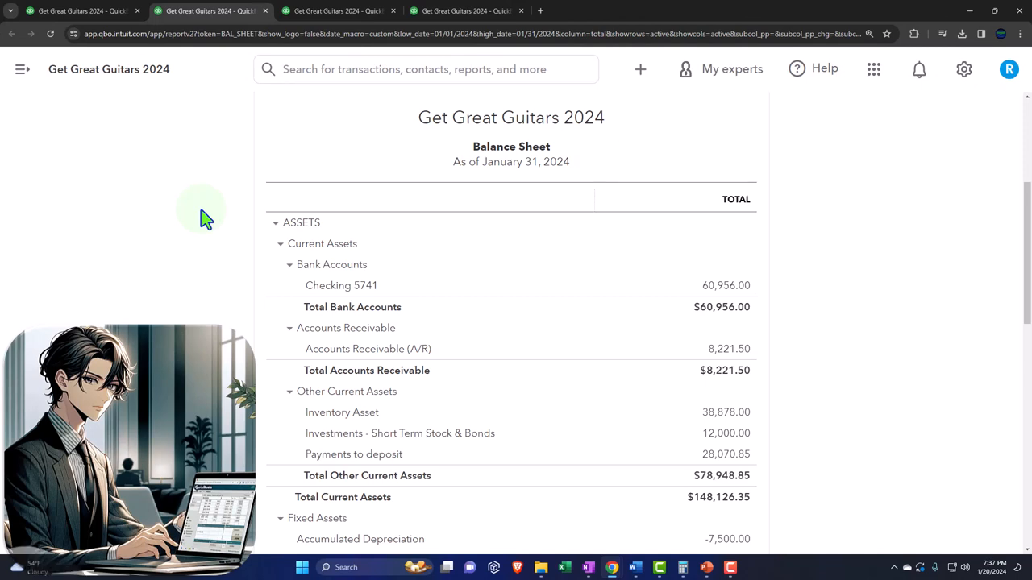
pyautogui.moveTo(964, 69)
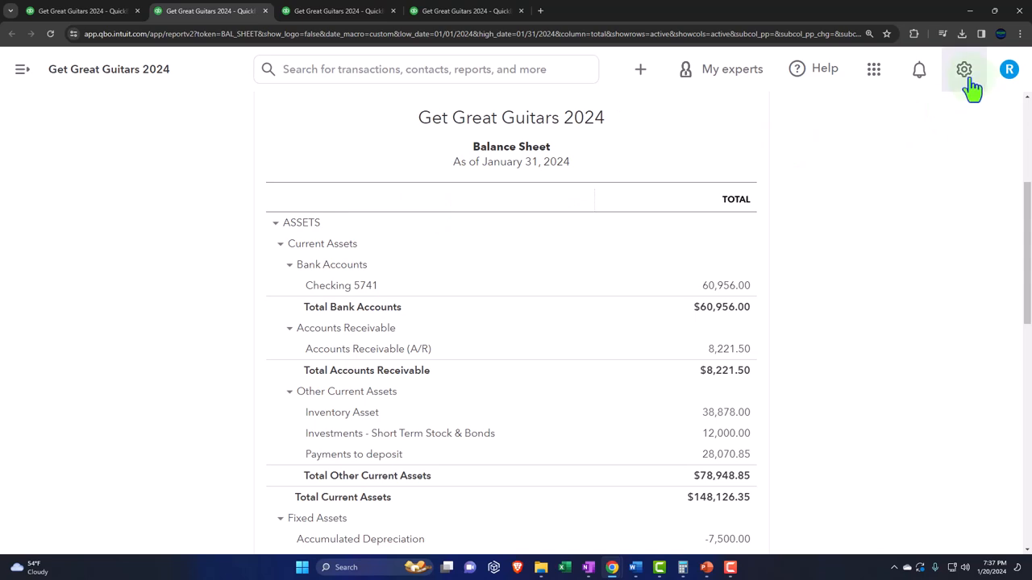
pyautogui.click(964, 70)
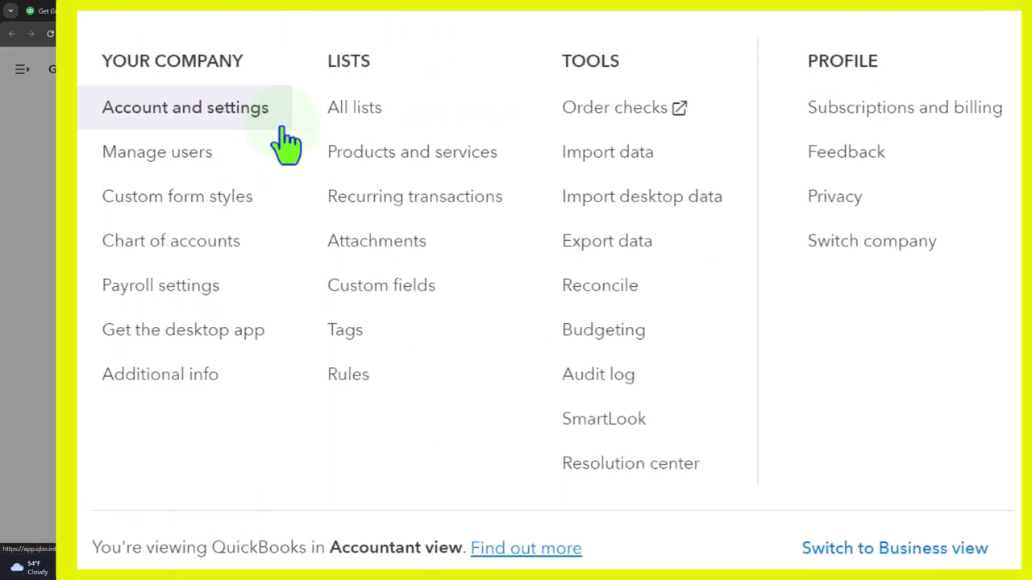
pyautogui.moveTo(355, 107)
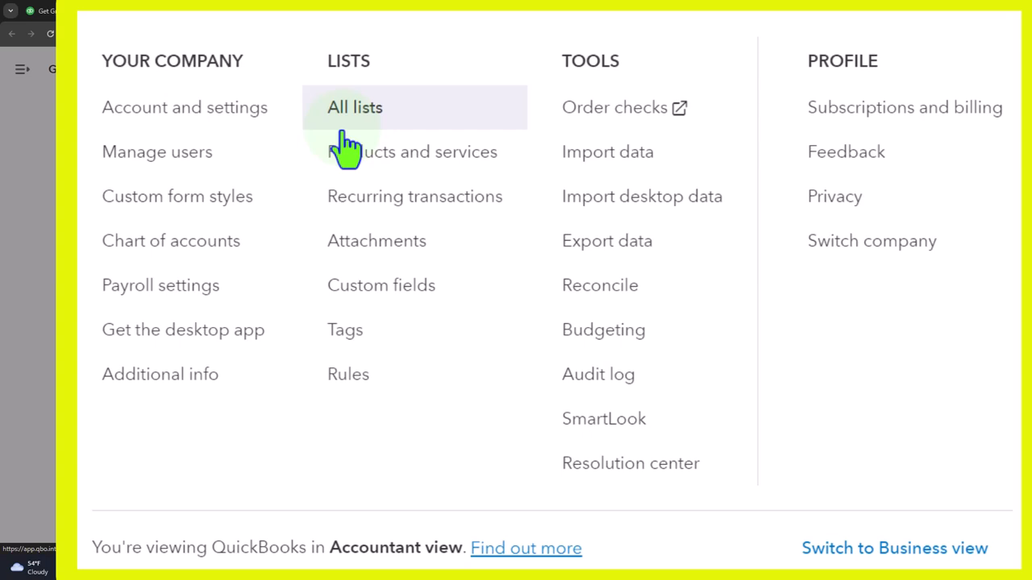
pyautogui.click(355, 106)
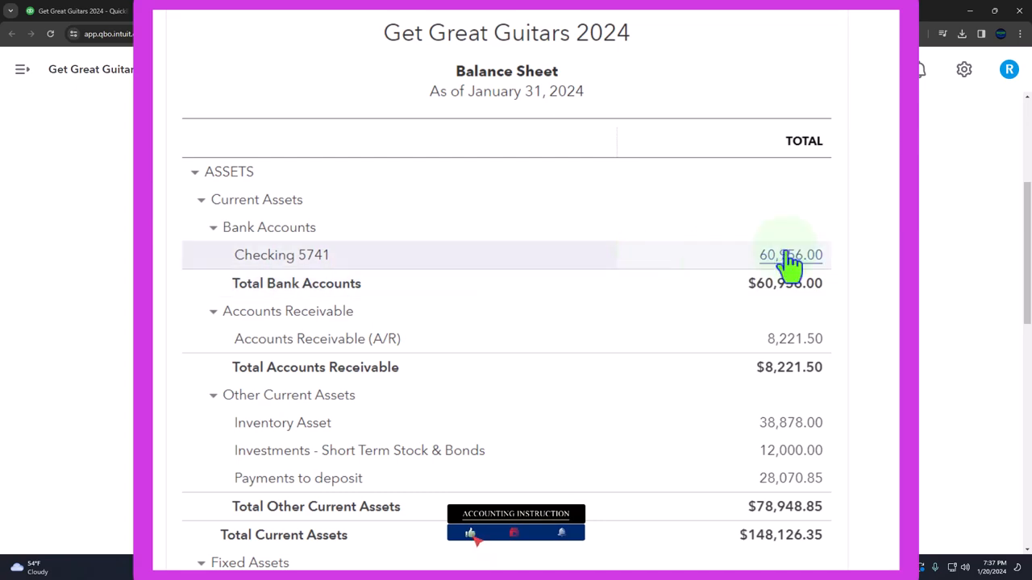
pyautogui.scroll(-3)
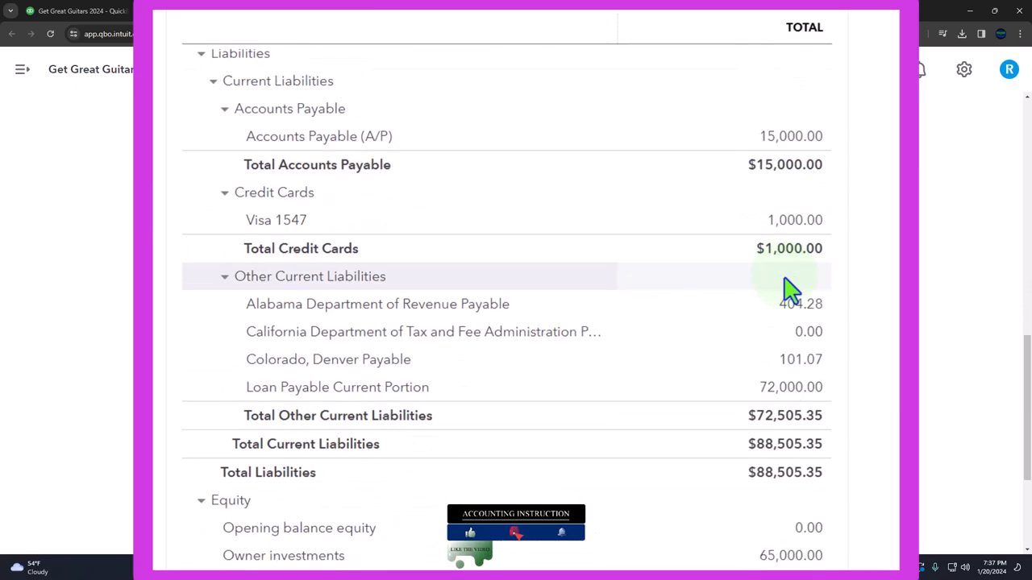
pyautogui.scroll(-3)
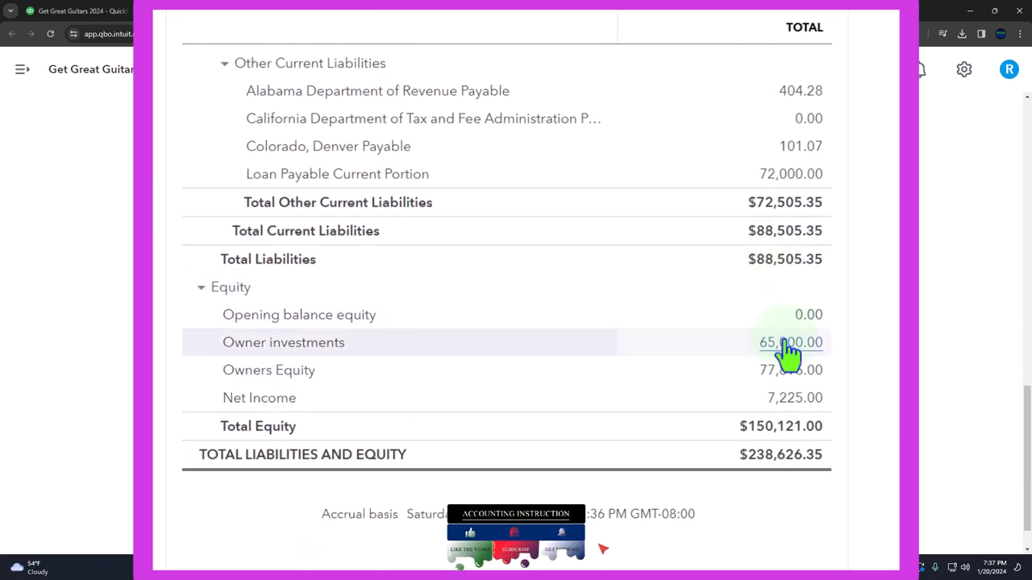
pyautogui.scroll(3)
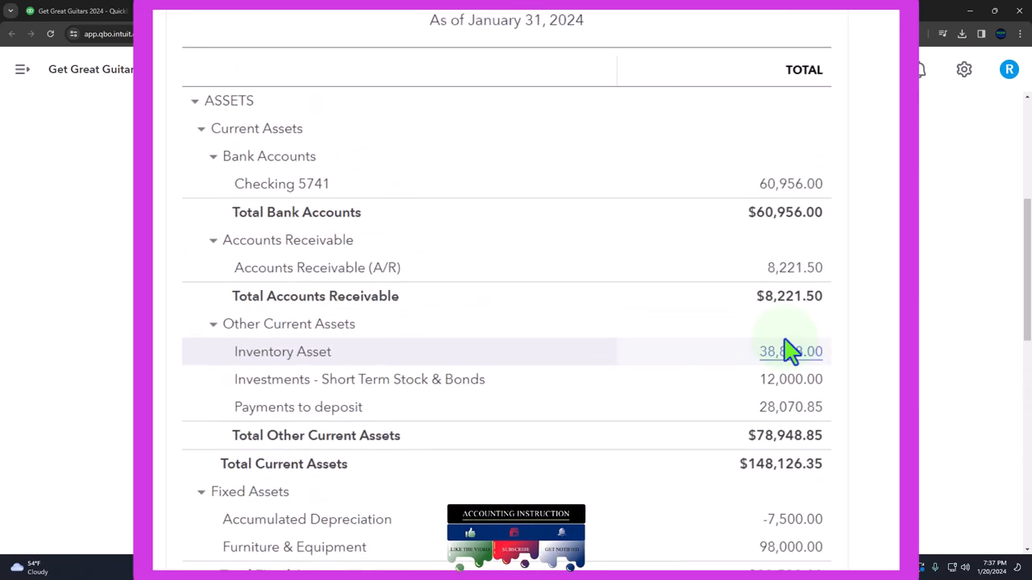
pyautogui.moveTo(825, 503)
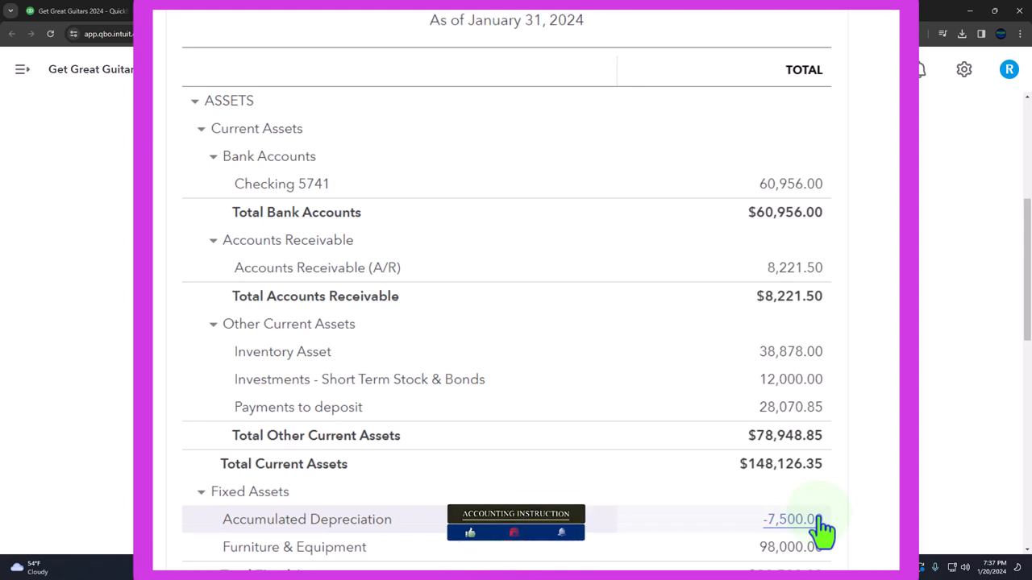
pyautogui.moveTo(829, 400)
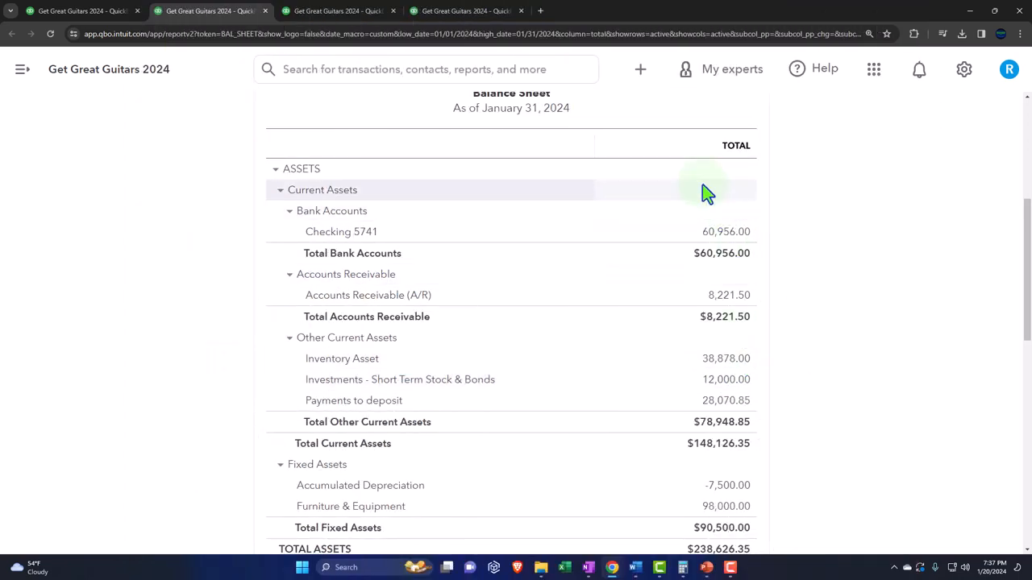
# - Bring up the + New menu of customer, vendor, employee and other transaction types
pyautogui.click(640, 68)
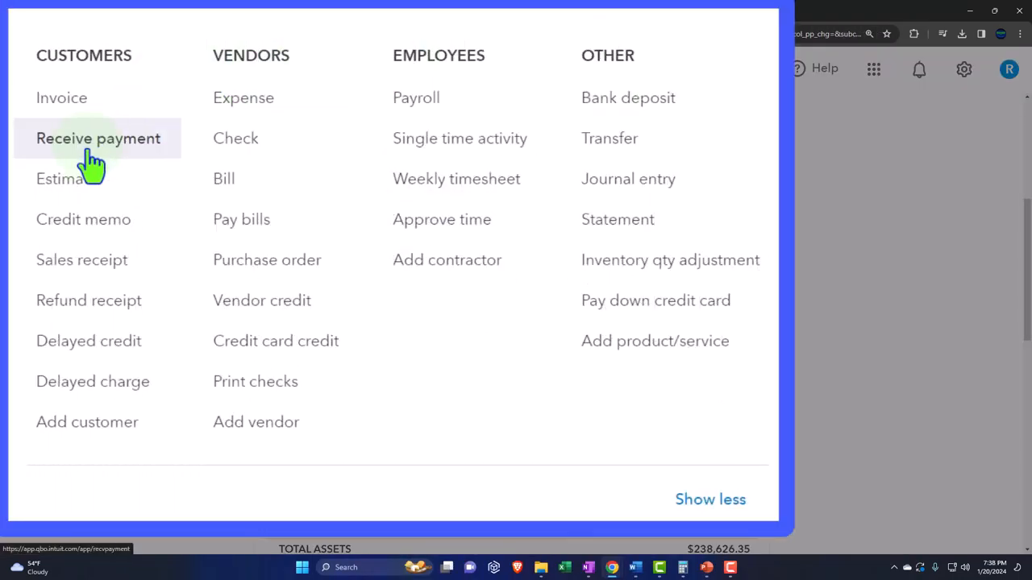
pyautogui.moveTo(80, 260)
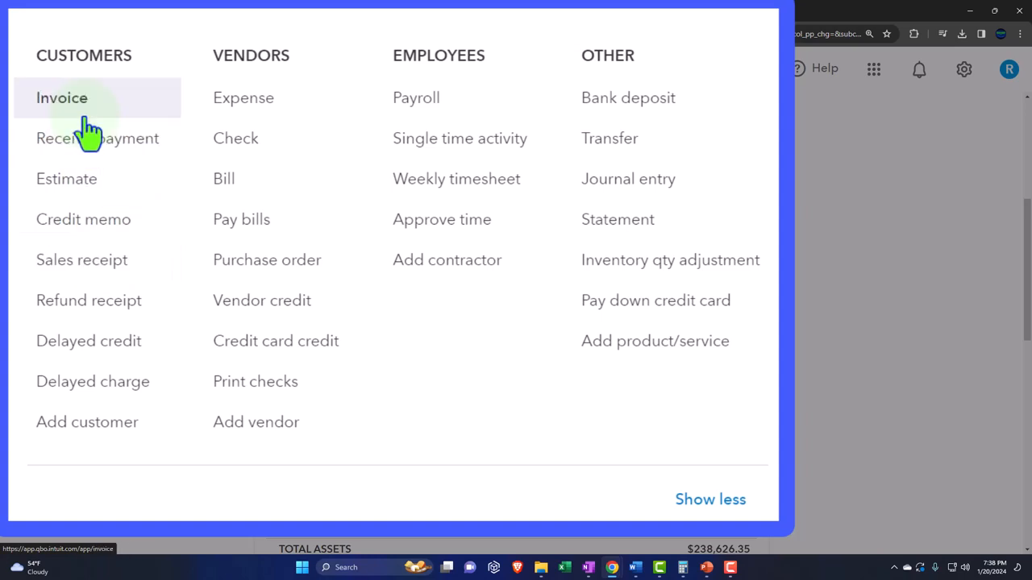
pyautogui.moveTo(97, 139)
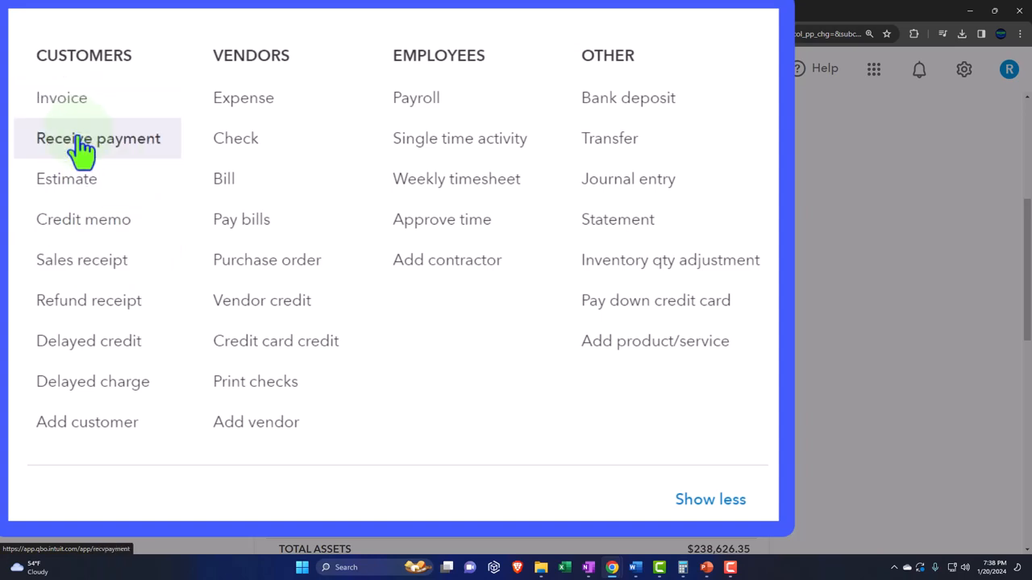
pyautogui.moveTo(81, 260)
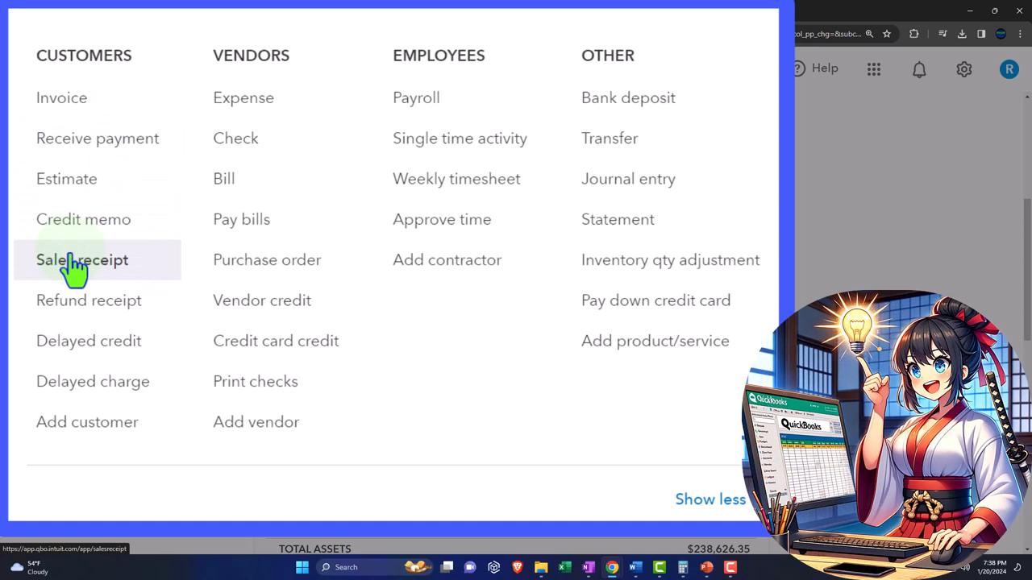
pyautogui.moveTo(113, 260)
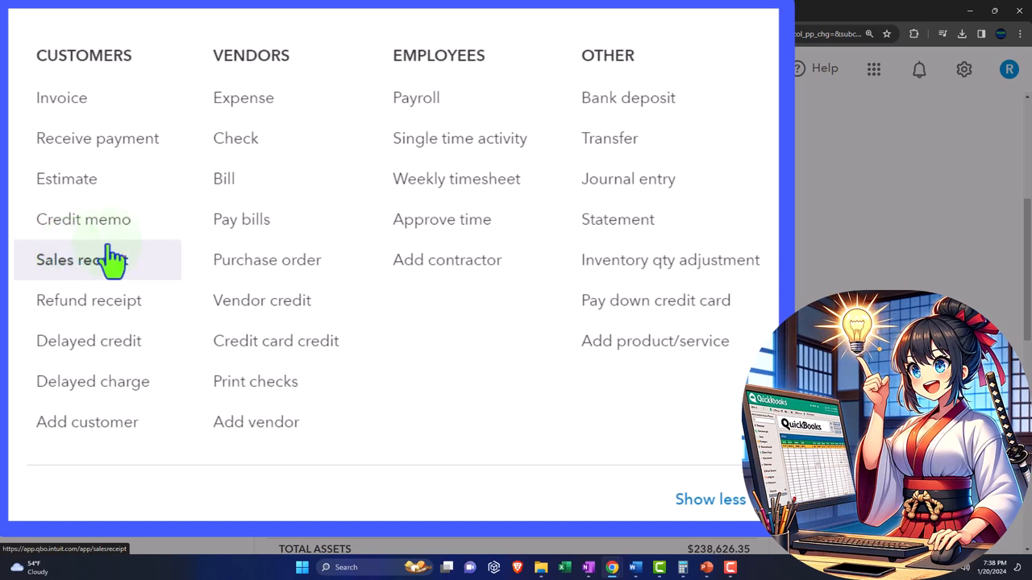
pyautogui.moveTo(629, 99)
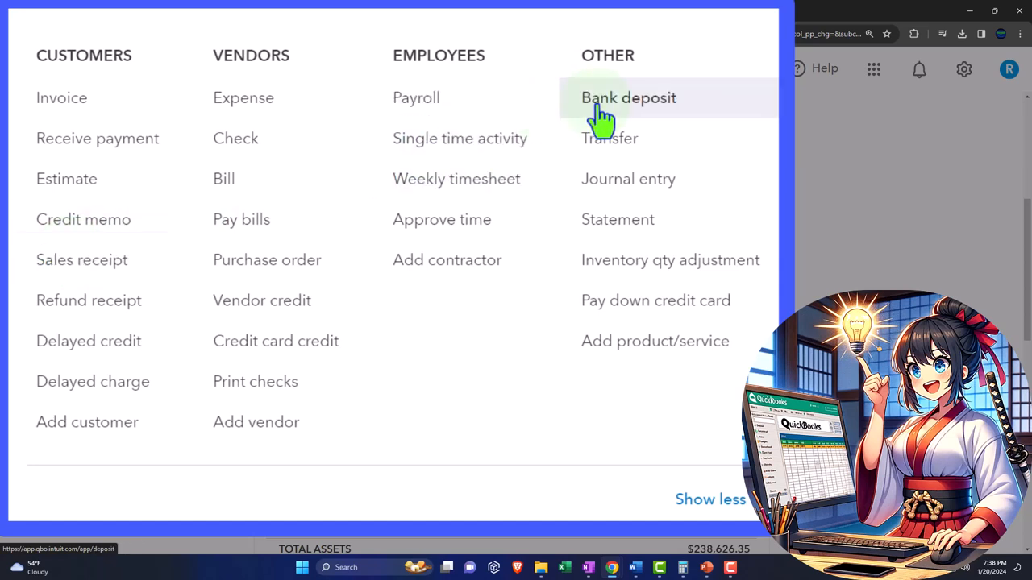
pyautogui.moveTo(685, 116)
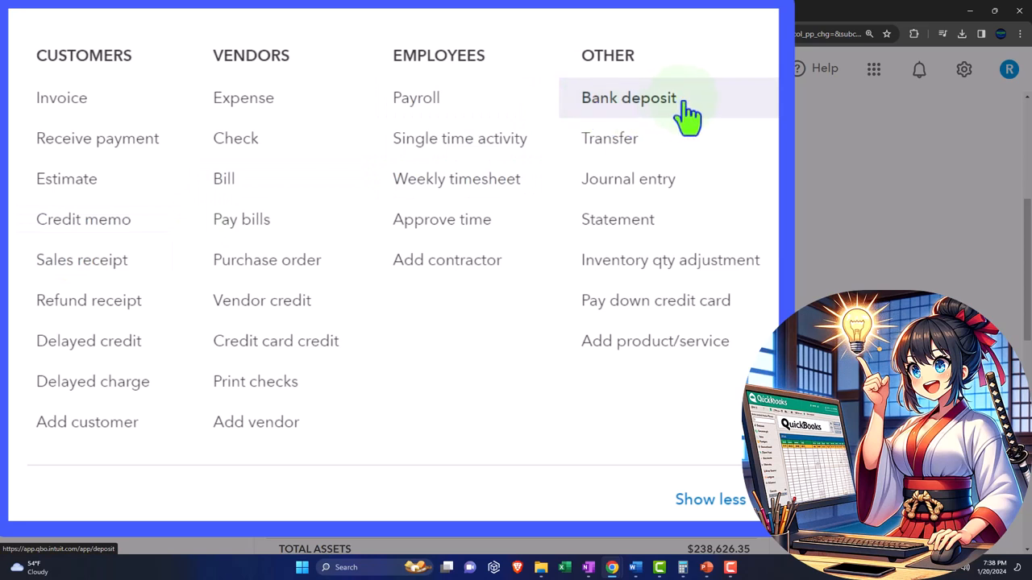
pyautogui.moveTo(713, 116)
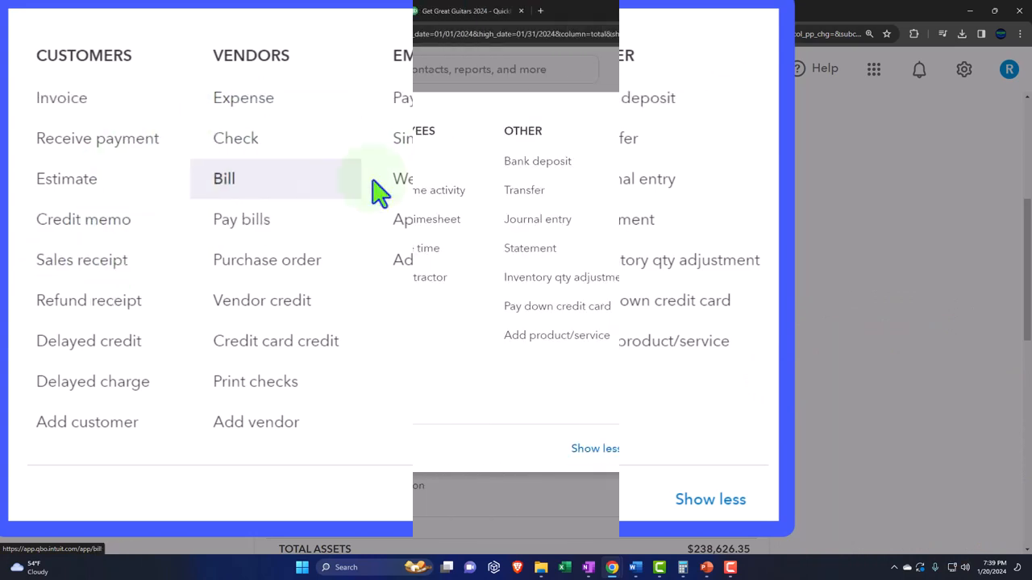
# - Start a Bank deposit into Checking 5741 listing the five undeposited payments
pyautogui.click(537, 161)
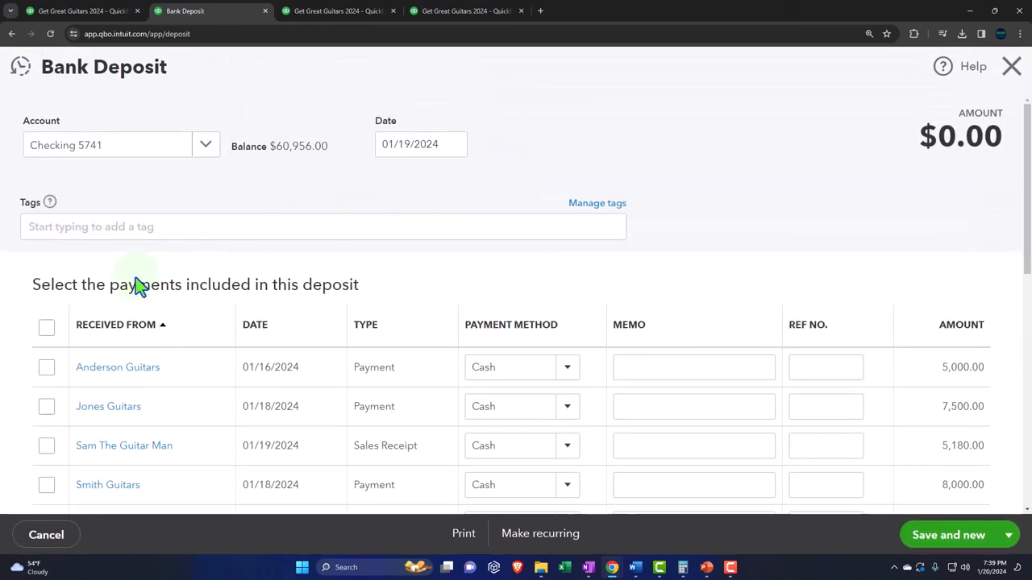
pyautogui.scroll(-3)
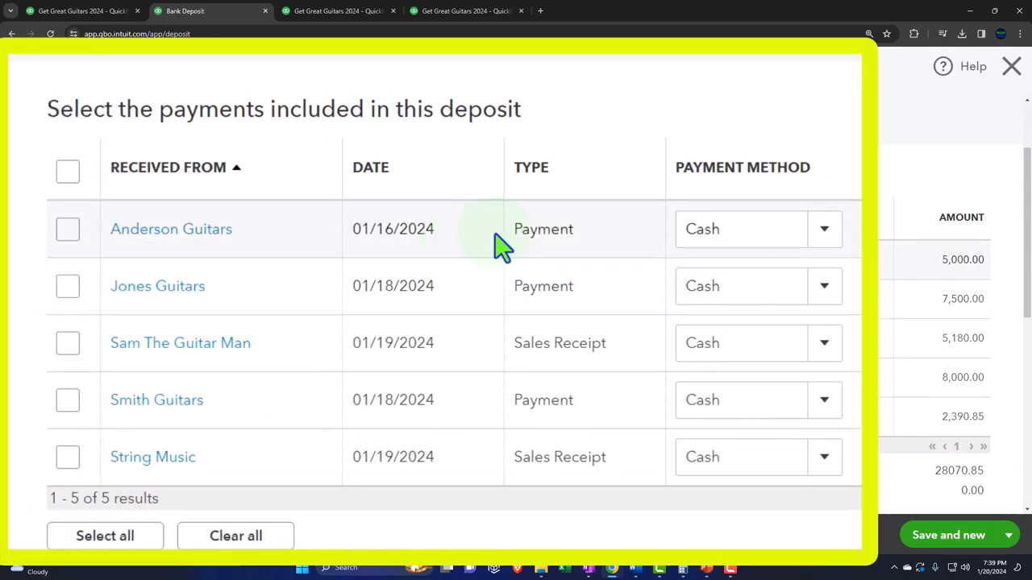
pyautogui.moveTo(497, 367)
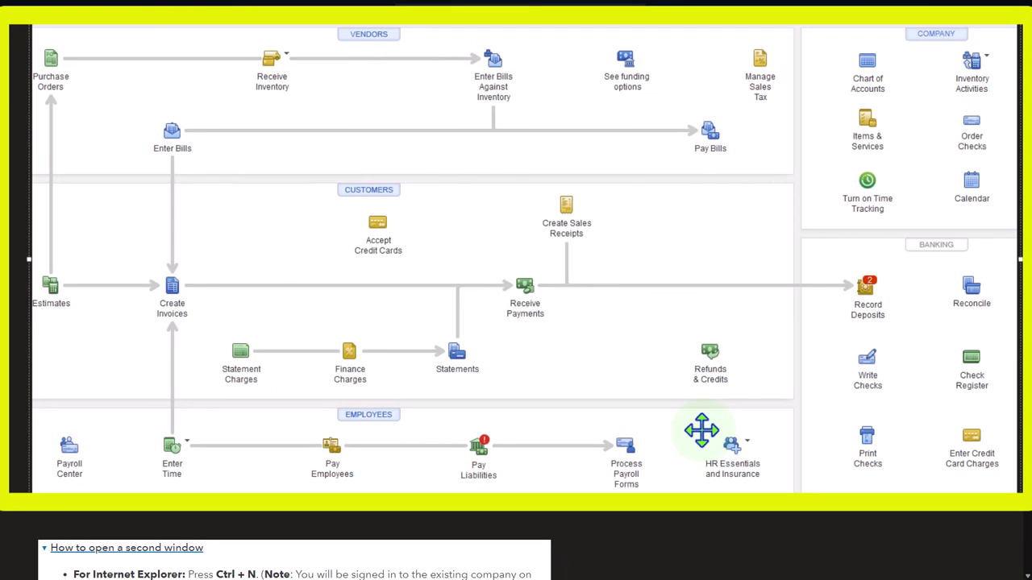
pyautogui.moveTo(536, 244)
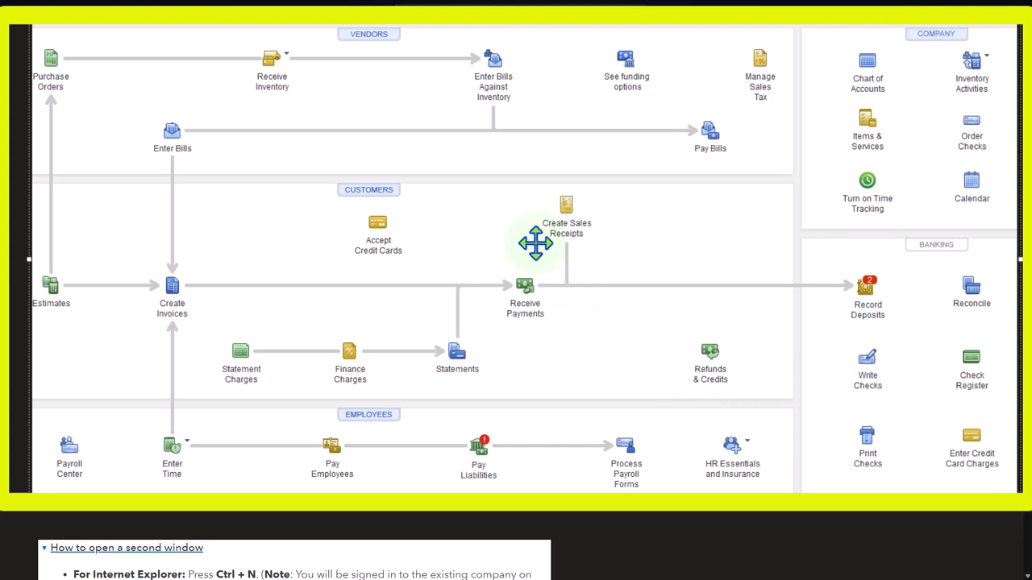
pyautogui.moveTo(443, 213)
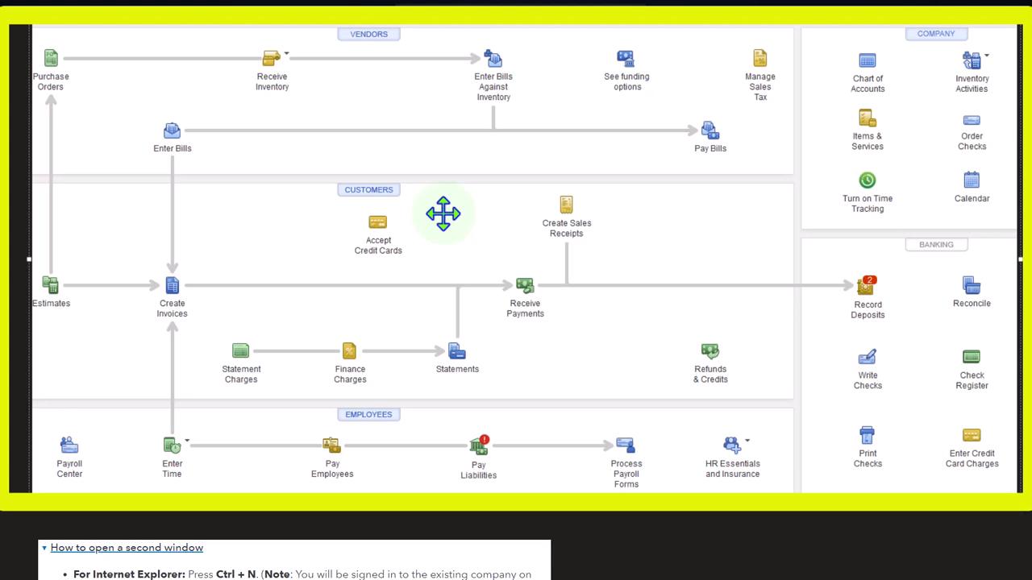
pyautogui.moveTo(814, 320)
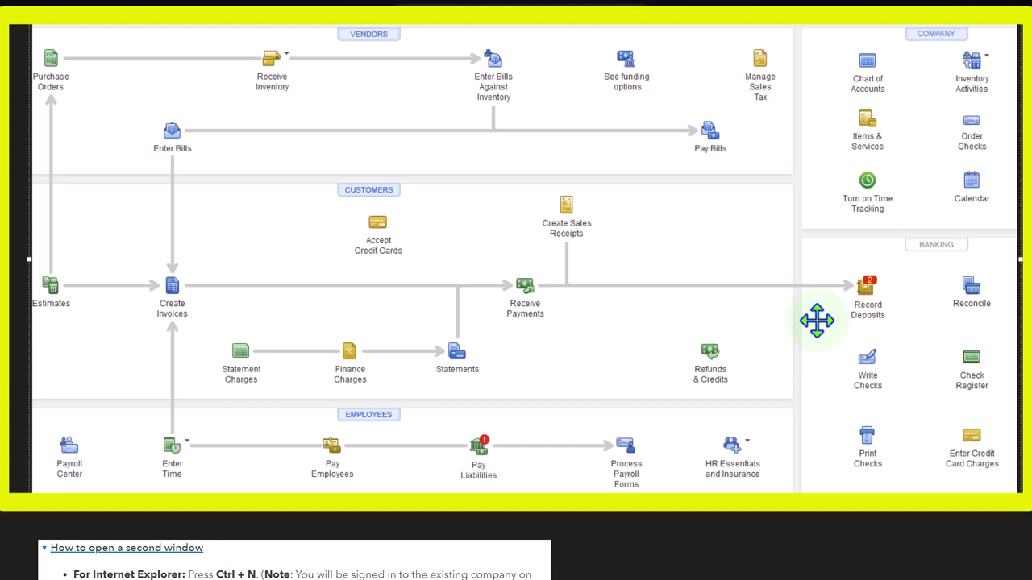
pyautogui.moveTo(191, 314)
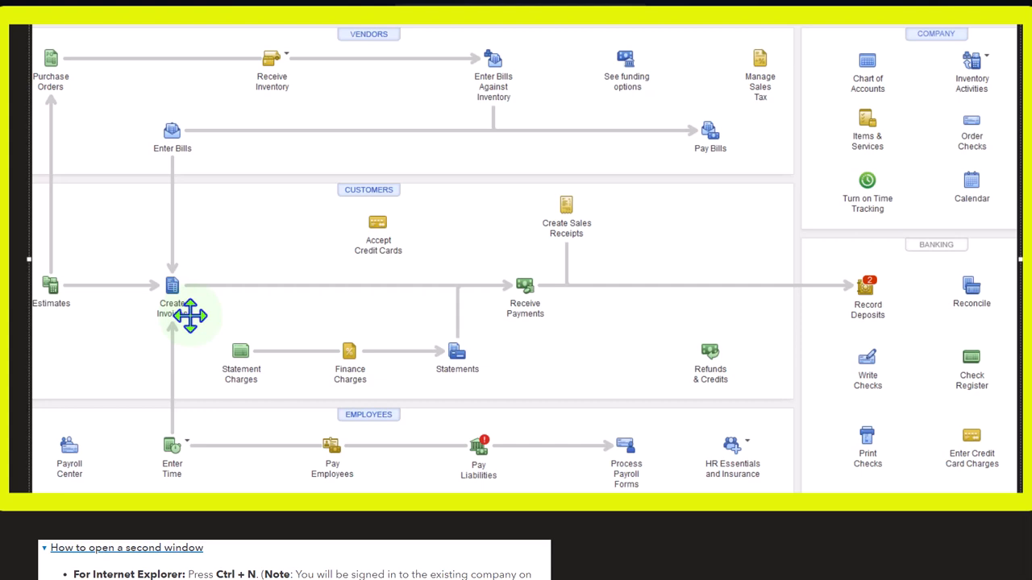
pyautogui.moveTo(525, 337)
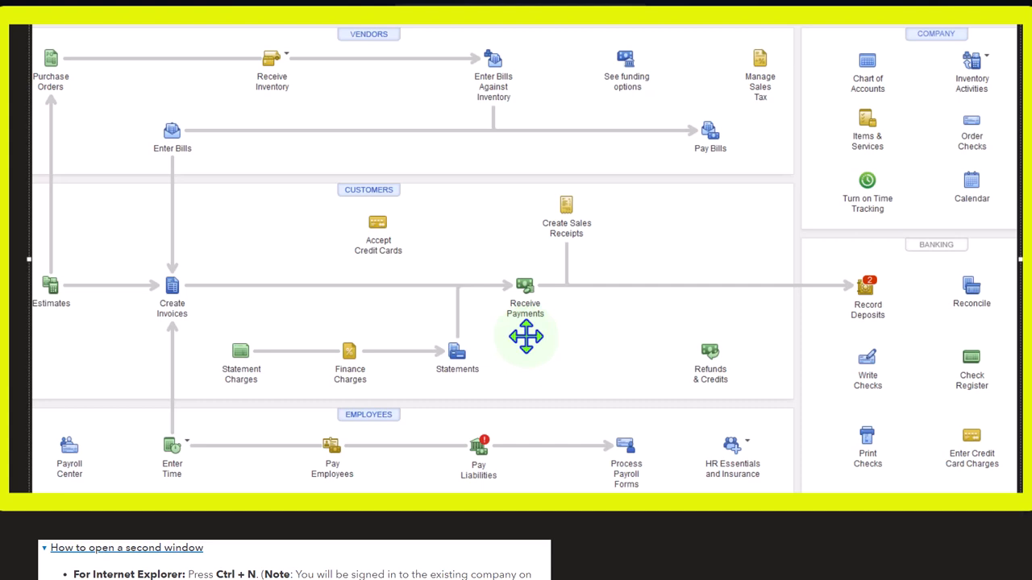
pyautogui.moveTo(845, 337)
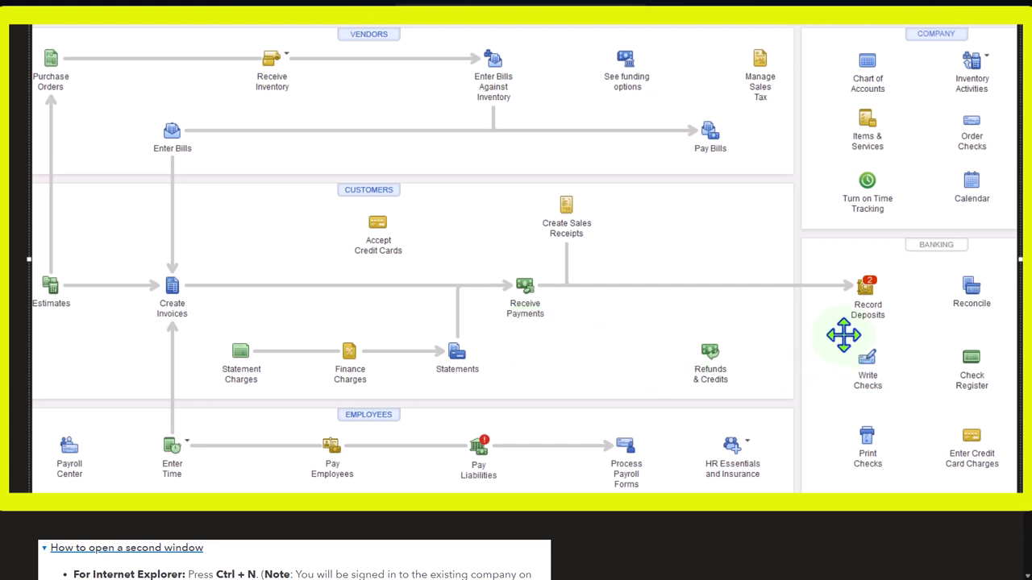
pyautogui.moveTo(551, 314)
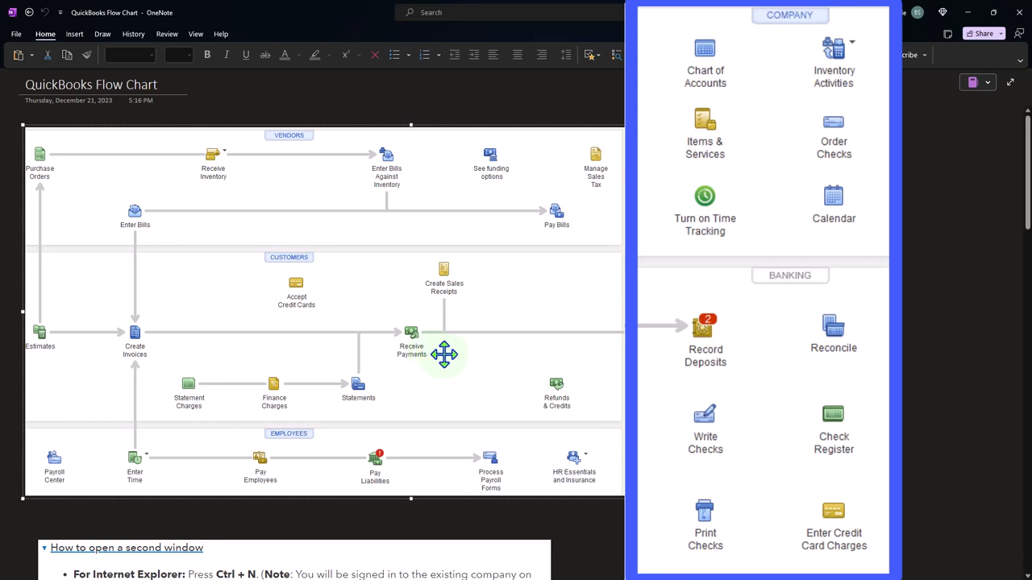
pyautogui.moveTo(674, 349)
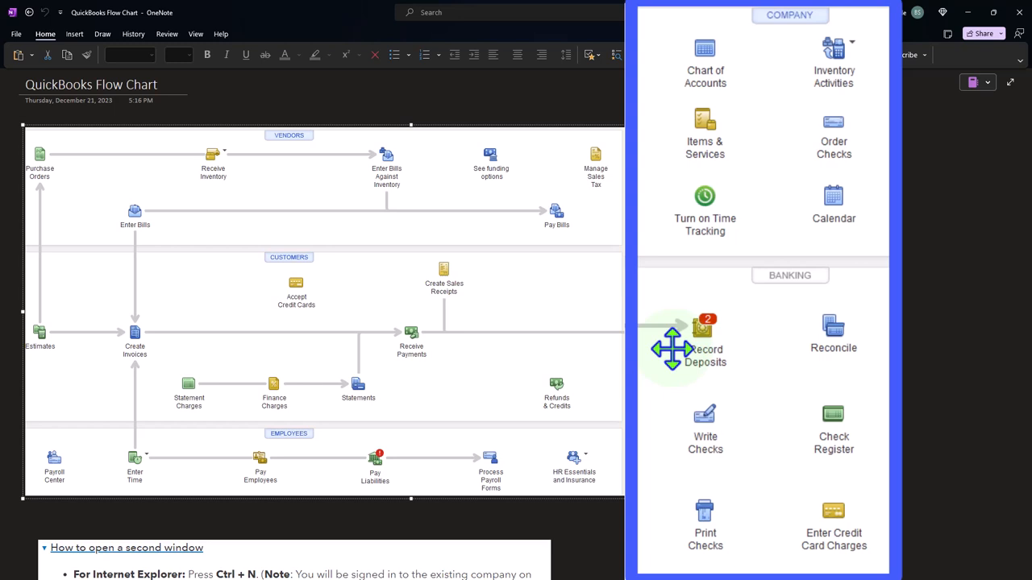
pyautogui.moveTo(476, 293)
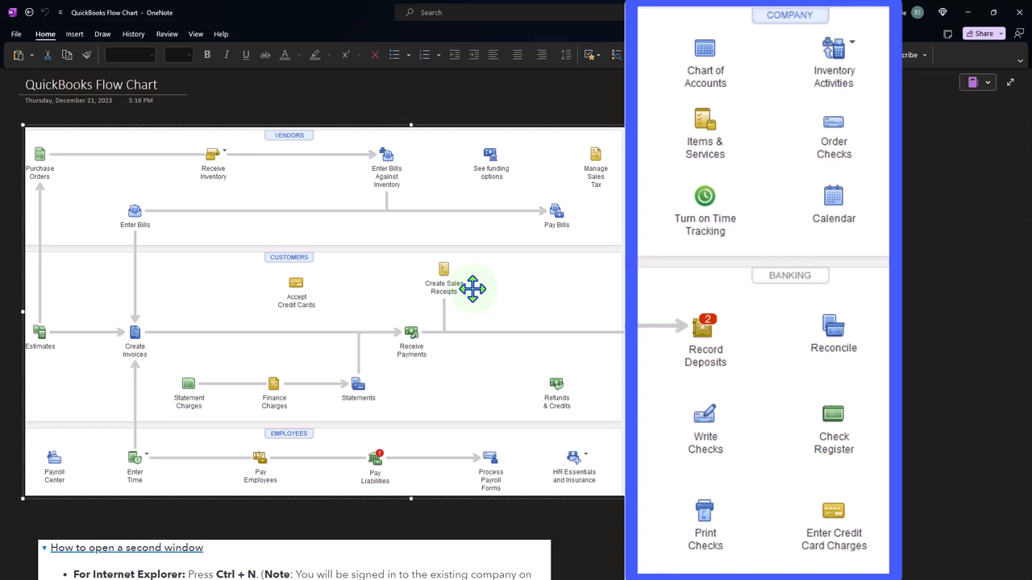
pyautogui.moveTo(496, 307)
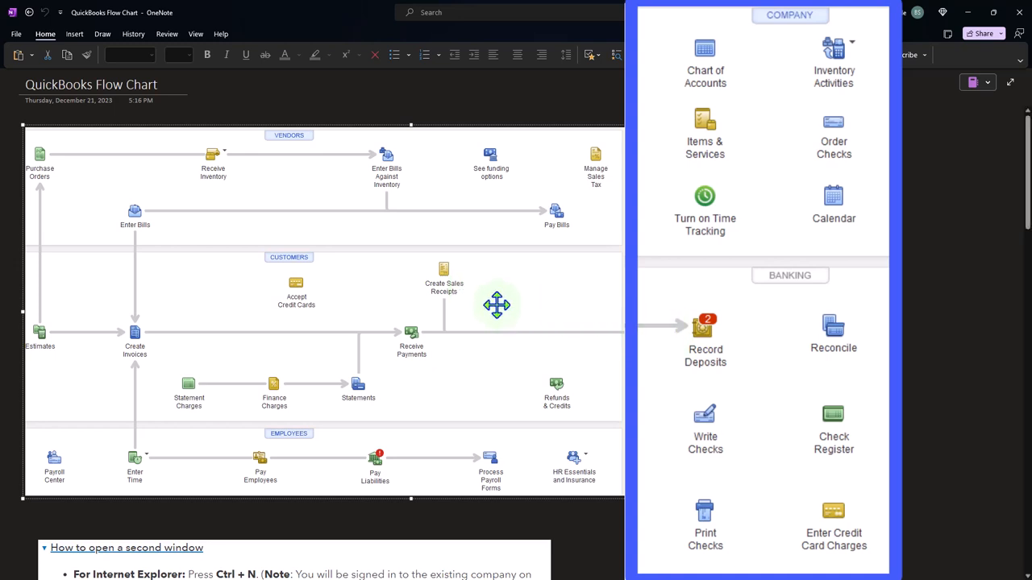
pyautogui.moveTo(477, 288)
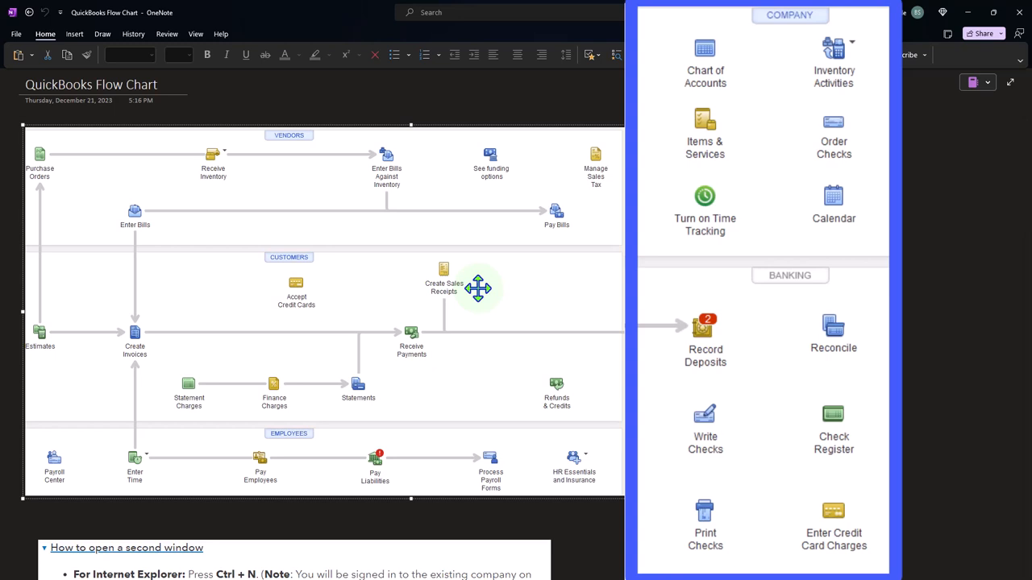
pyautogui.moveTo(652, 328)
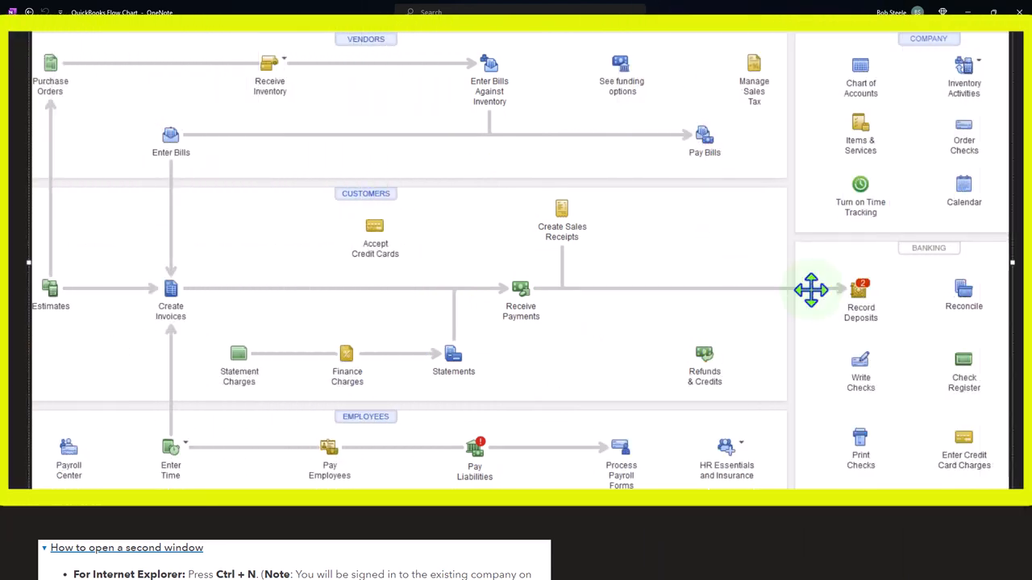
pyautogui.moveTo(838, 293)
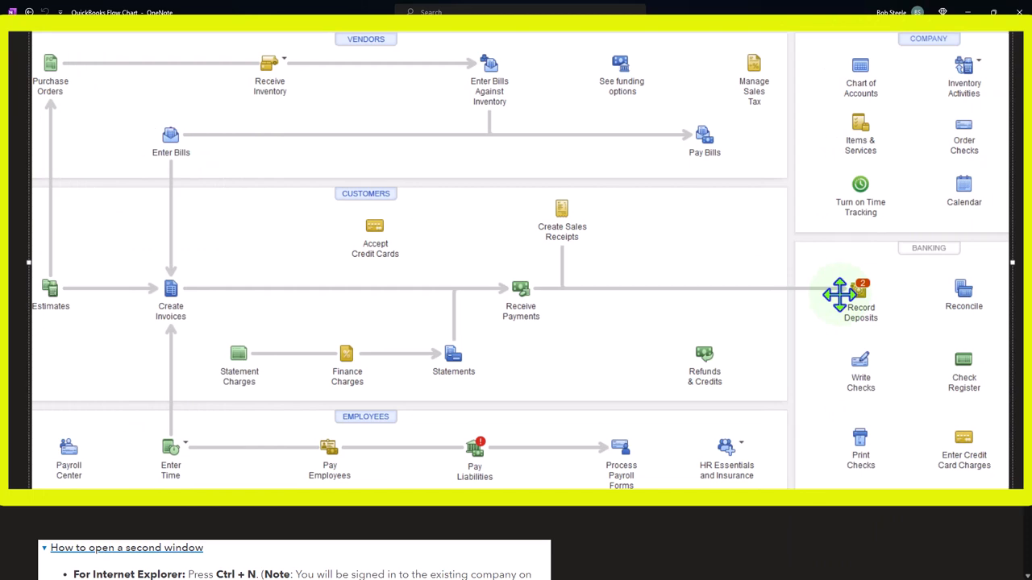
pyautogui.moveTo(611, 236)
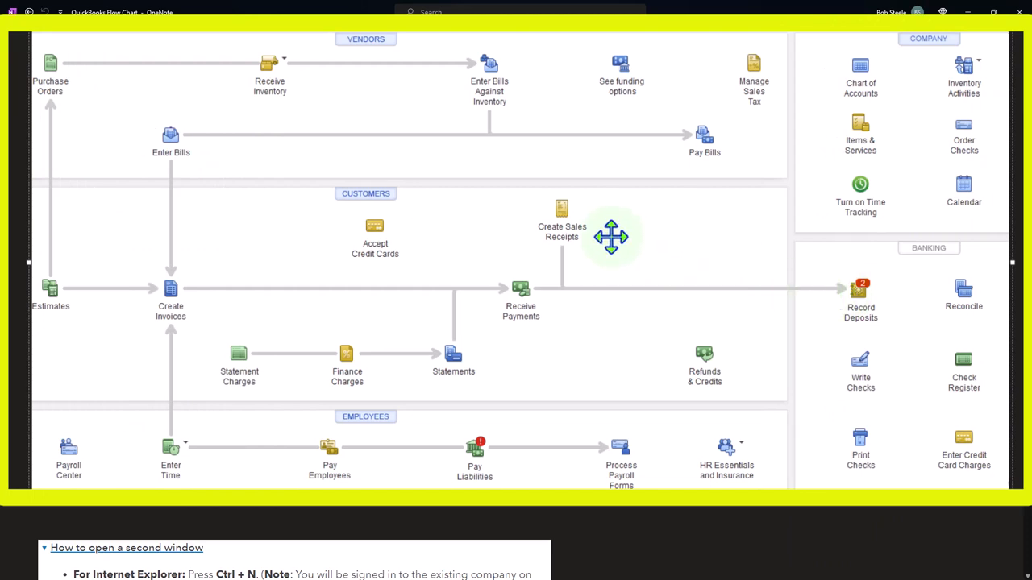
pyautogui.moveTo(600, 231)
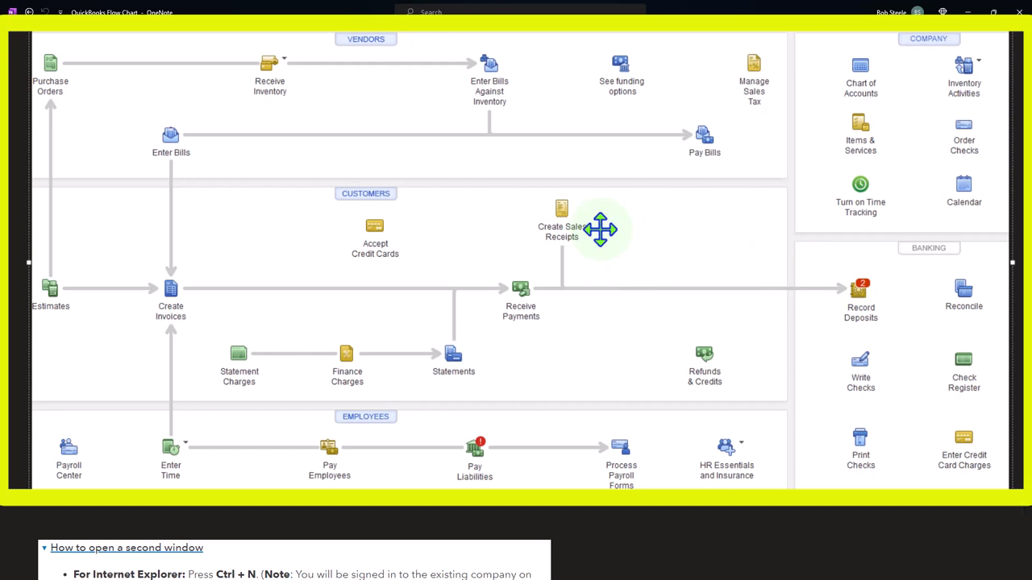
pyautogui.moveTo(493, 246)
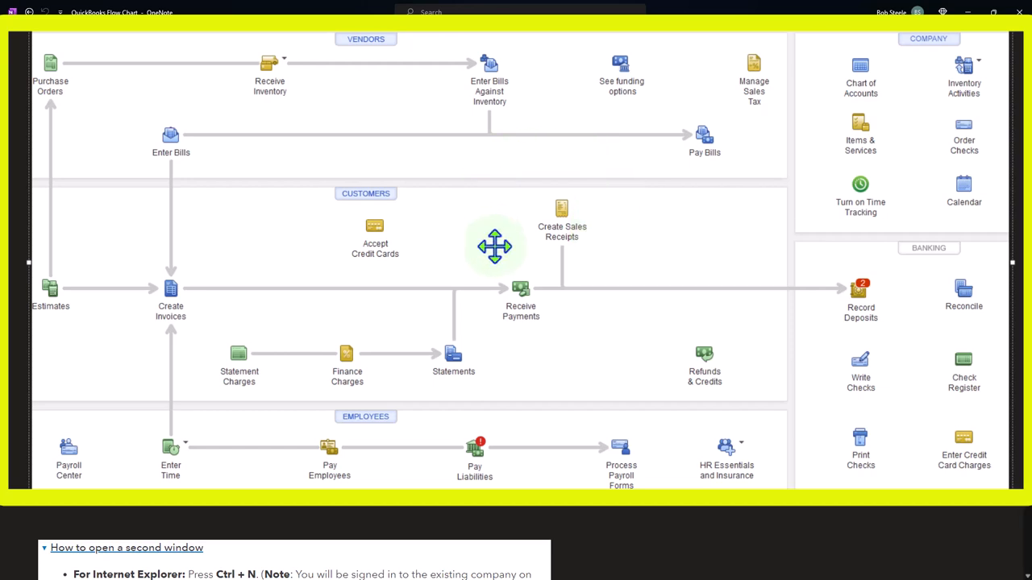
pyautogui.moveTo(813, 316)
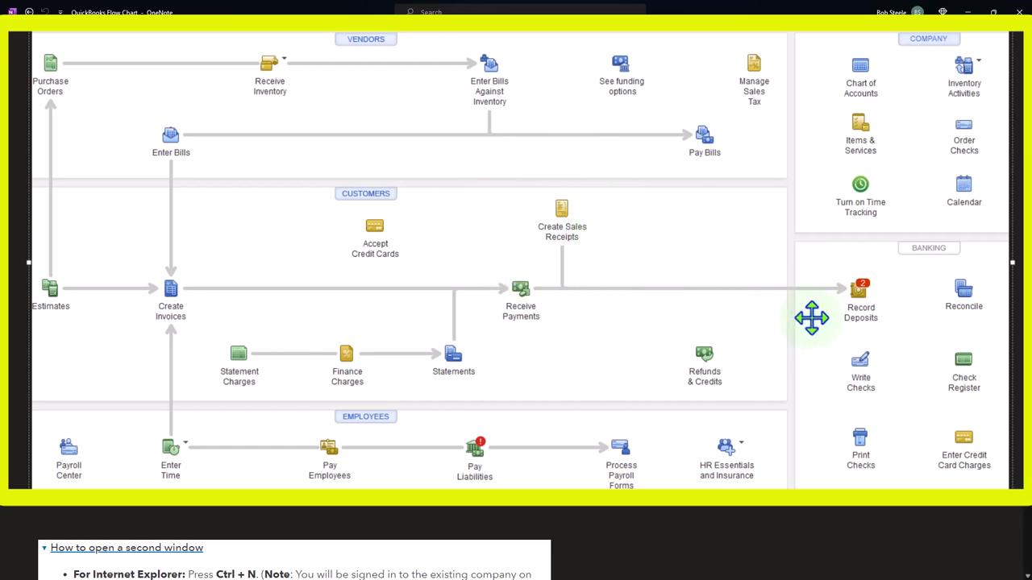
pyautogui.moveTo(755, 293)
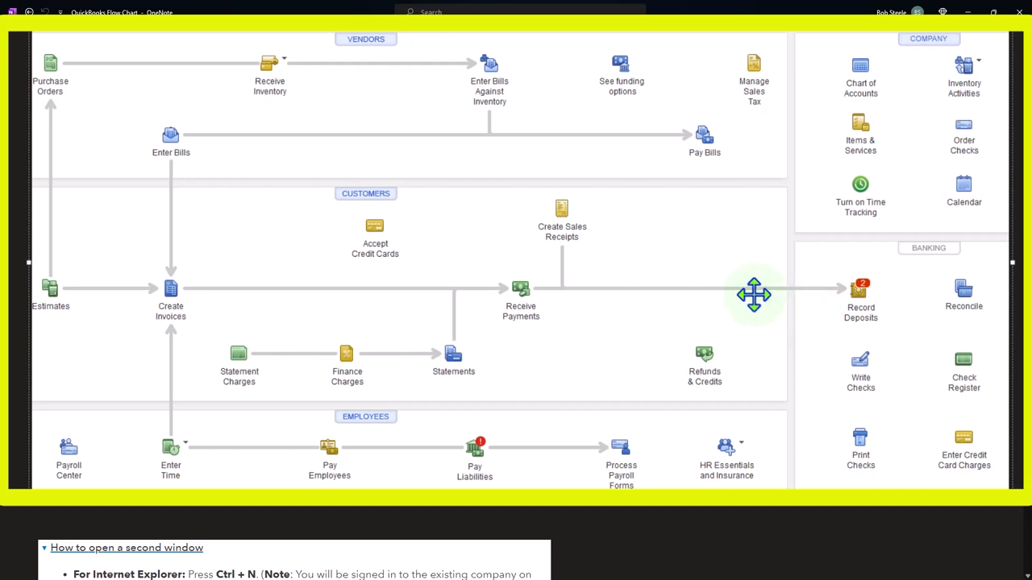
pyautogui.moveTo(600, 232)
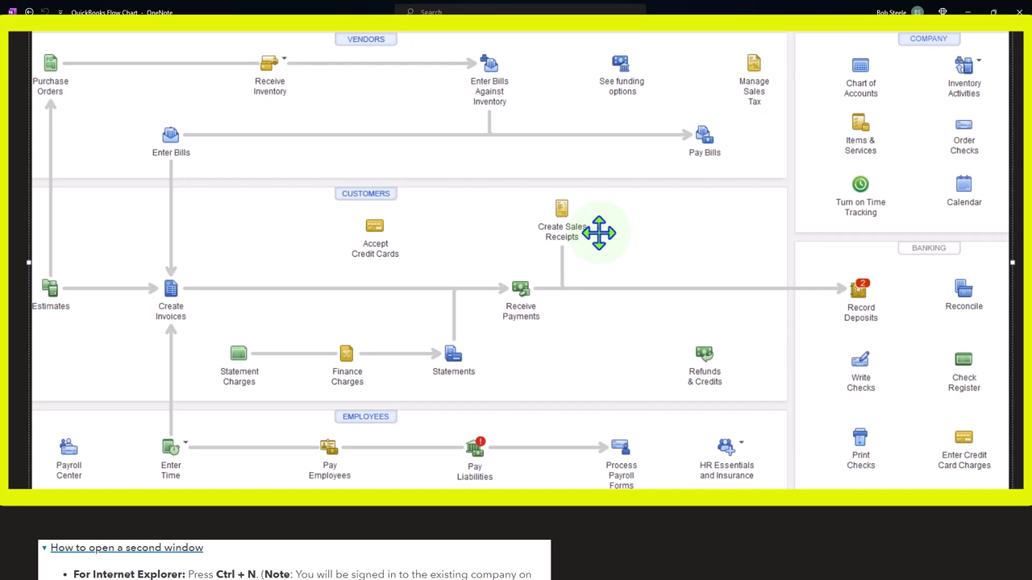
pyautogui.moveTo(585, 290)
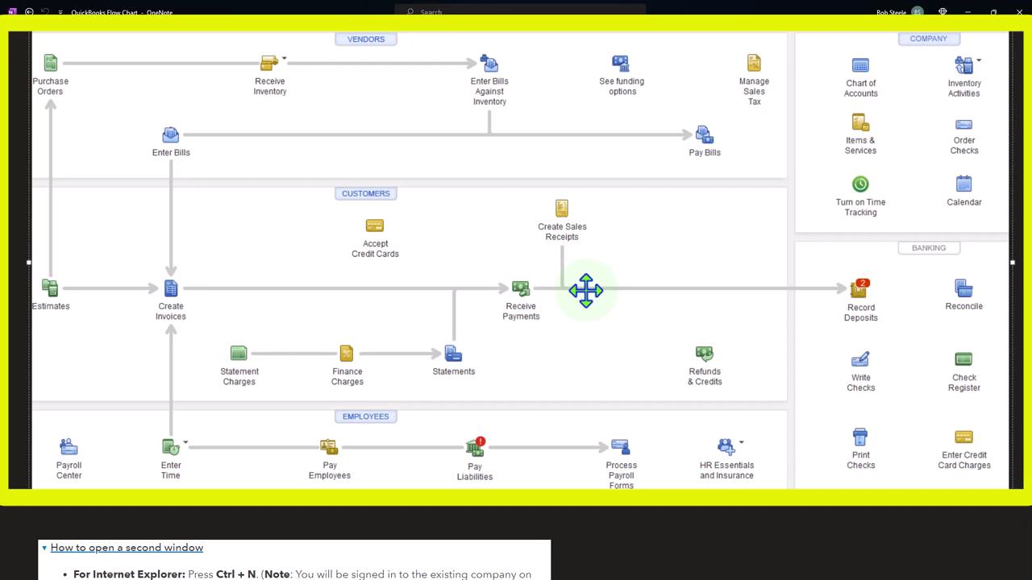
pyautogui.moveTo(588, 255)
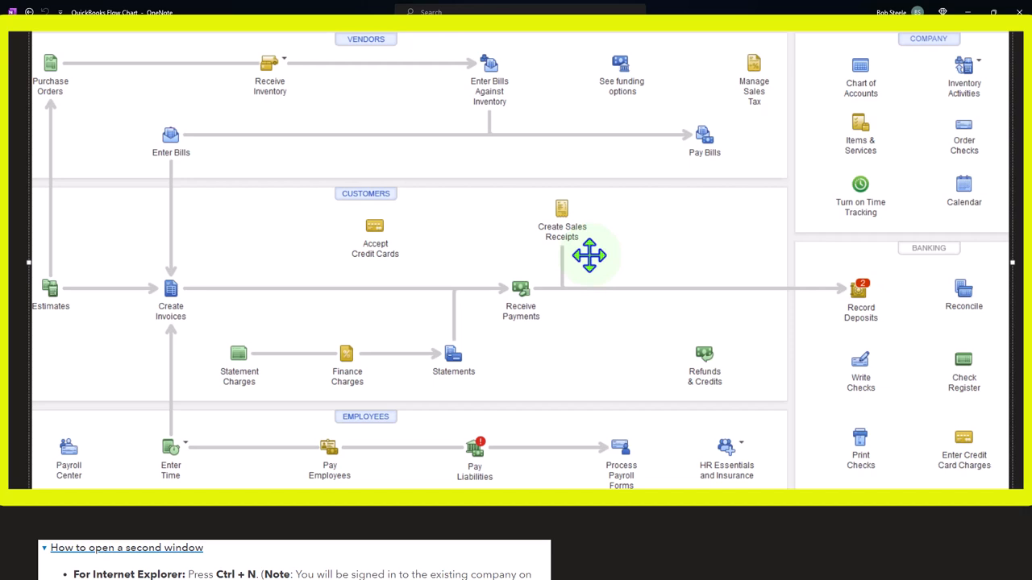
pyautogui.moveTo(819, 322)
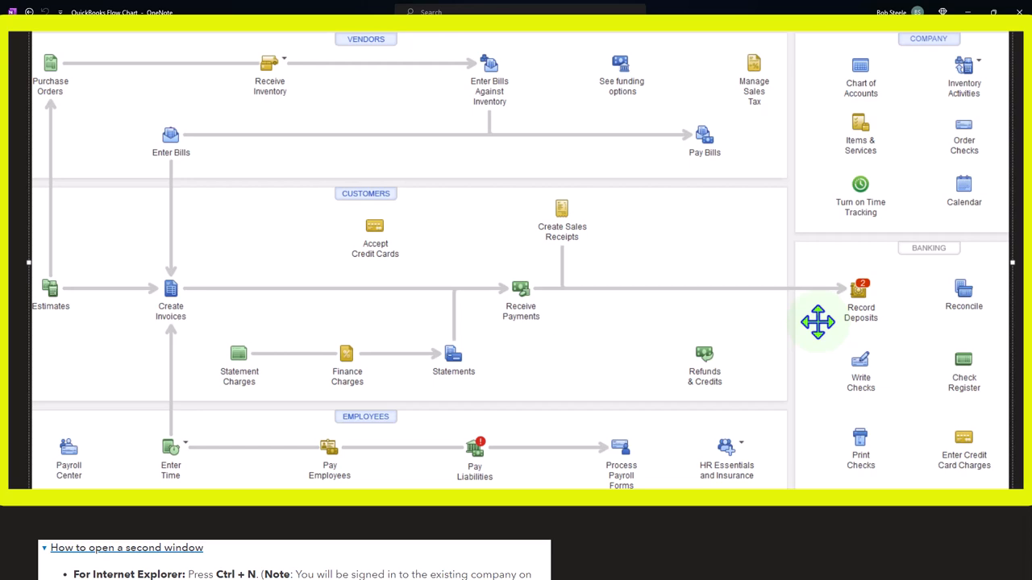
pyautogui.moveTo(583, 281)
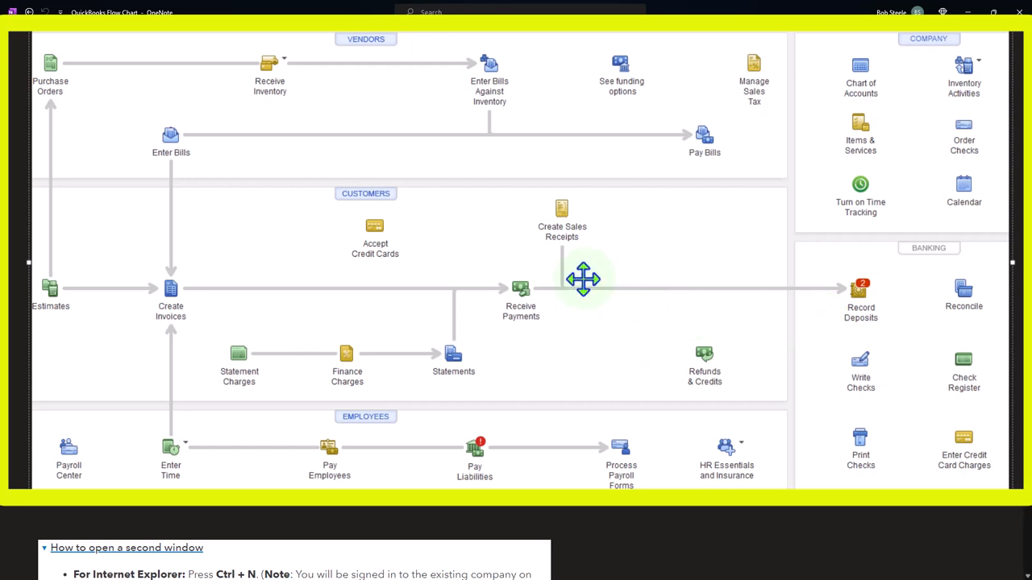
pyautogui.moveTo(557, 303)
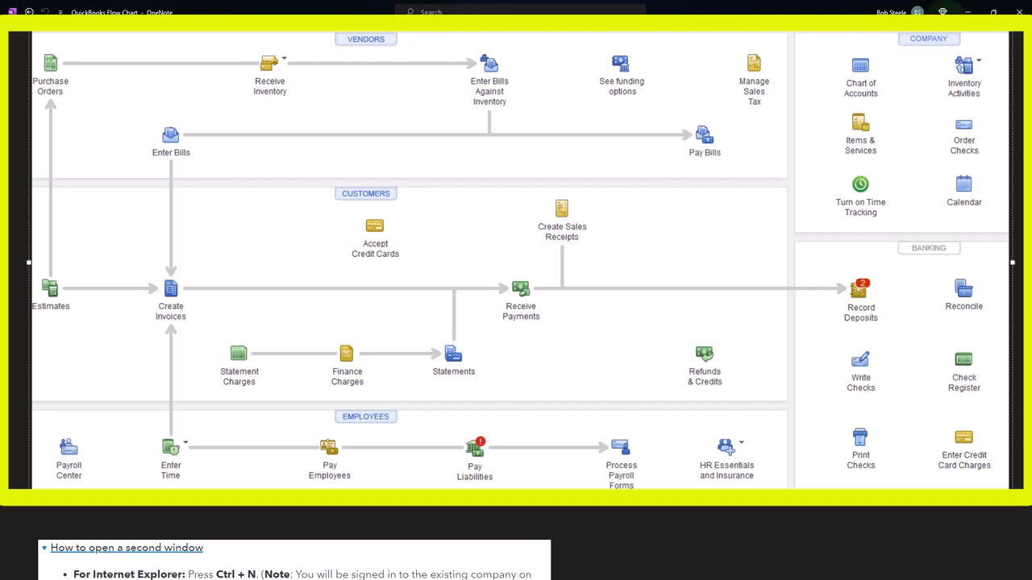
pyautogui.moveTo(921, 284)
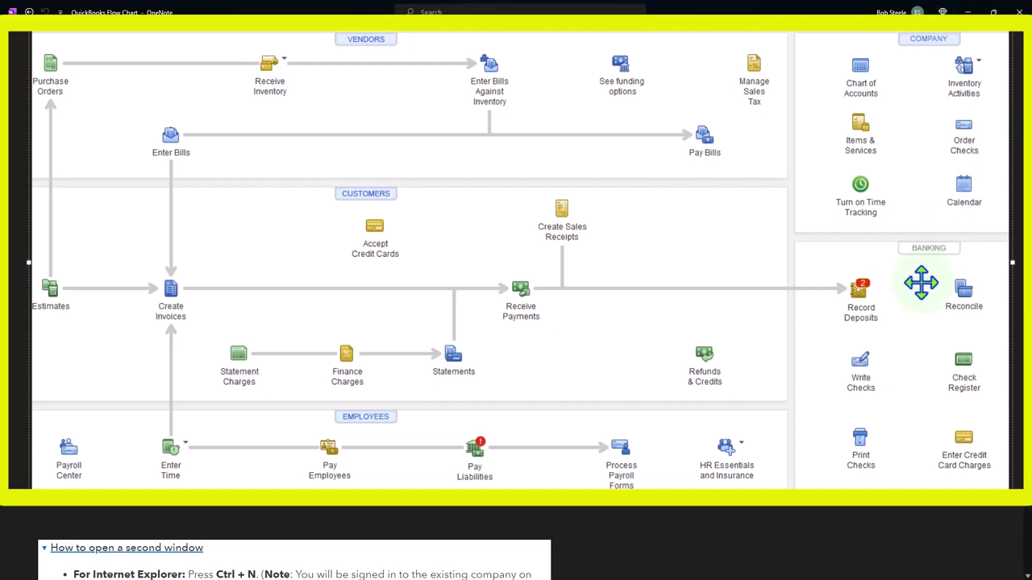
pyautogui.moveTo(603, 245)
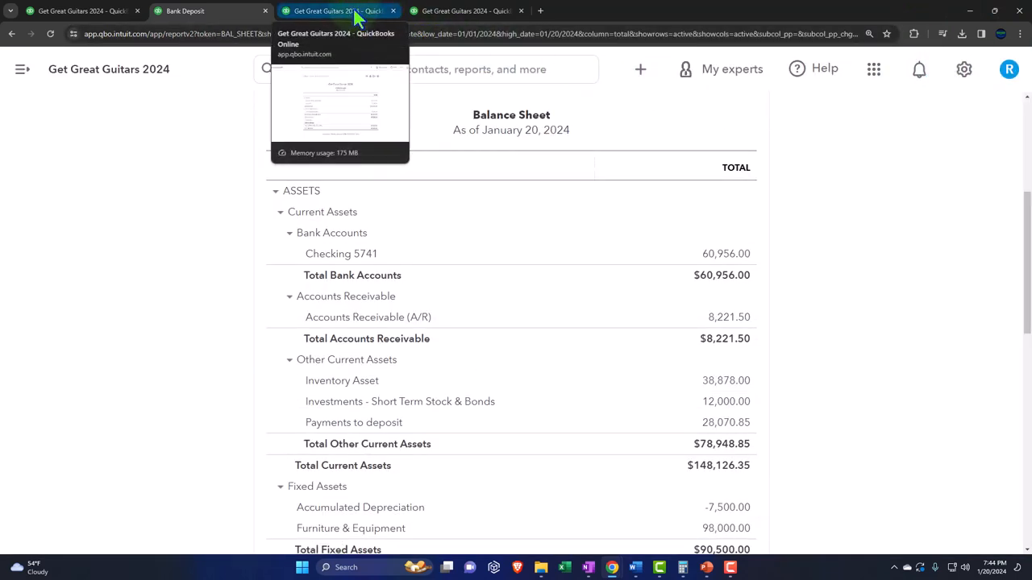
# - Return to the balance sheet and drill into the 28,070.85 Payments to deposit balance
pyautogui.click(640, 68)
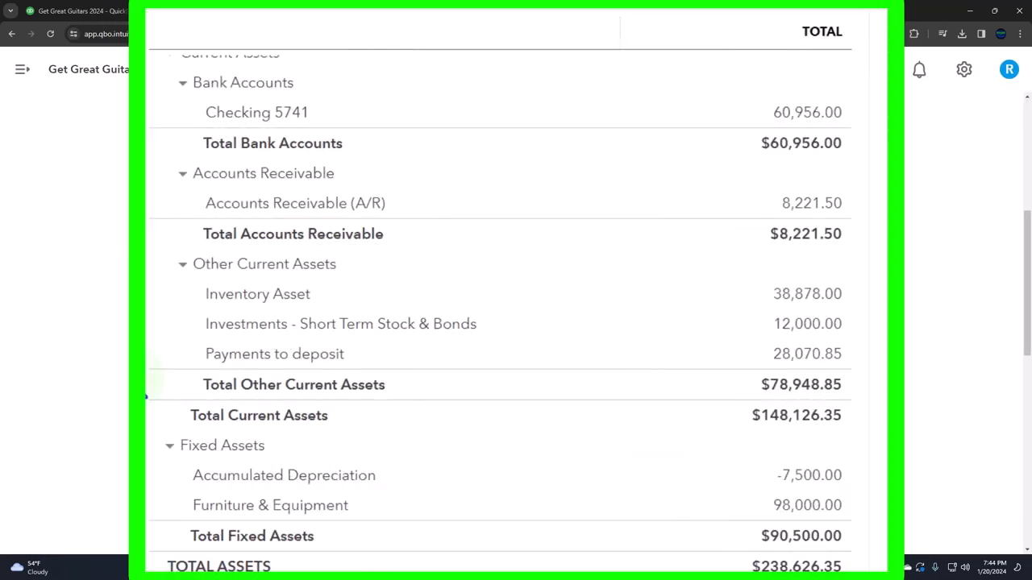
pyautogui.moveTo(806, 355)
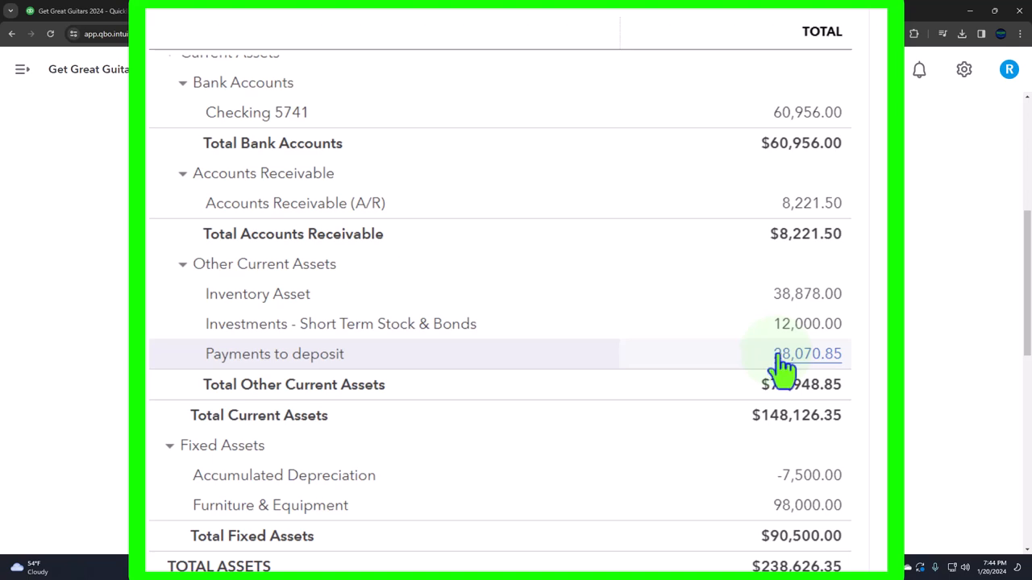
pyautogui.click(806, 355)
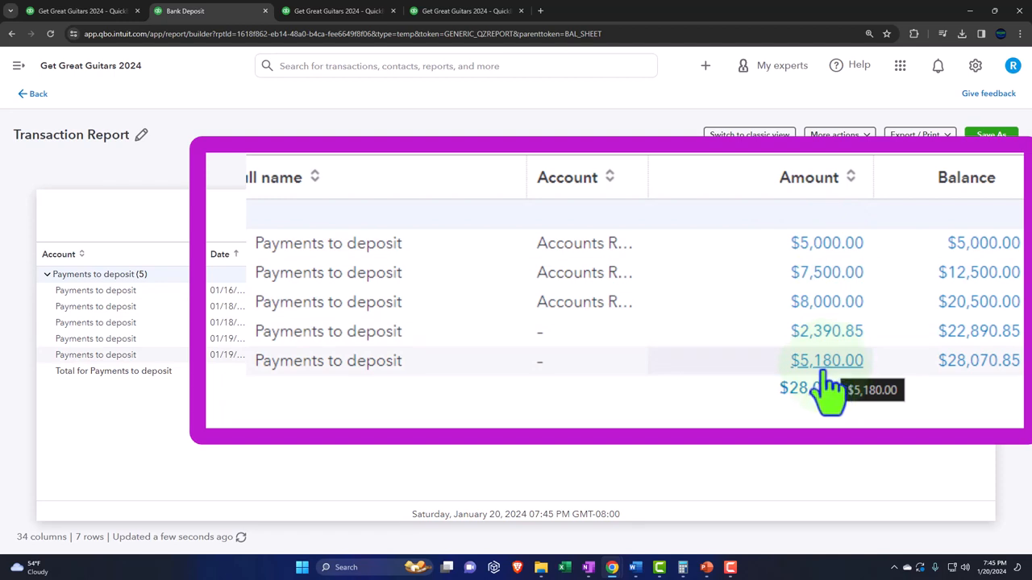
pyautogui.moveTo(823, 403)
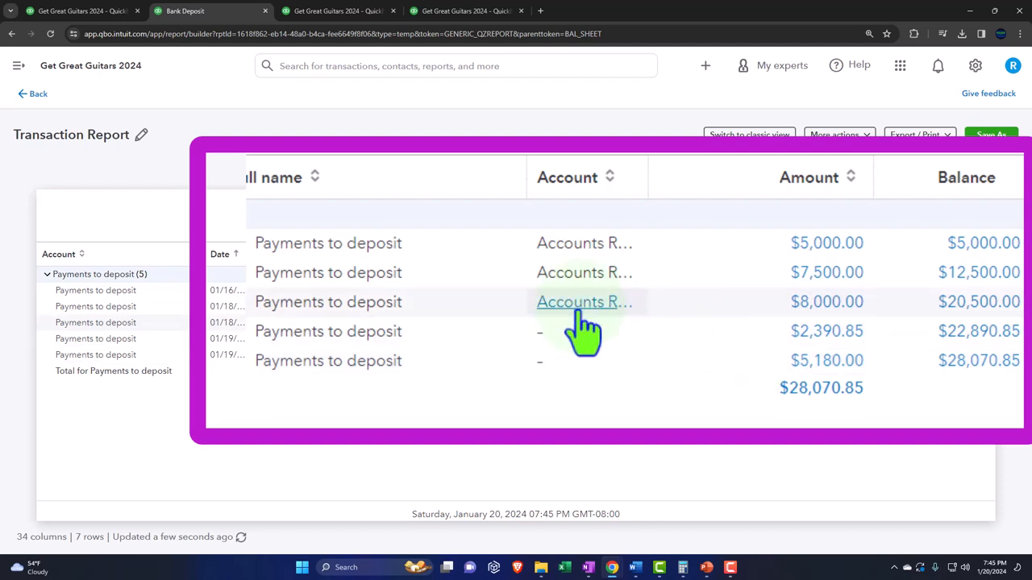
pyautogui.moveTo(773, 266)
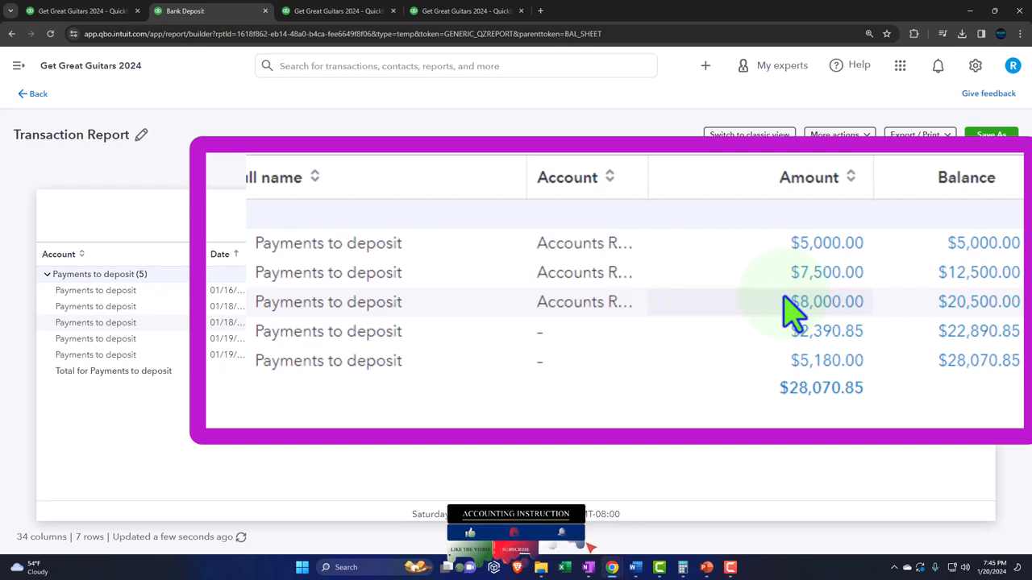
pyautogui.moveTo(787, 282)
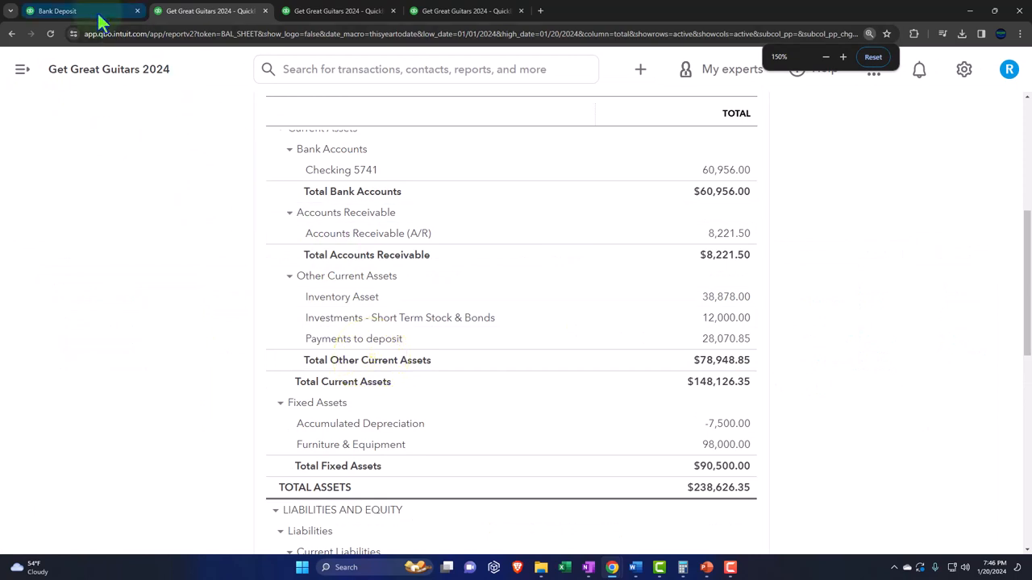
# - Start a new bank deposit into Checking 5741 dated January 19, 2024 with Sam The Guitar Man and String Music receipts
pyautogui.click(89, 115)
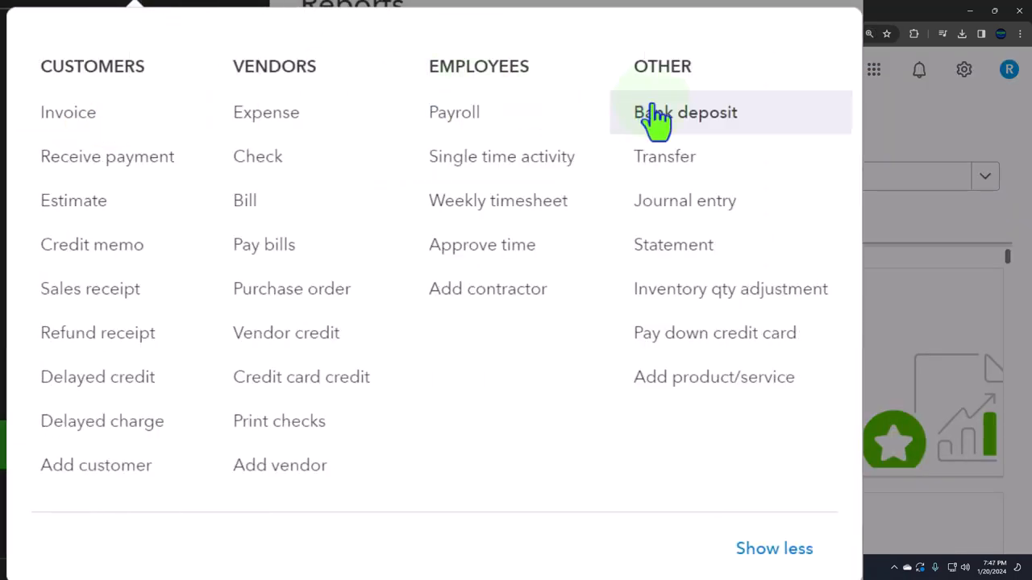
pyautogui.click(685, 113)
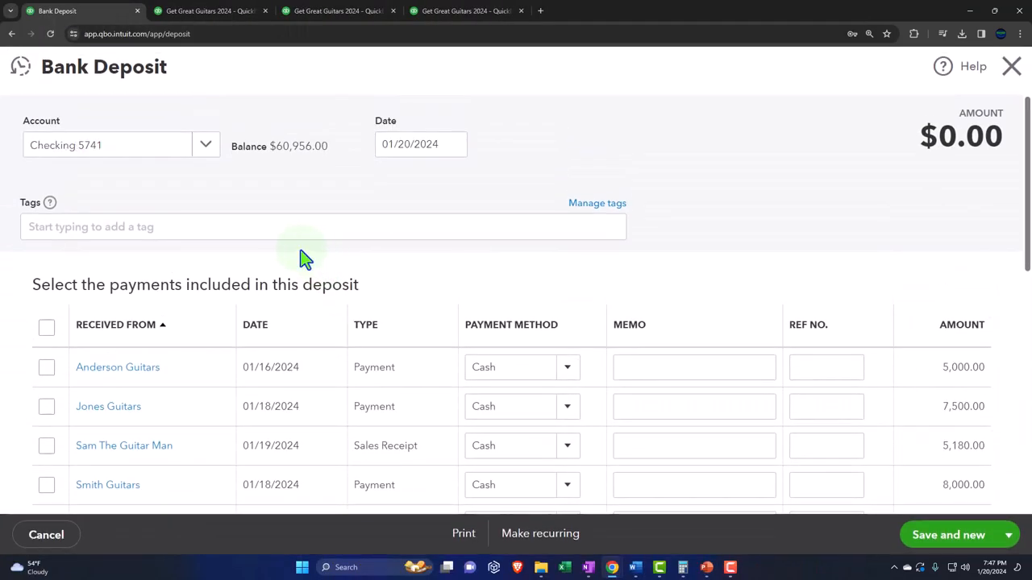
pyautogui.scroll(-3)
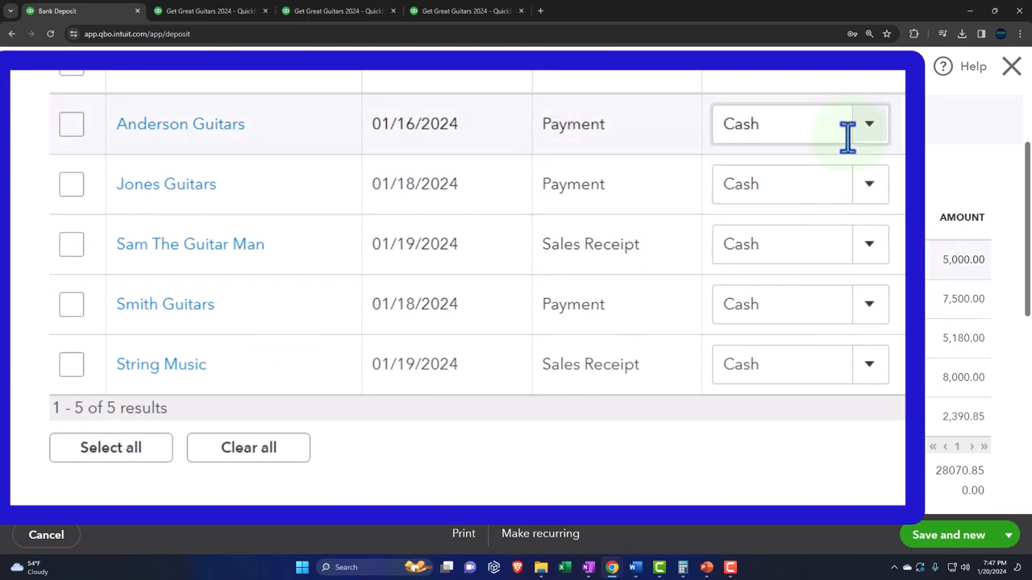
pyautogui.scroll(3)
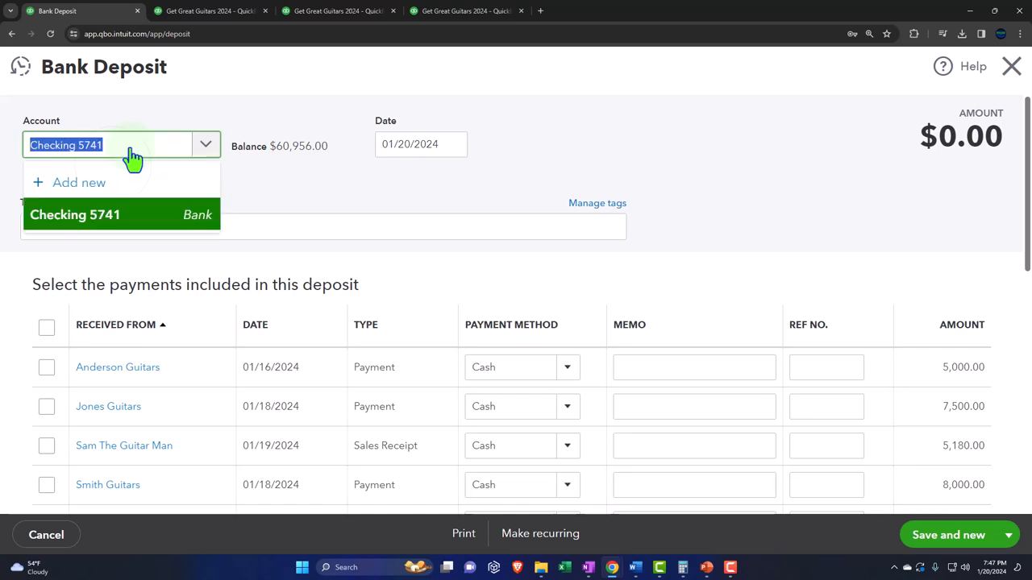
pyautogui.moveTo(132, 171)
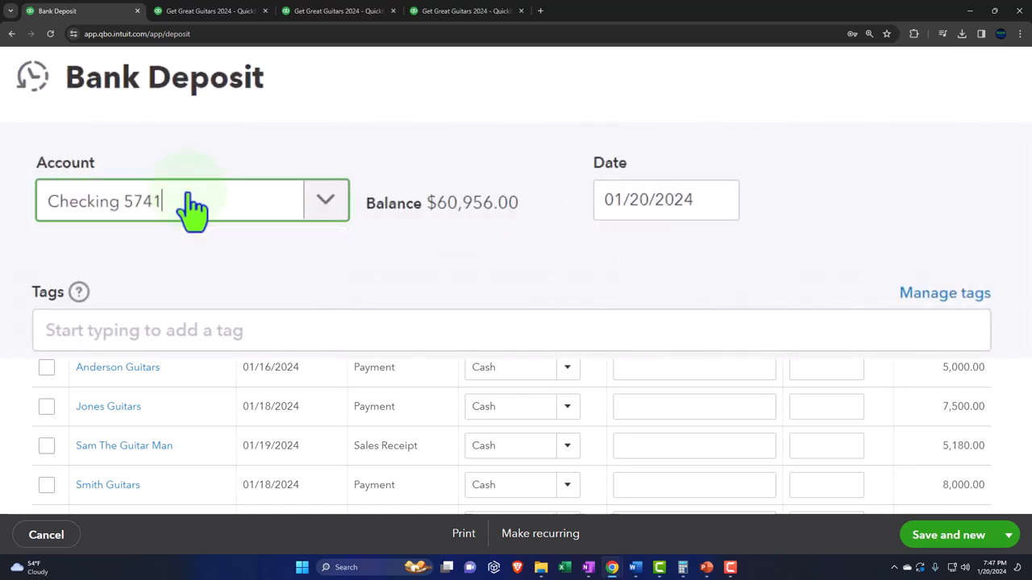
pyautogui.click(648, 199)
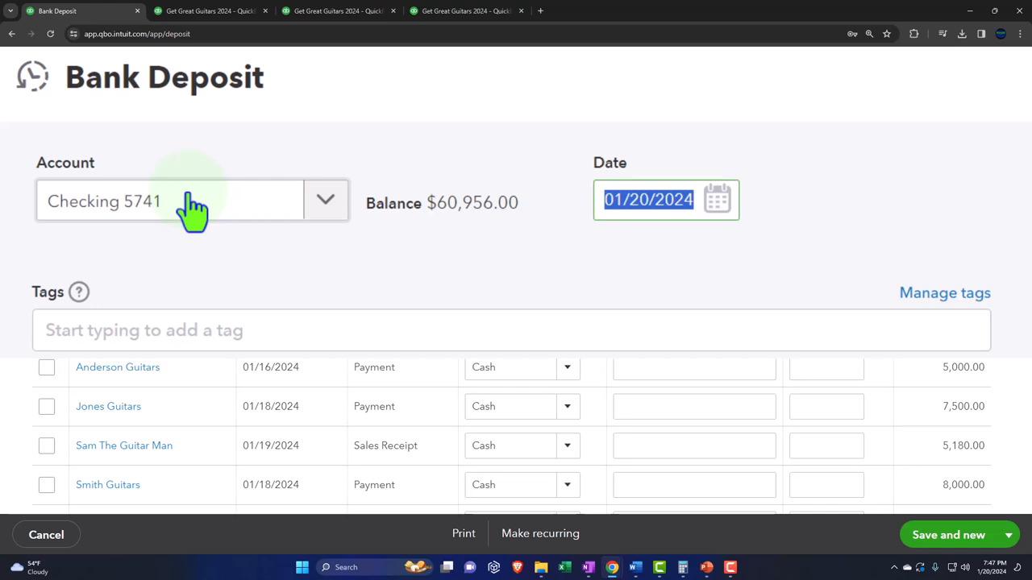
pyautogui.scroll(-3)
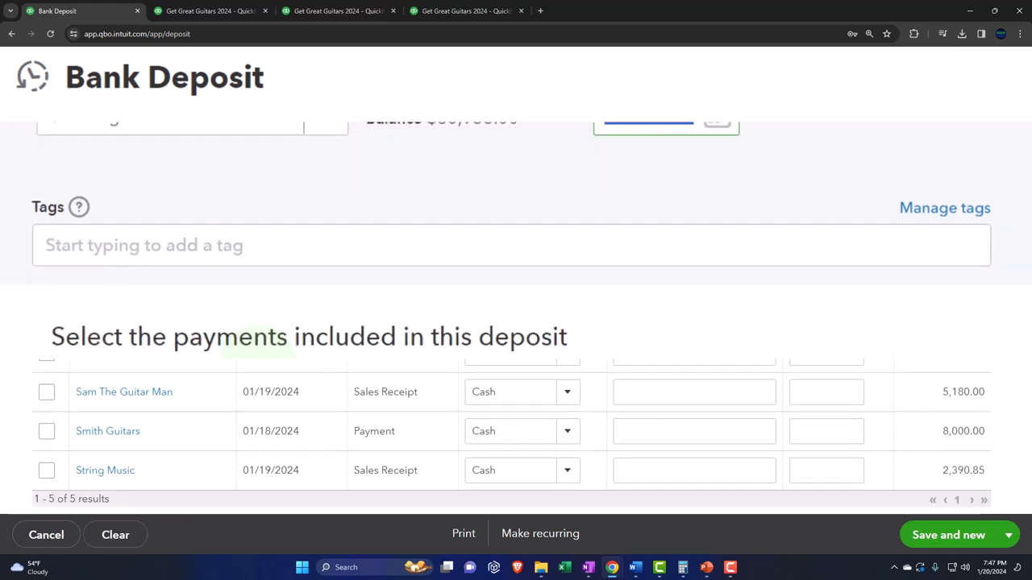
pyautogui.scroll(3)
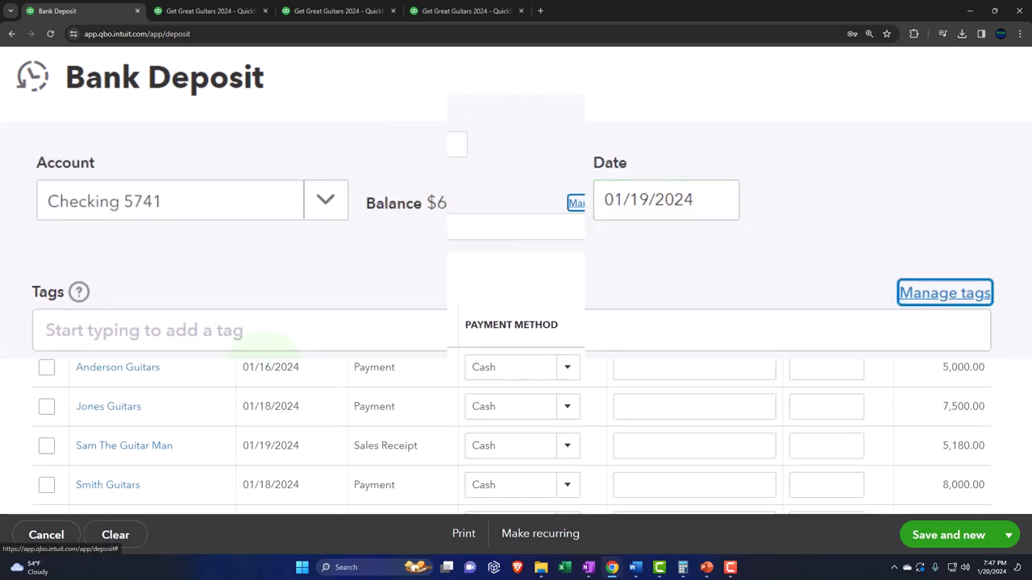
pyautogui.scroll(-3)
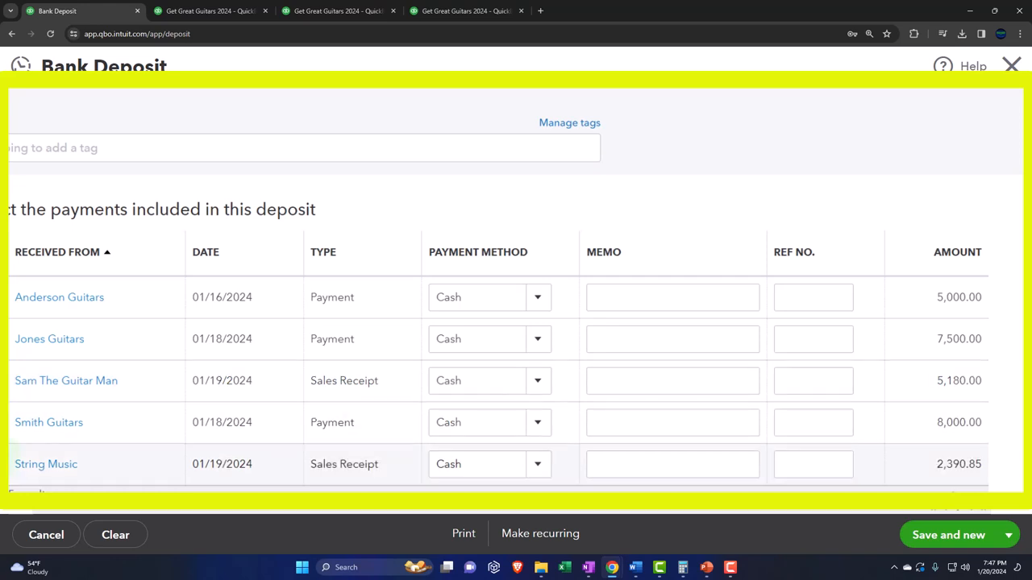
pyautogui.moveTo(13, 381)
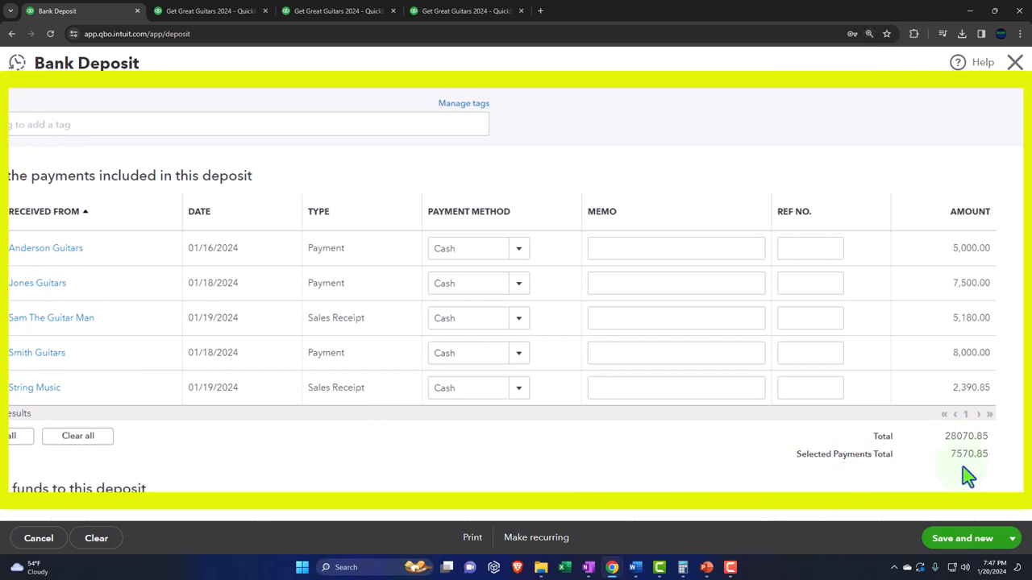
pyautogui.moveTo(719, 429)
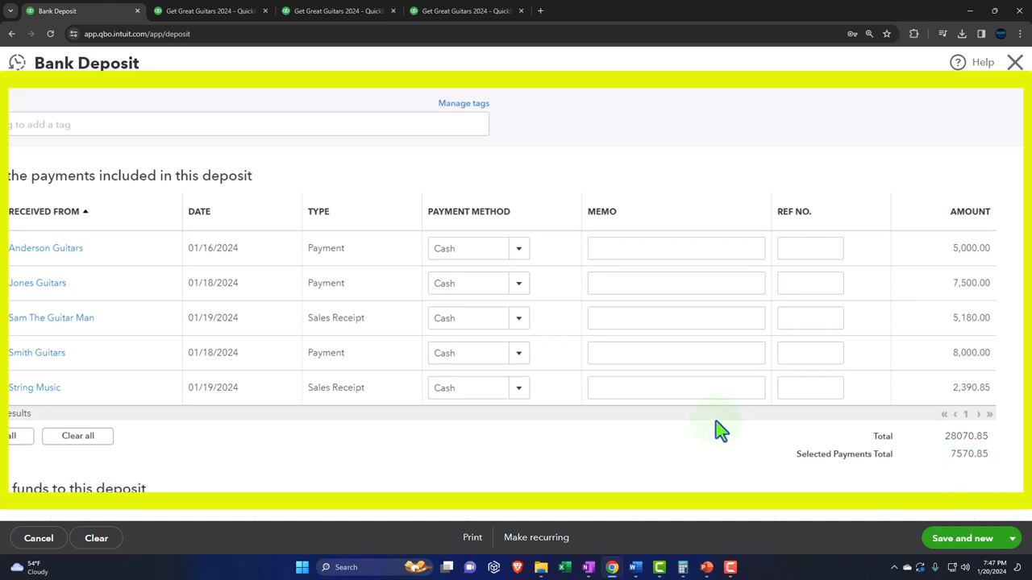
pyautogui.moveTo(961, 453)
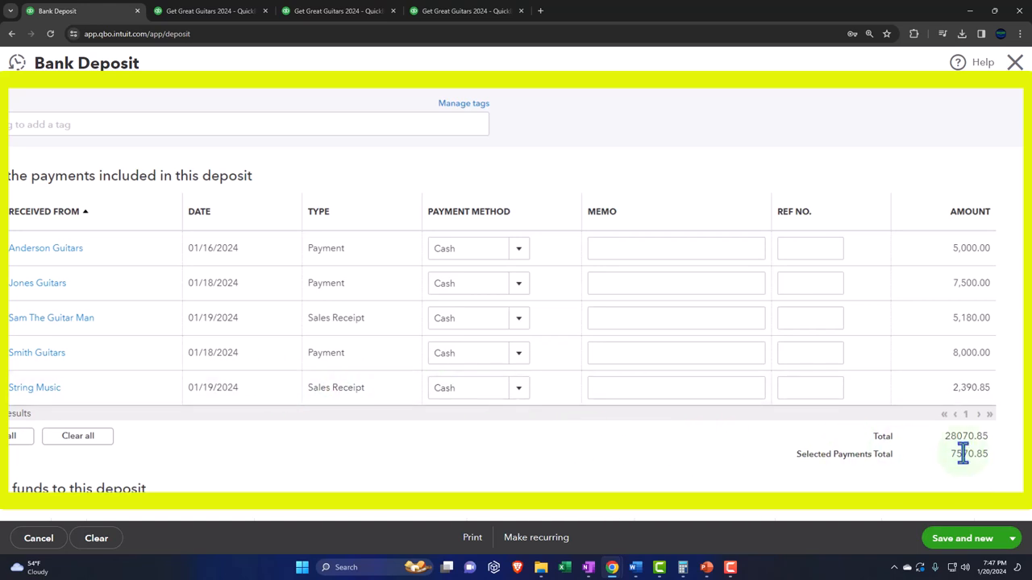
pyautogui.moveTo(975, 480)
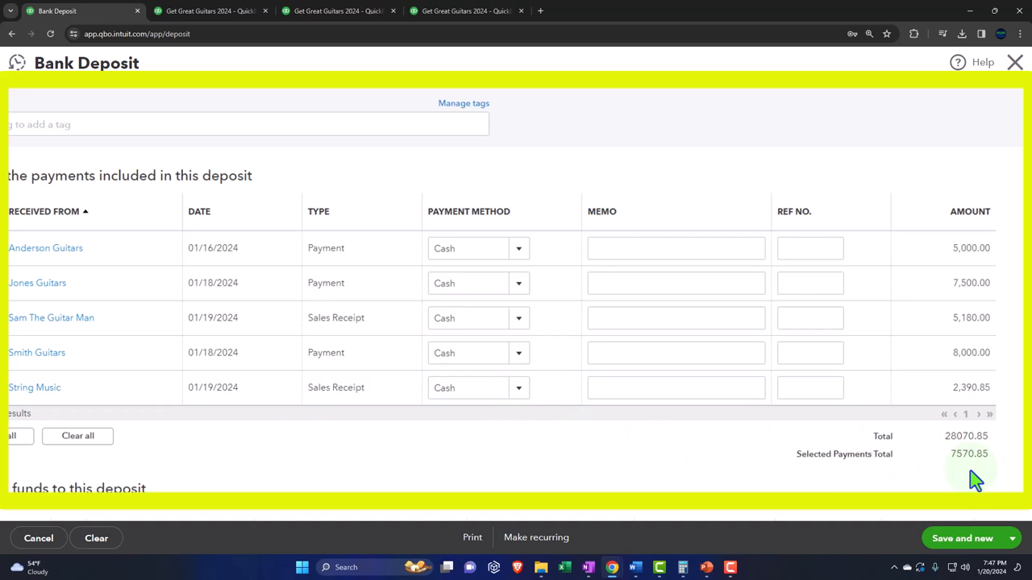
pyautogui.moveTo(965, 476)
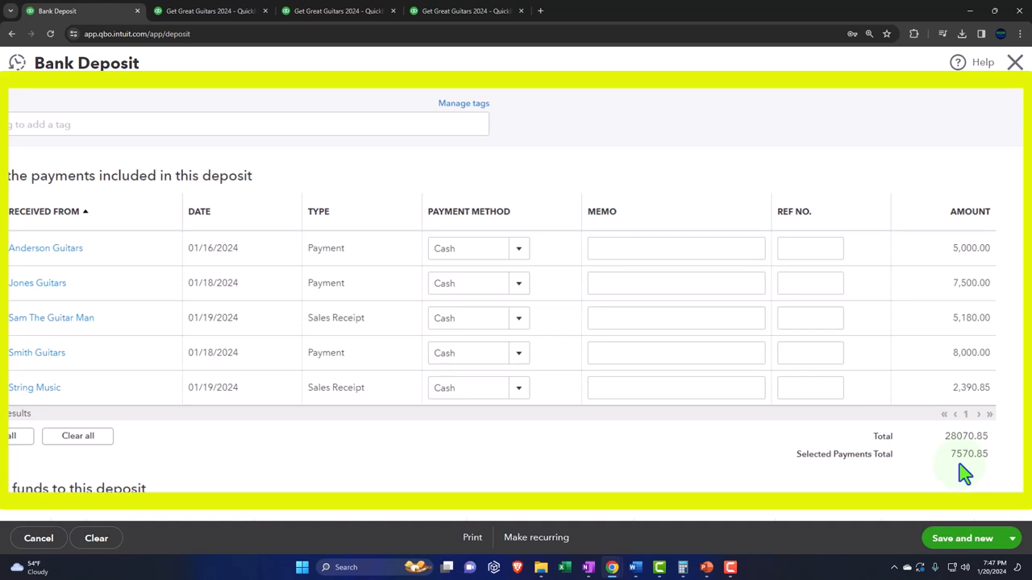
# - Try a -100 other-funds line then remove it, leaving the deposit total at $7,570.85
pyautogui.scroll(3)
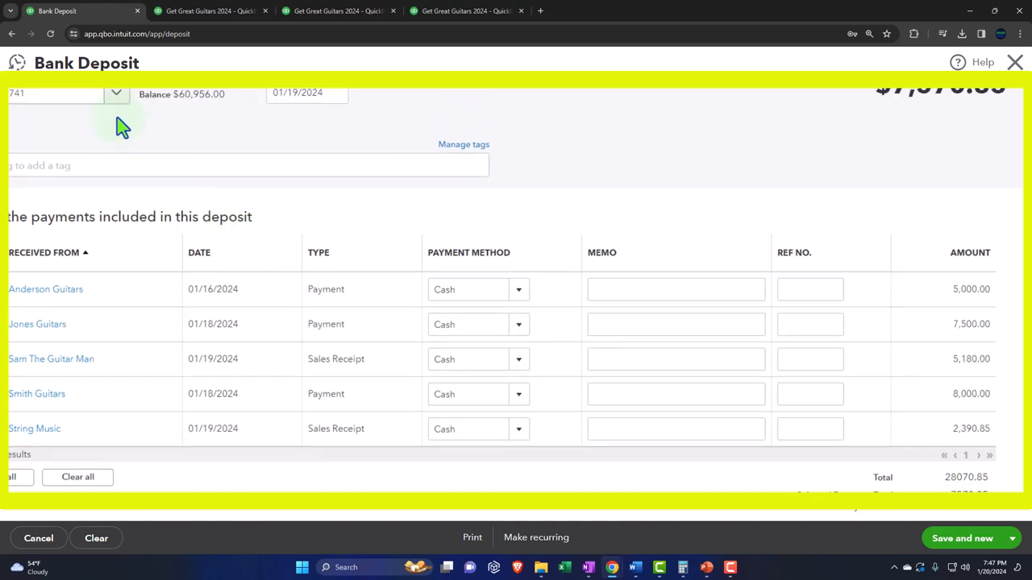
pyautogui.scroll(-3)
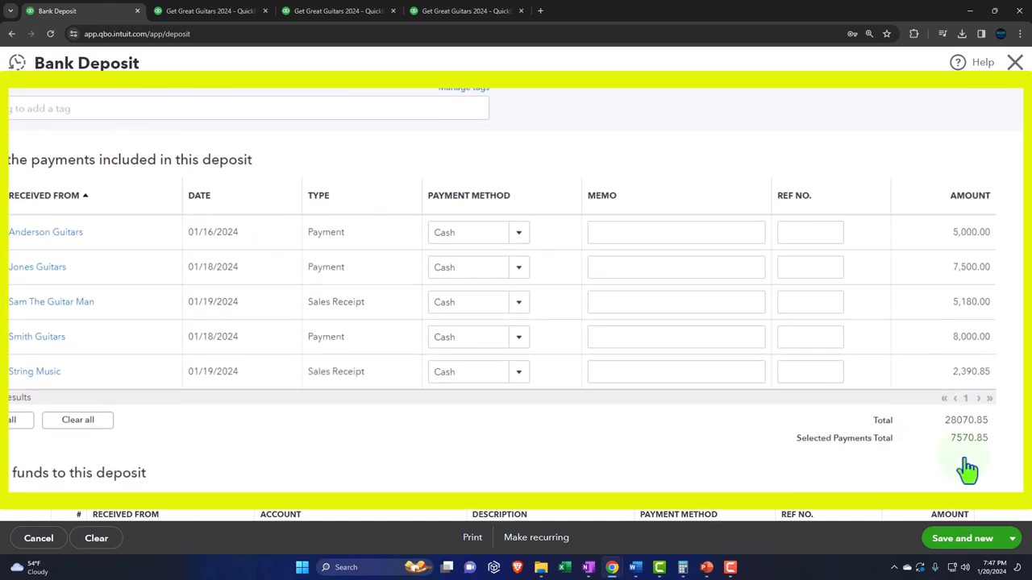
pyautogui.moveTo(968, 464)
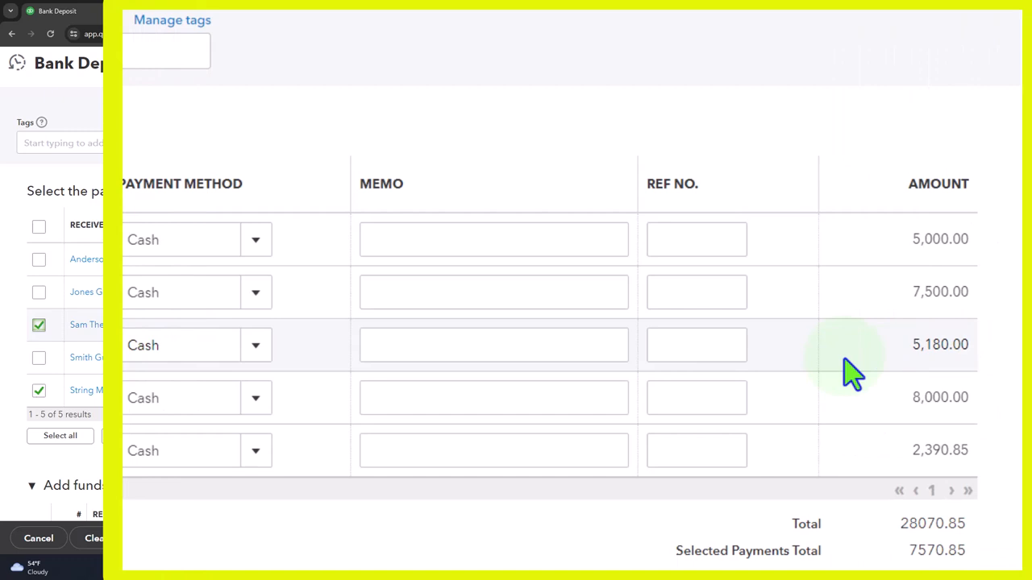
pyautogui.moveTo(903, 354)
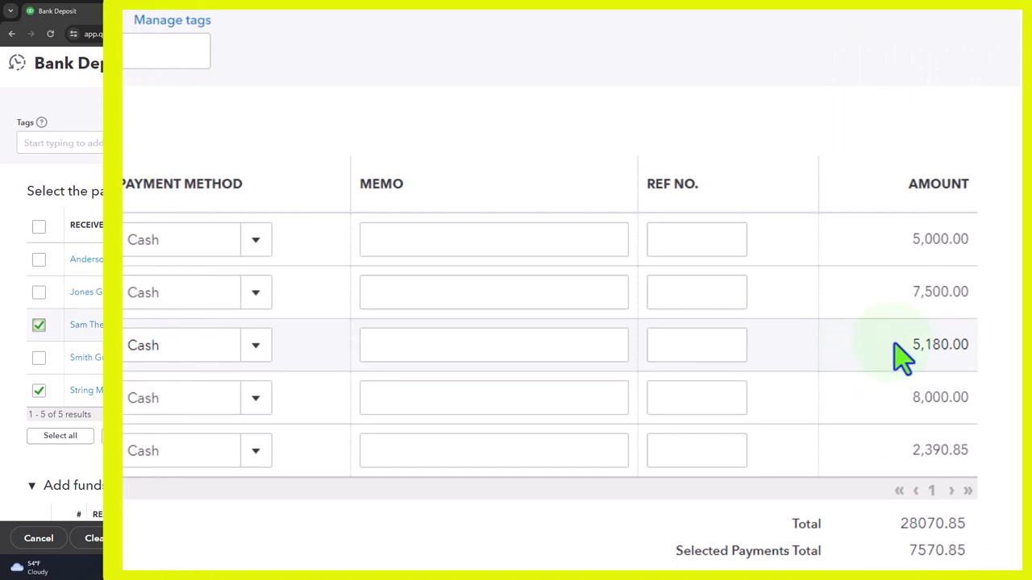
pyautogui.moveTo(922, 476)
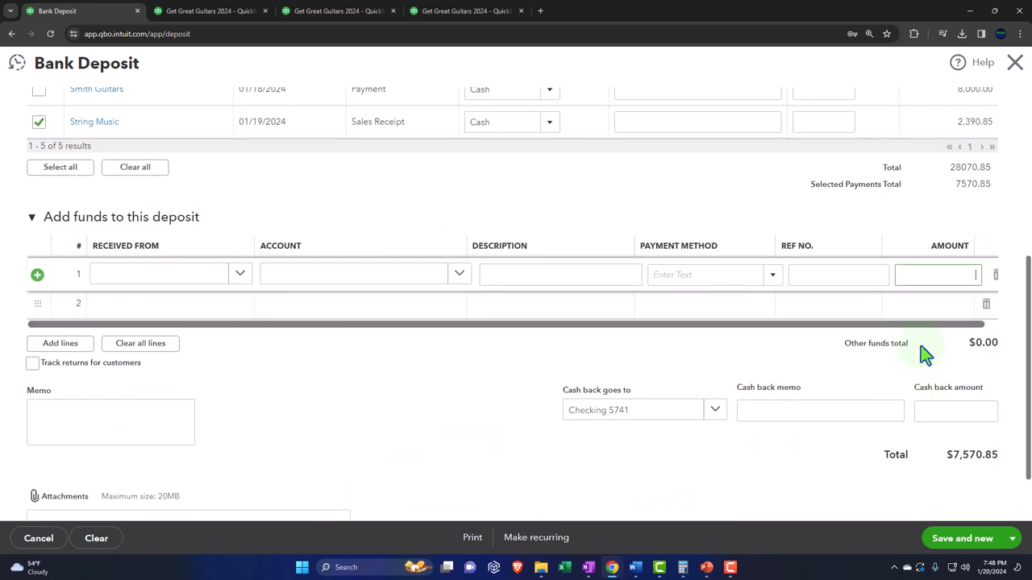
pyautogui.write('-1')
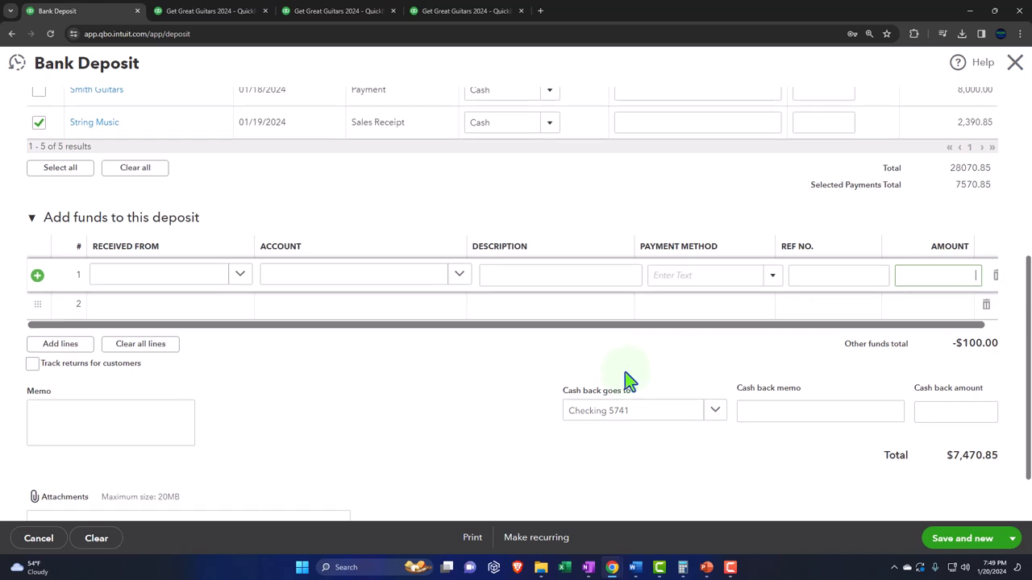
pyautogui.scroll(3)
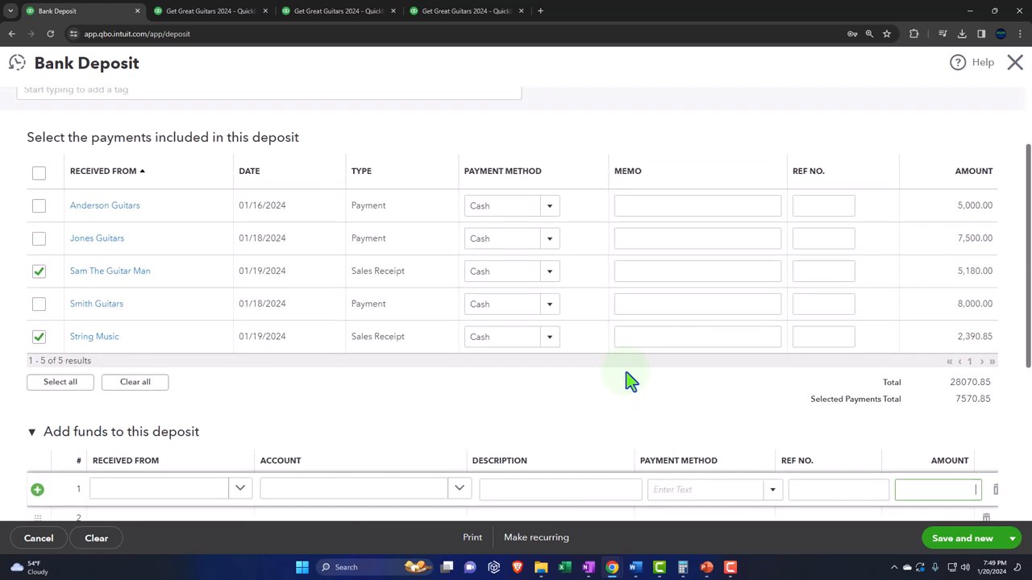
pyautogui.scroll(3)
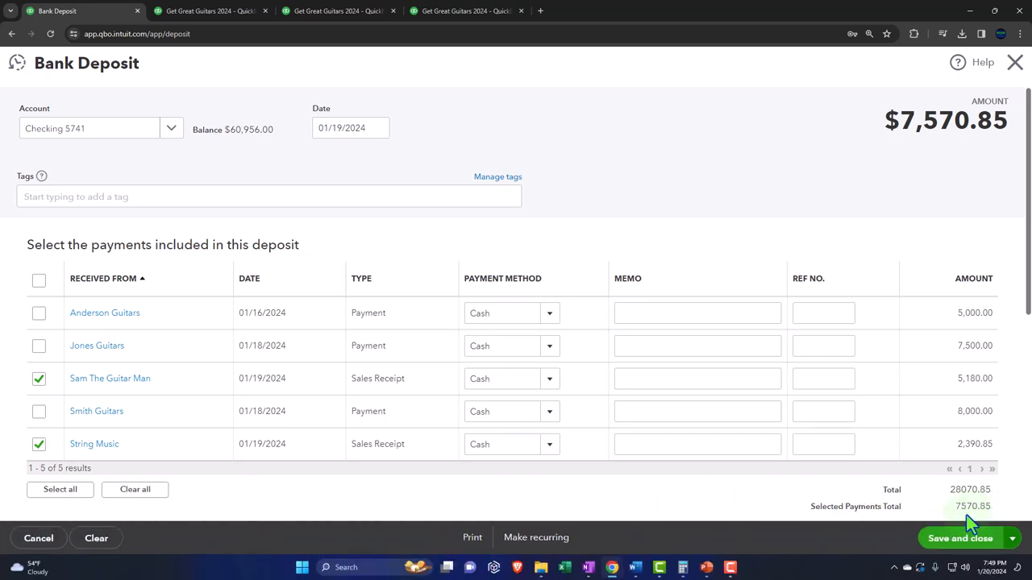
# - Save the $7,570.85 deposit and drill into the Balance Sheet's Checking 5741 balance of $68,526.85
pyautogui.click(959, 539)
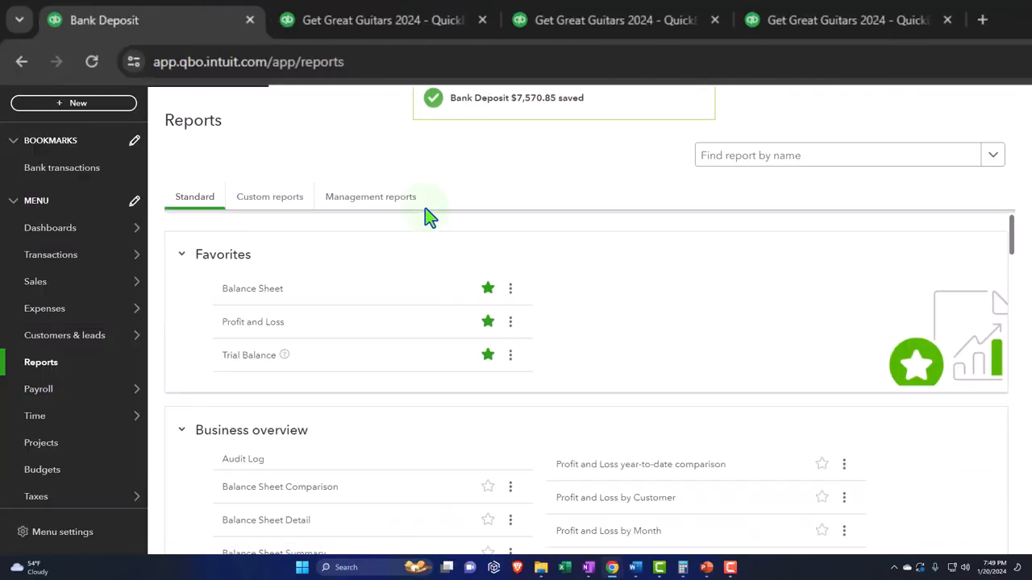
pyautogui.click(251, 287)
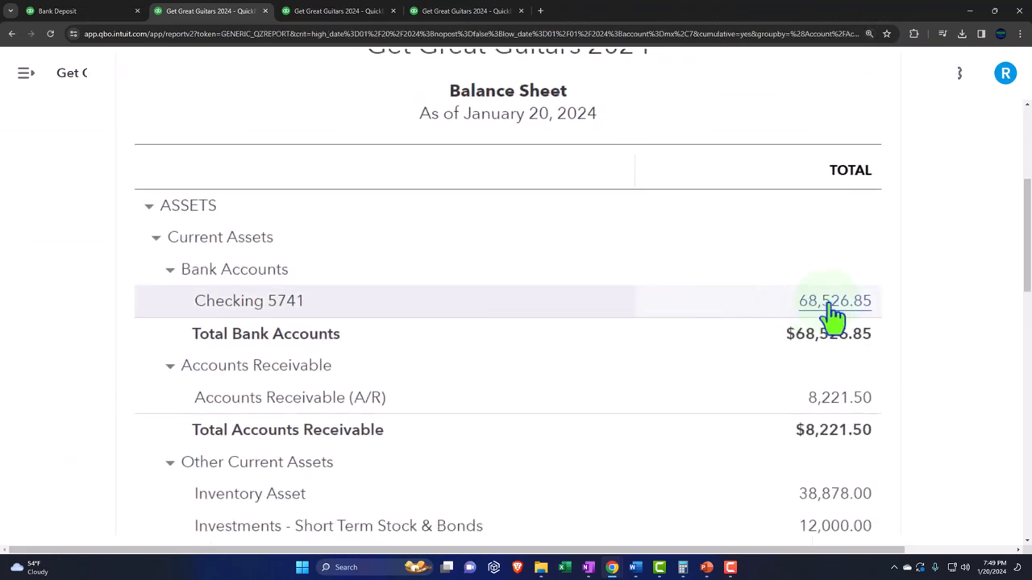
pyautogui.click(835, 302)
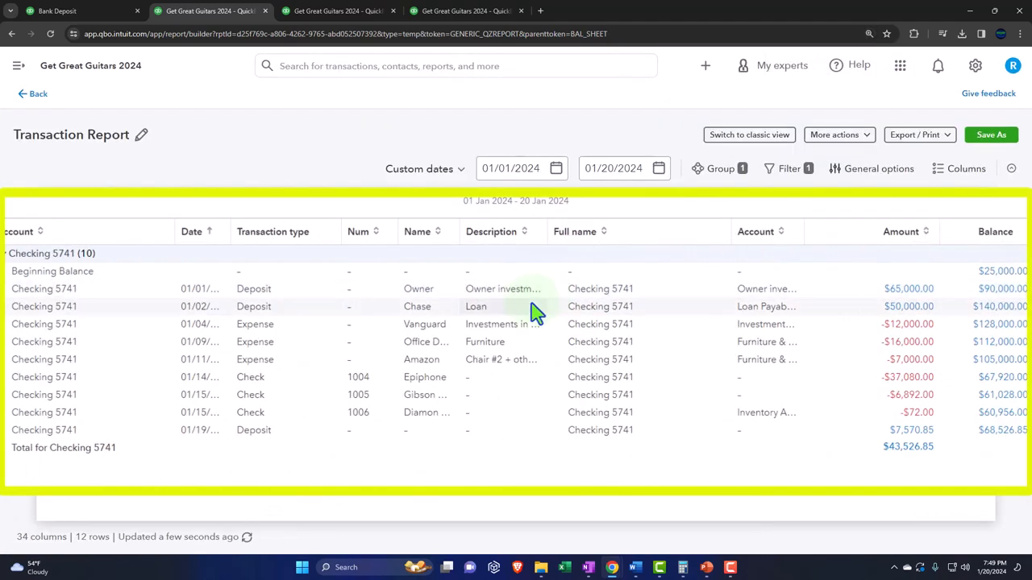
pyautogui.moveTo(274, 443)
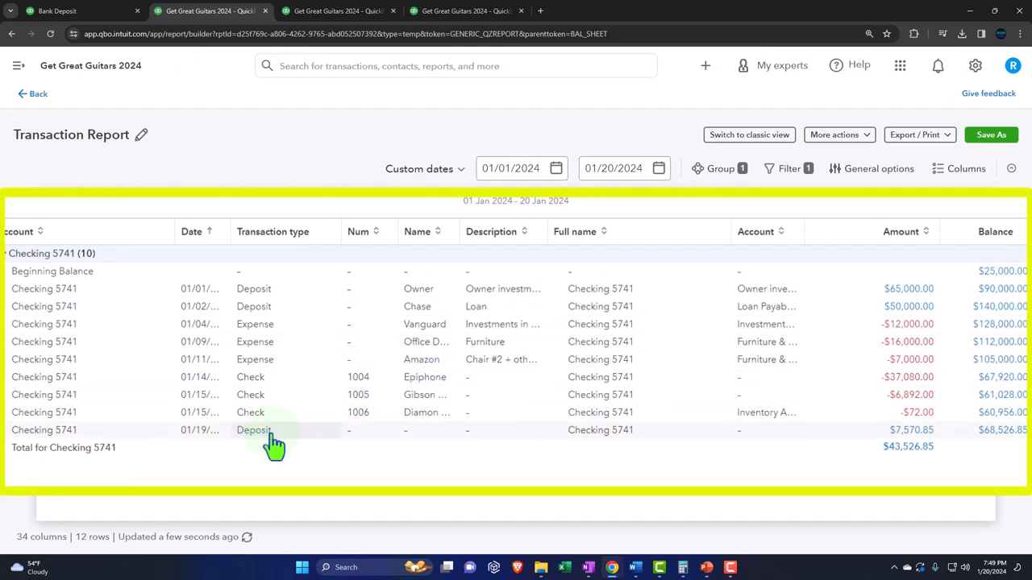
pyautogui.moveTo(903, 438)
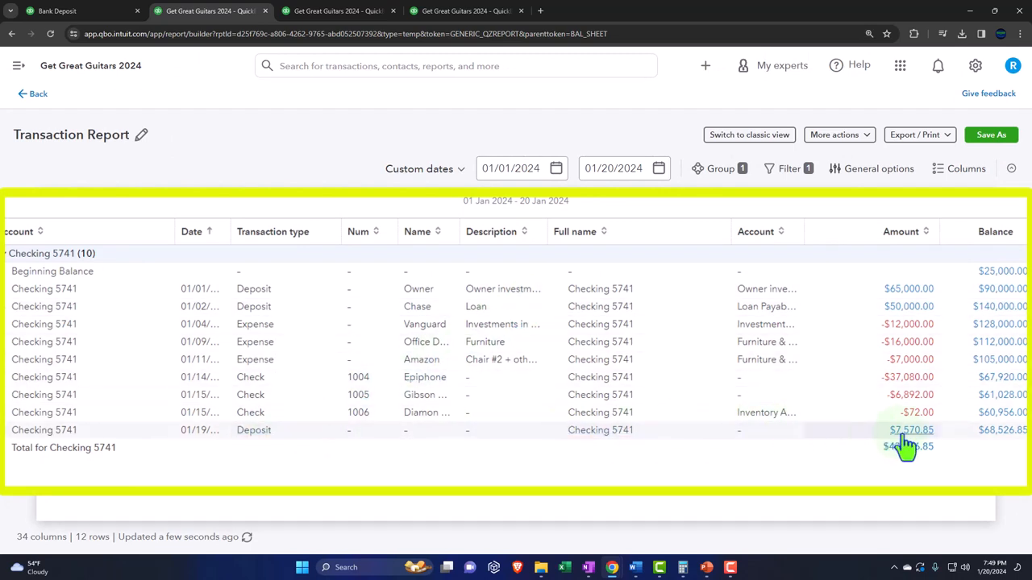
pyautogui.moveTo(883, 498)
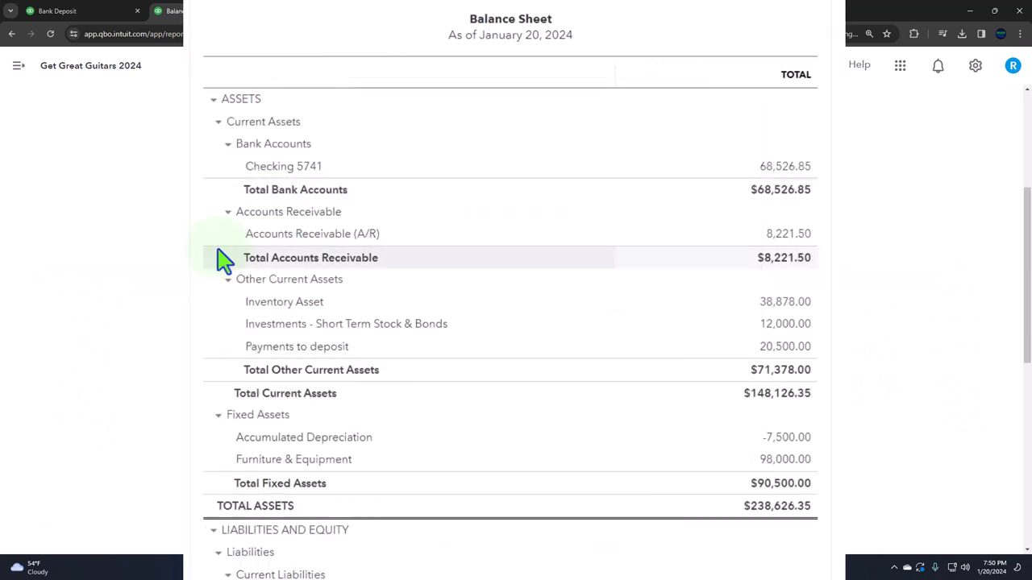
pyautogui.moveTo(709, 356)
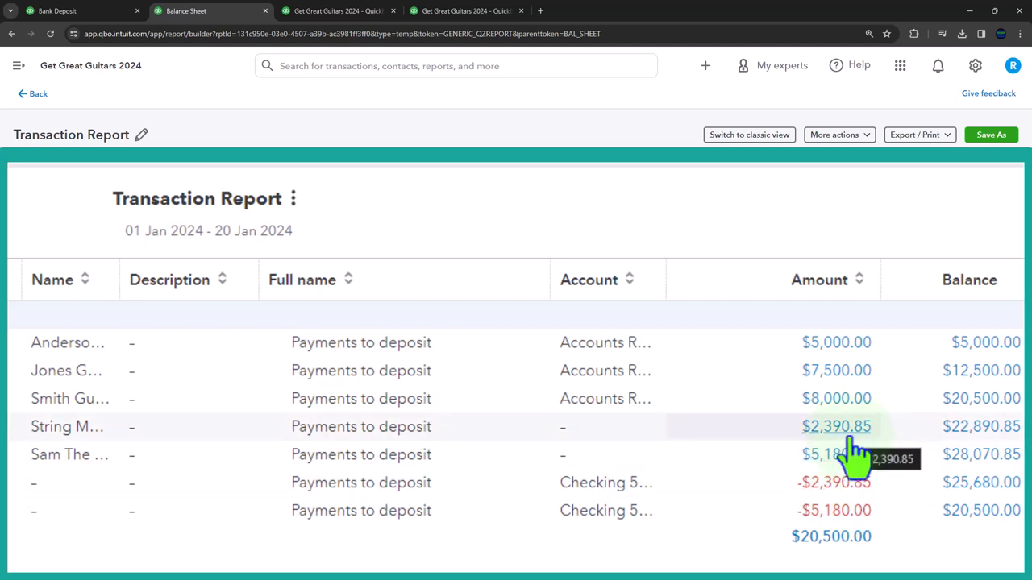
pyautogui.moveTo(871, 519)
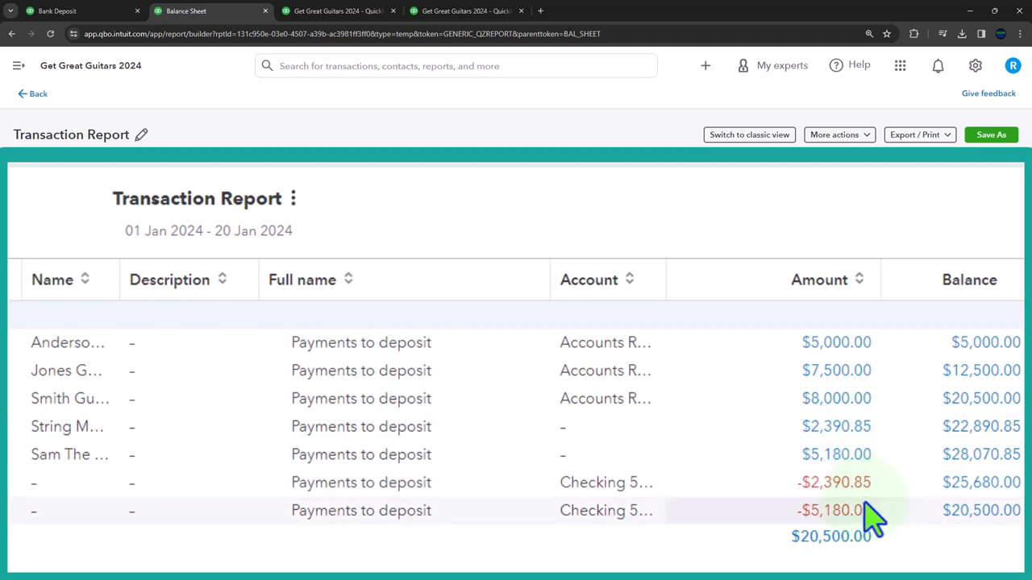
pyautogui.moveTo(854, 509)
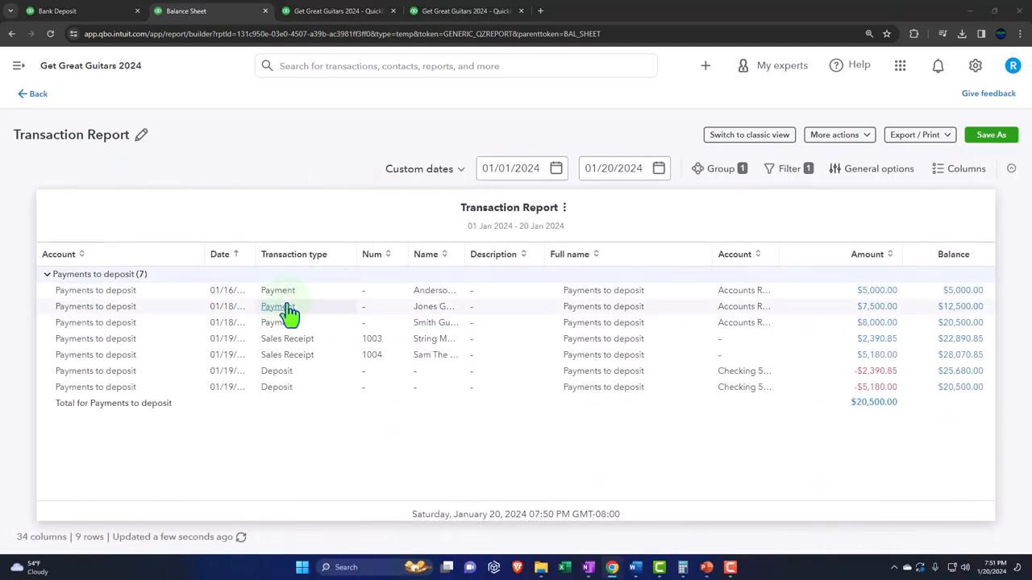
pyautogui.click(186, 10)
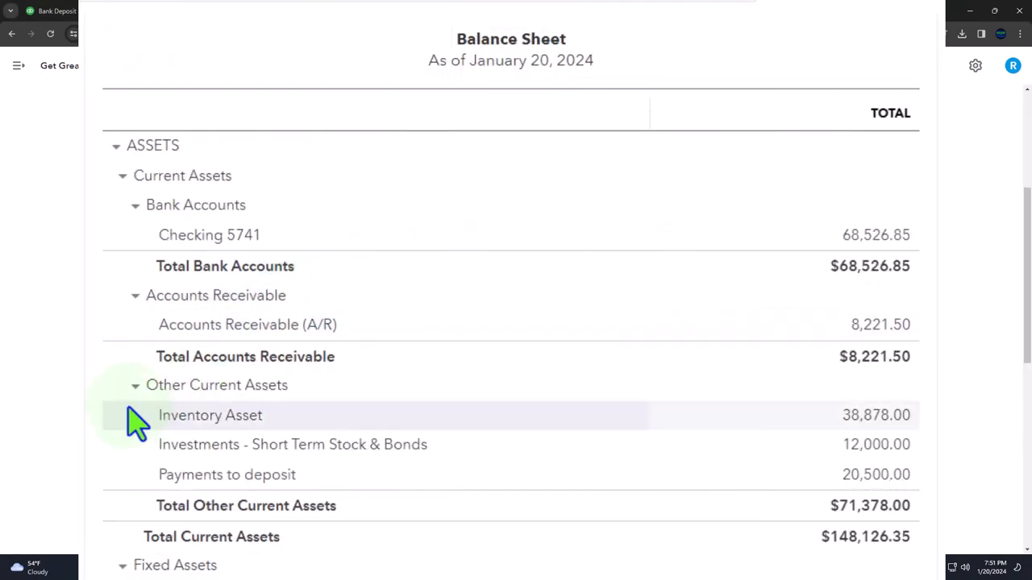
pyautogui.moveTo(853, 474)
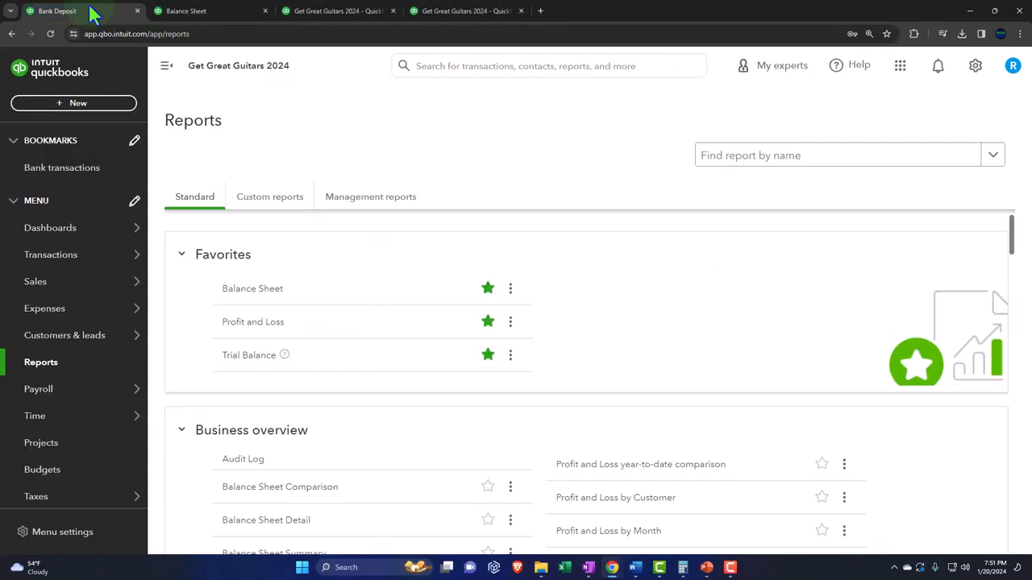
# - Prepare a Checking 5741 deposit dated 01/21/2024 selecting all three payments for $20,500
pyautogui.click(74, 104)
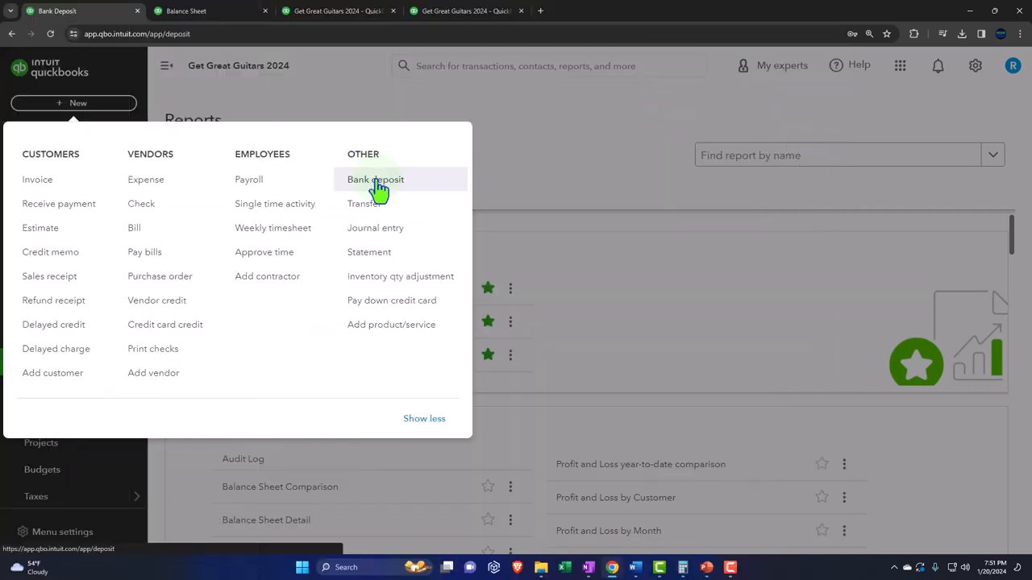
pyautogui.click(374, 179)
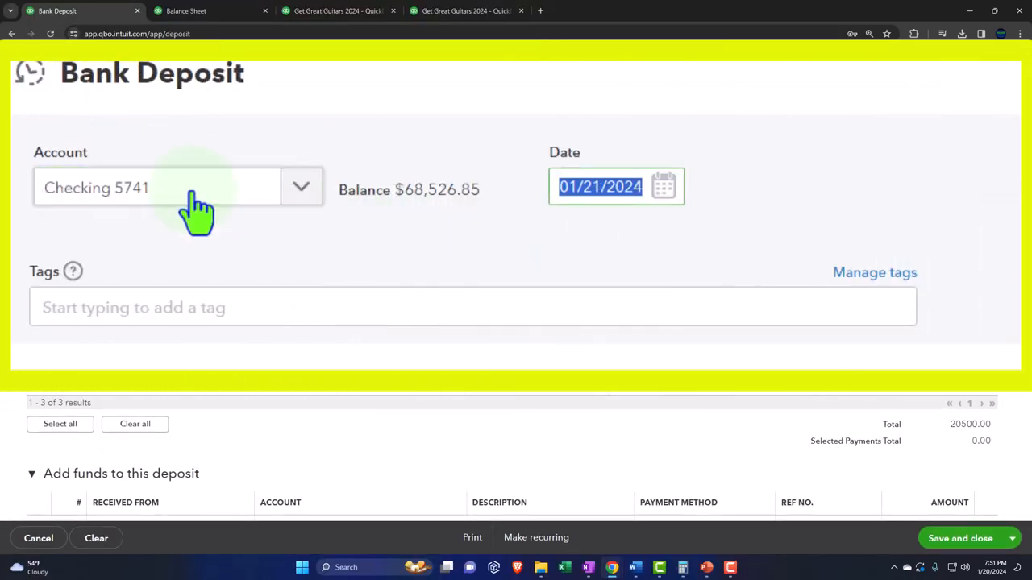
pyautogui.click(473, 307)
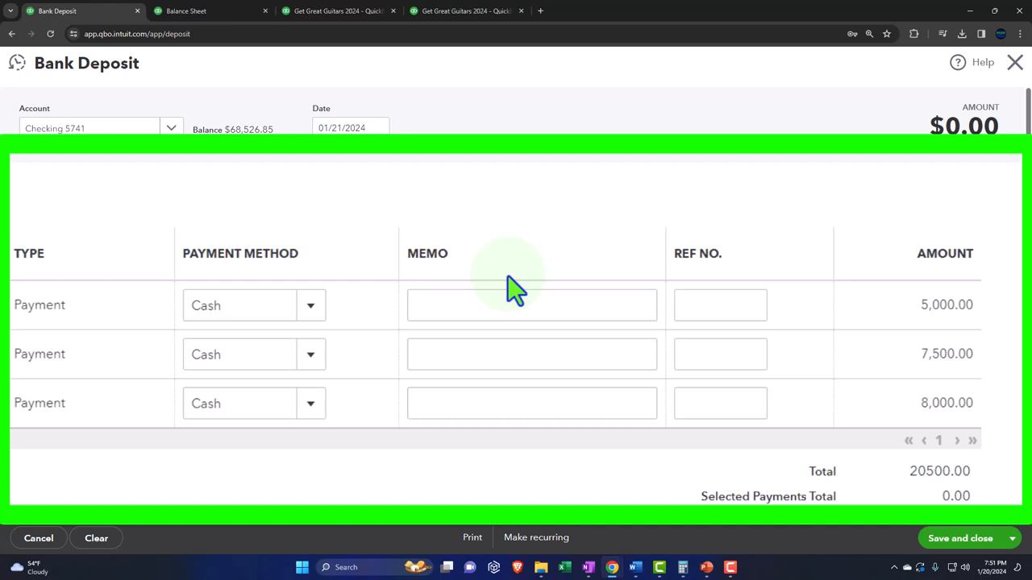
pyautogui.moveTo(471, 305)
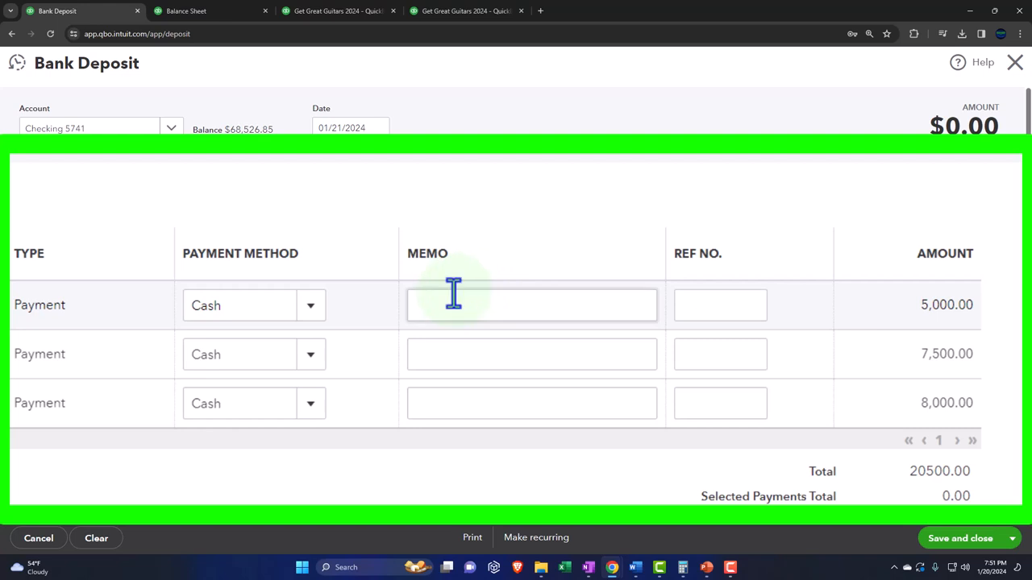
pyautogui.moveTo(442, 303)
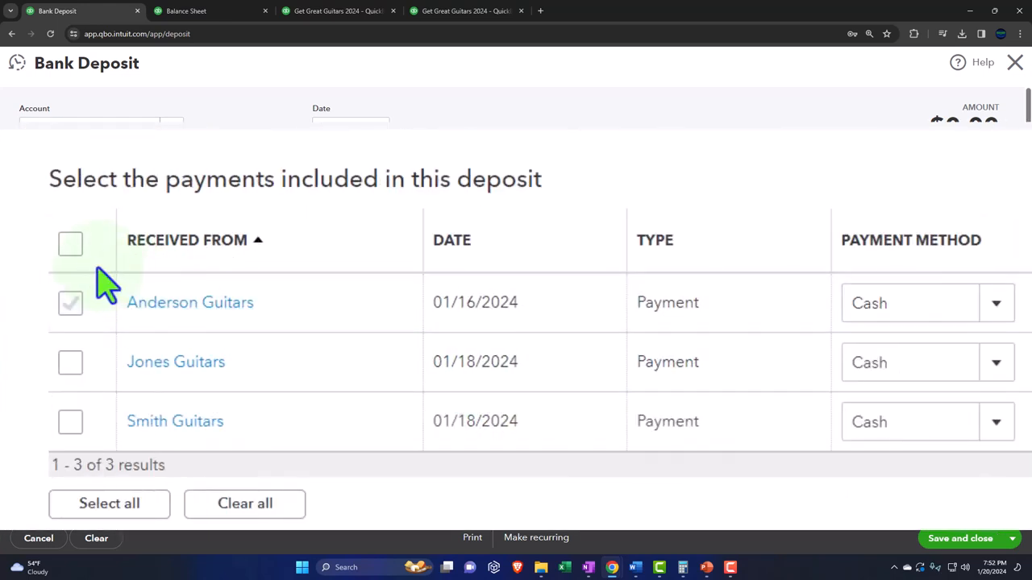
pyautogui.click(71, 243)
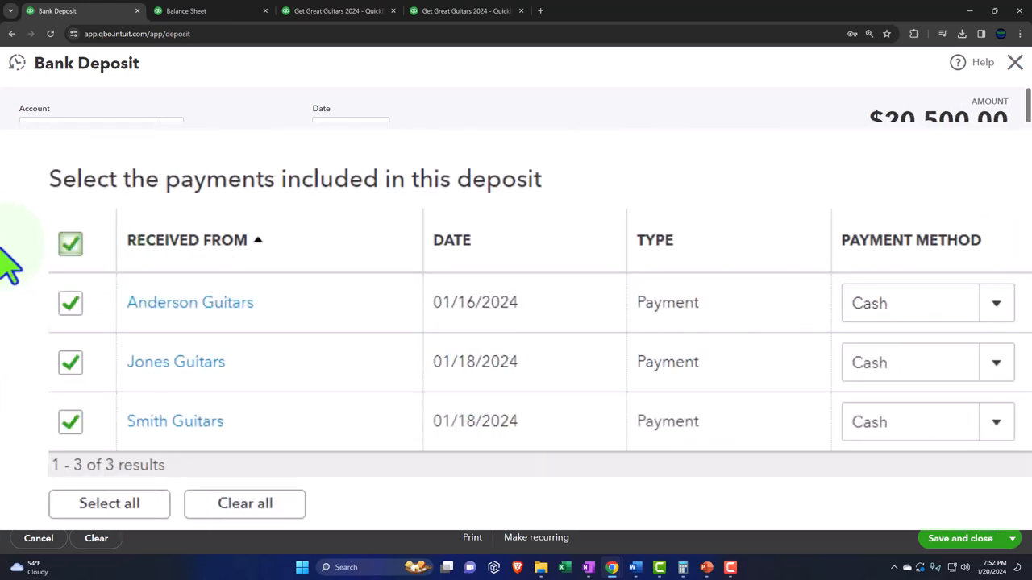
pyautogui.scroll(-3)
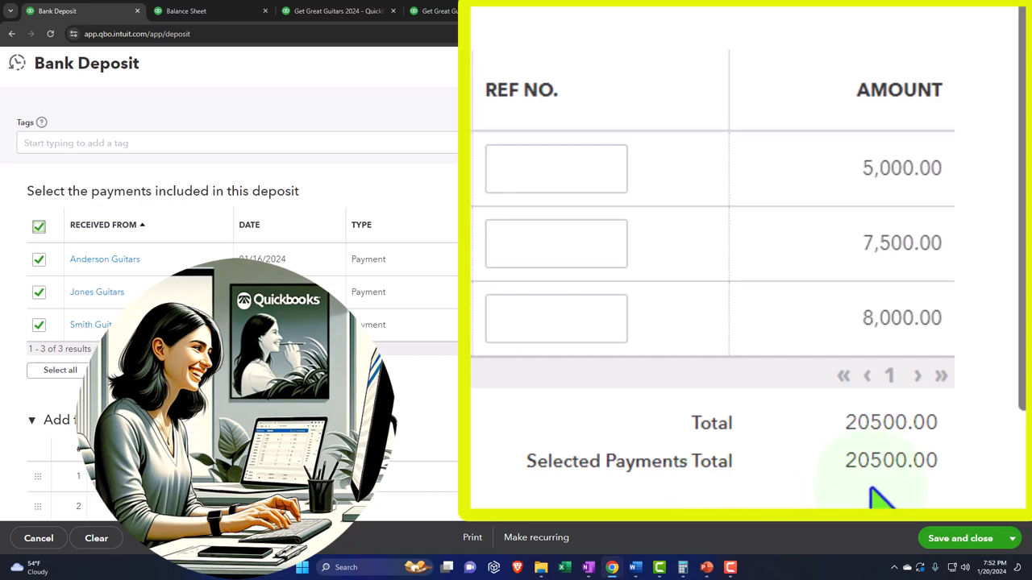
pyautogui.moveTo(871, 471)
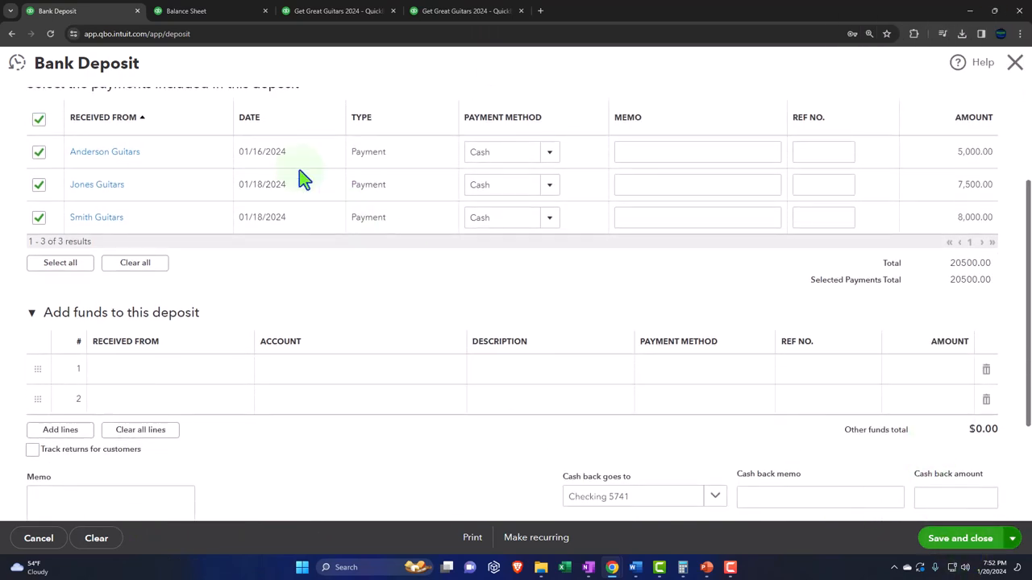
pyautogui.click(186, 9)
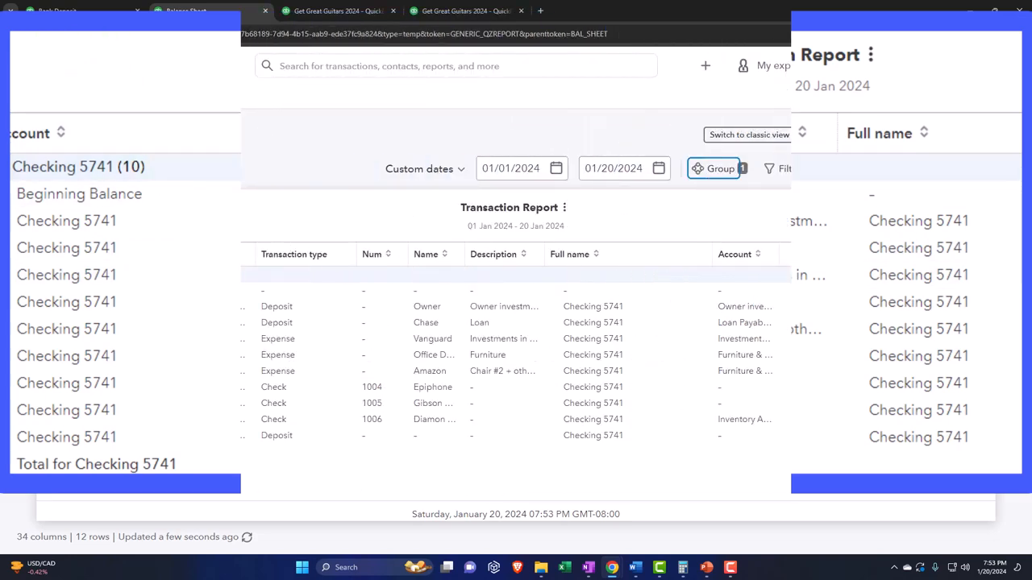
# - Exit without saving and run the Balance Sheet through 01/31/2024
pyautogui.click(33, 94)
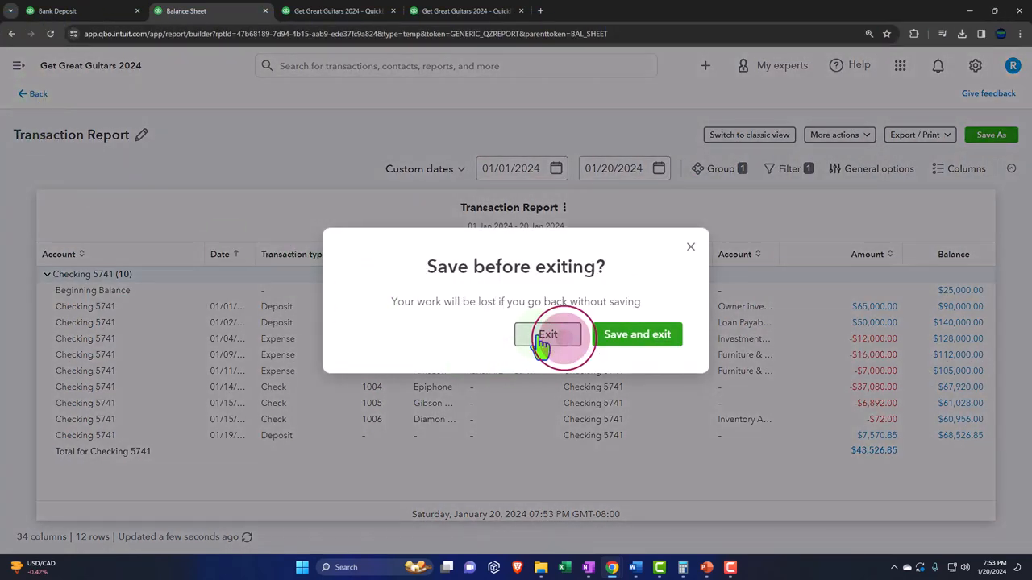
pyautogui.click(548, 334)
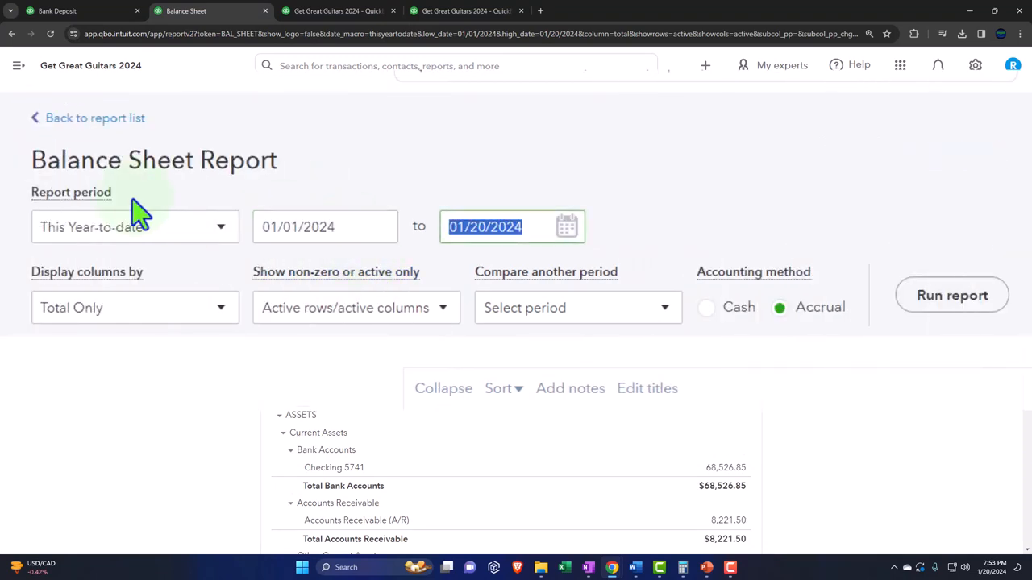
pyautogui.write('01/31/2024')
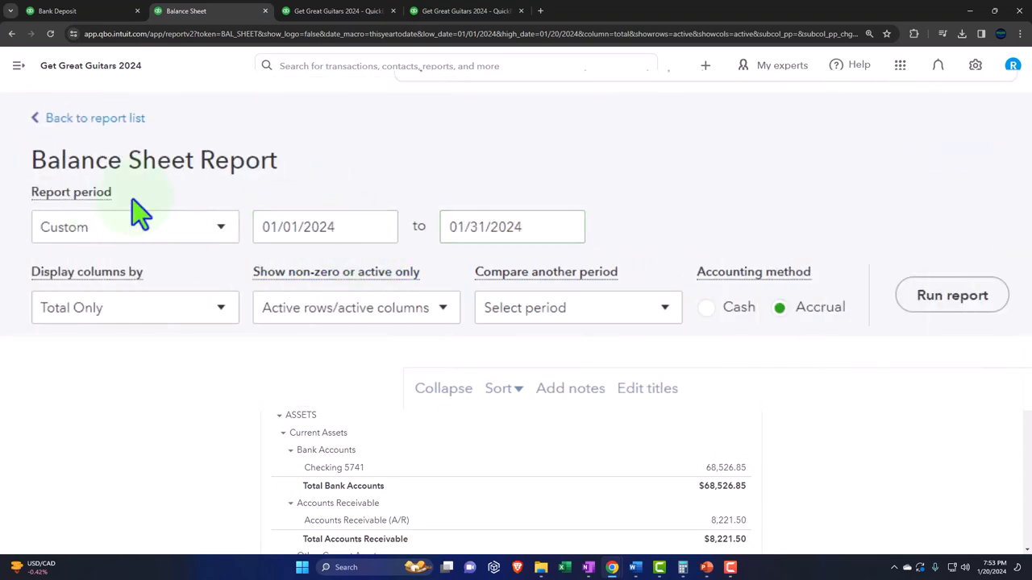
pyautogui.click(952, 295)
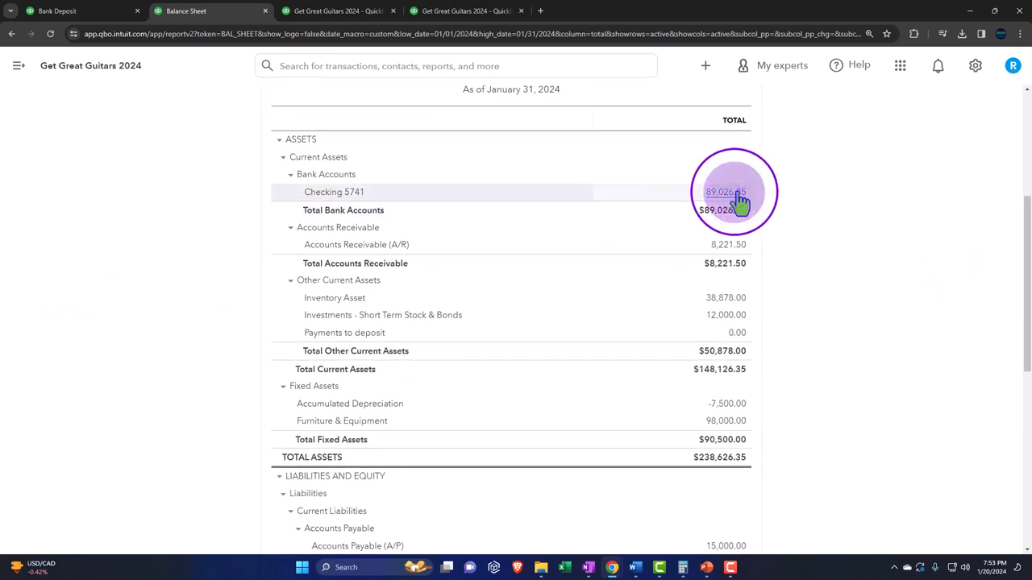
# - Drill into Checking 5741 at $89,026.85, then into Payments to deposit at $0.00
pyautogui.click(725, 192)
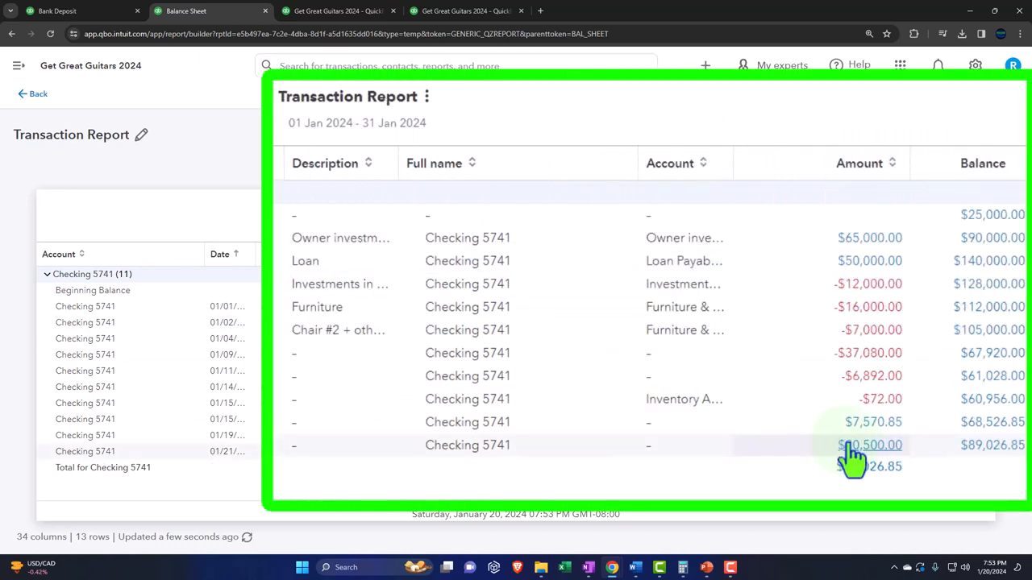
pyautogui.moveTo(869, 445)
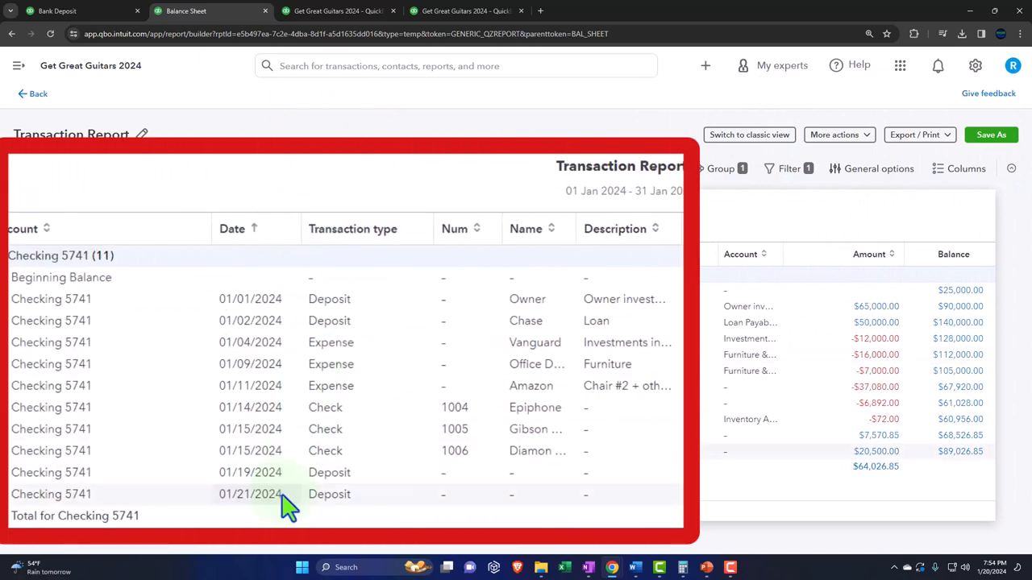
pyautogui.moveTo(250, 493)
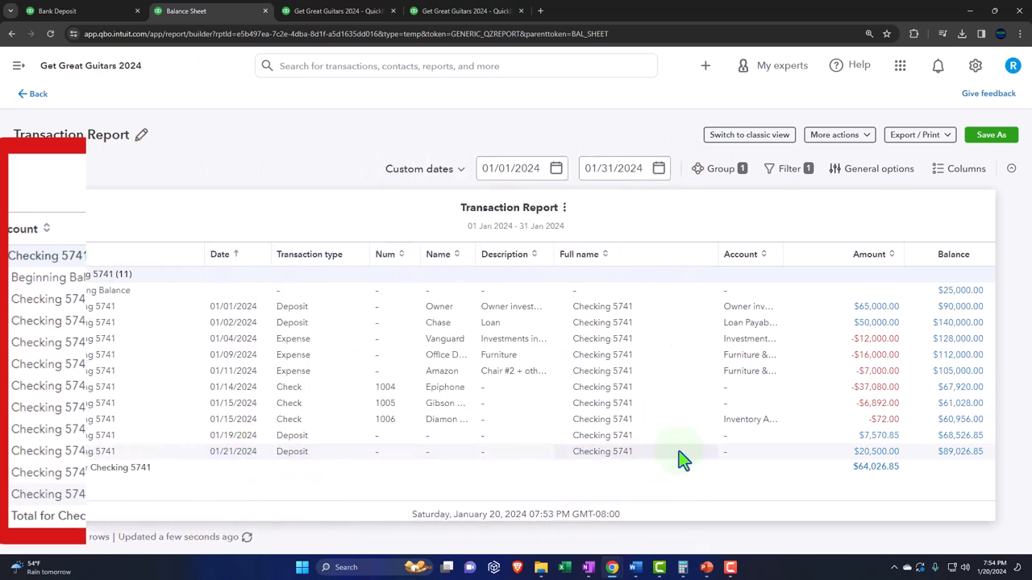
pyautogui.click(877, 452)
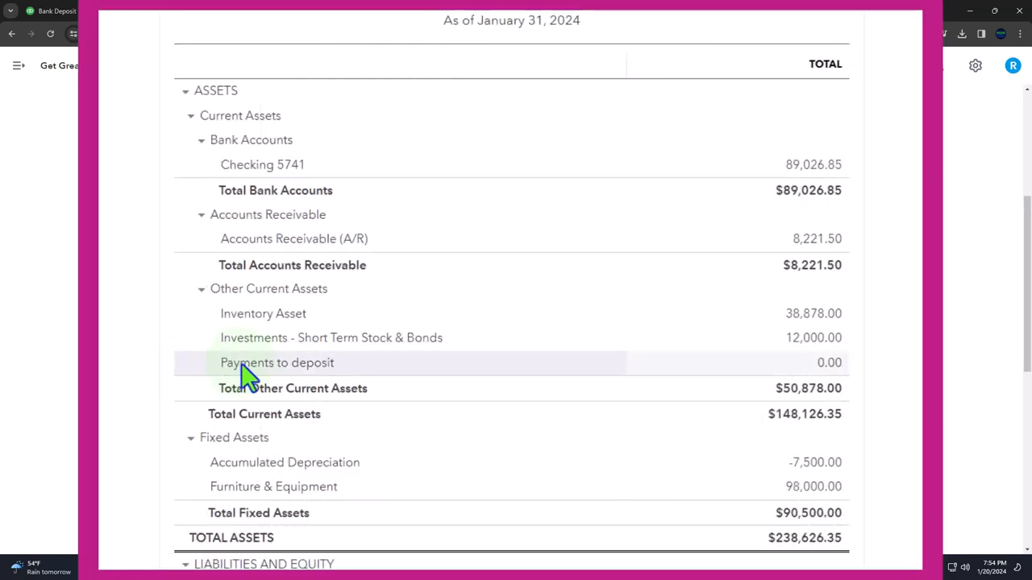
pyautogui.scroll(3)
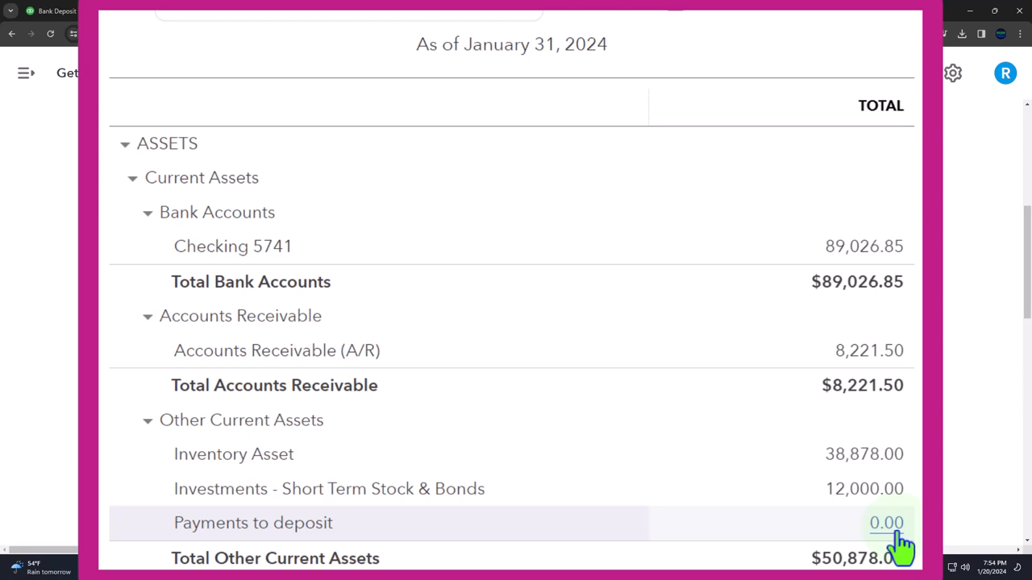
pyautogui.click(886, 522)
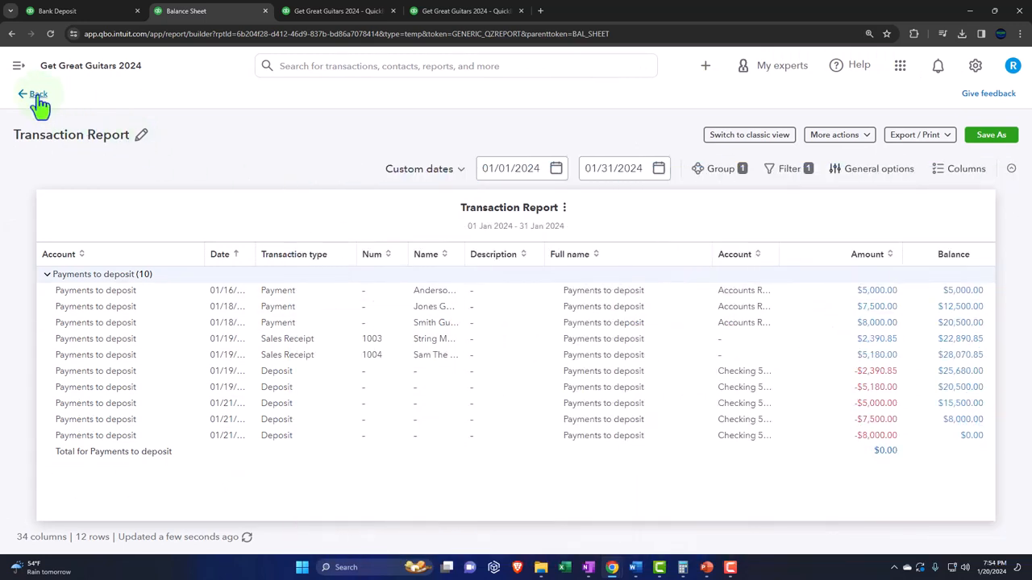
# - Rerun the January 31 Balance Sheet showing non-zero rows only, total assets $238,626.35
pyautogui.click(34, 93)
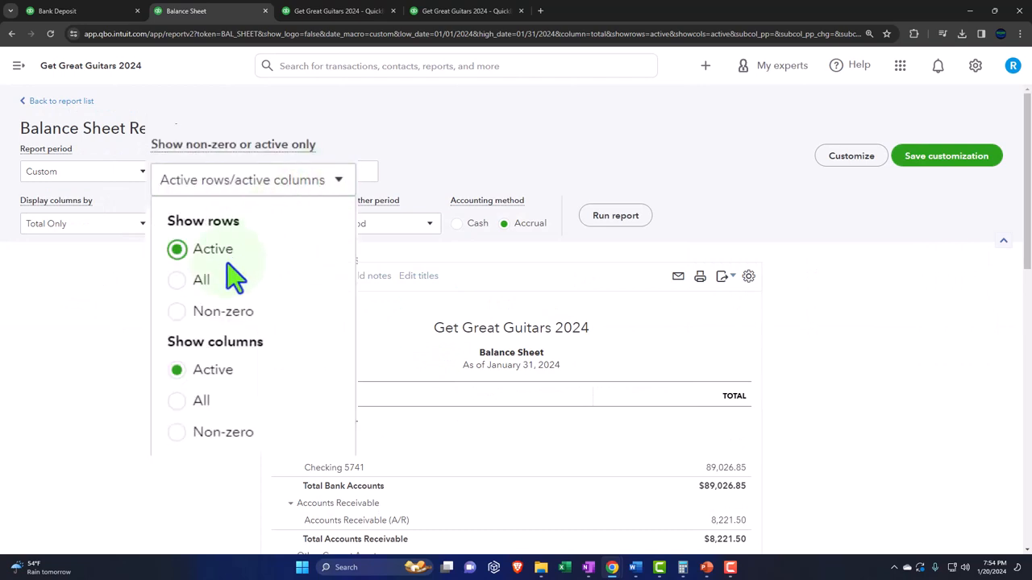
pyautogui.moveTo(177, 339)
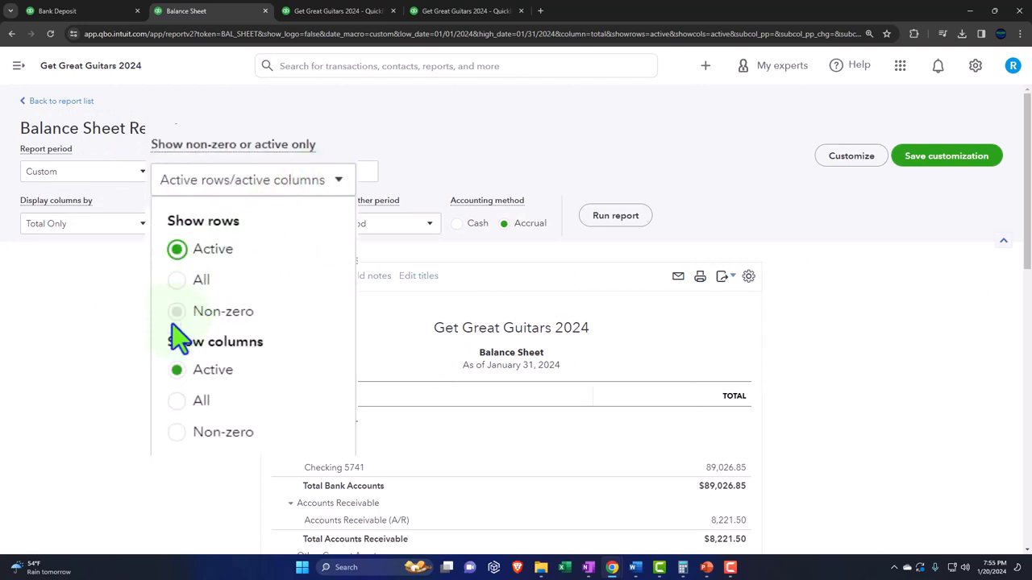
pyautogui.click(177, 311)
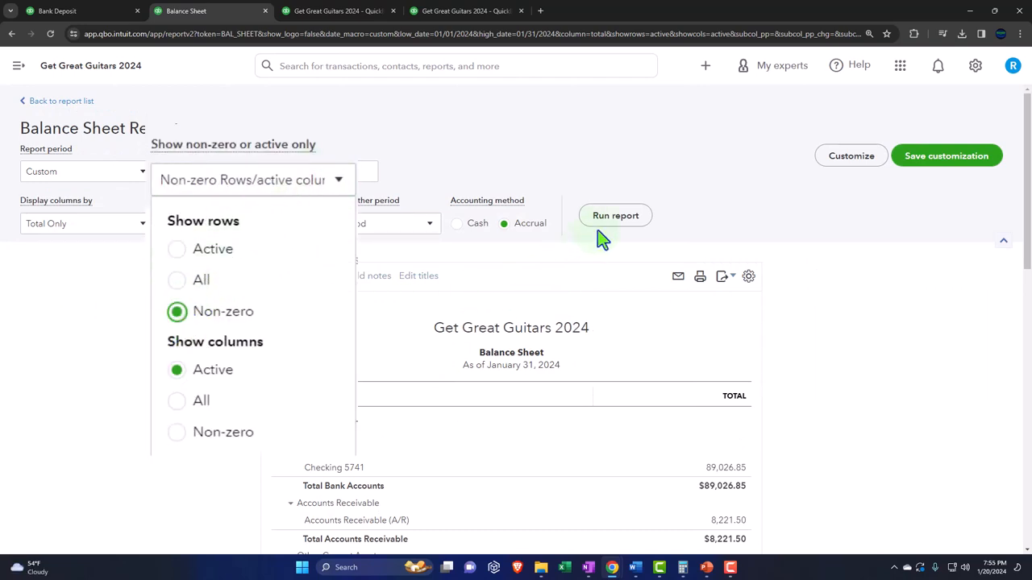
pyautogui.click(616, 216)
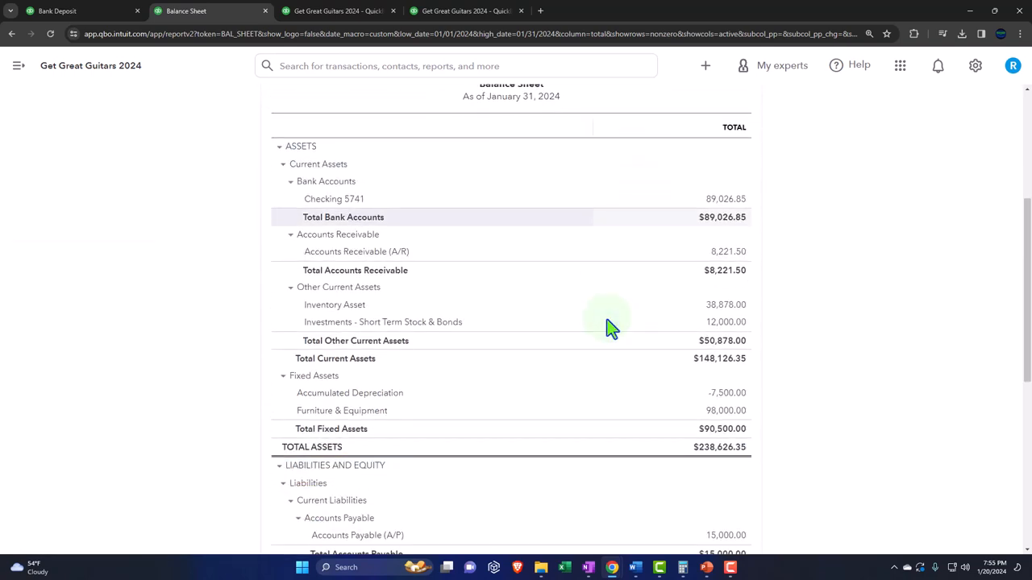
pyautogui.scroll(-3)
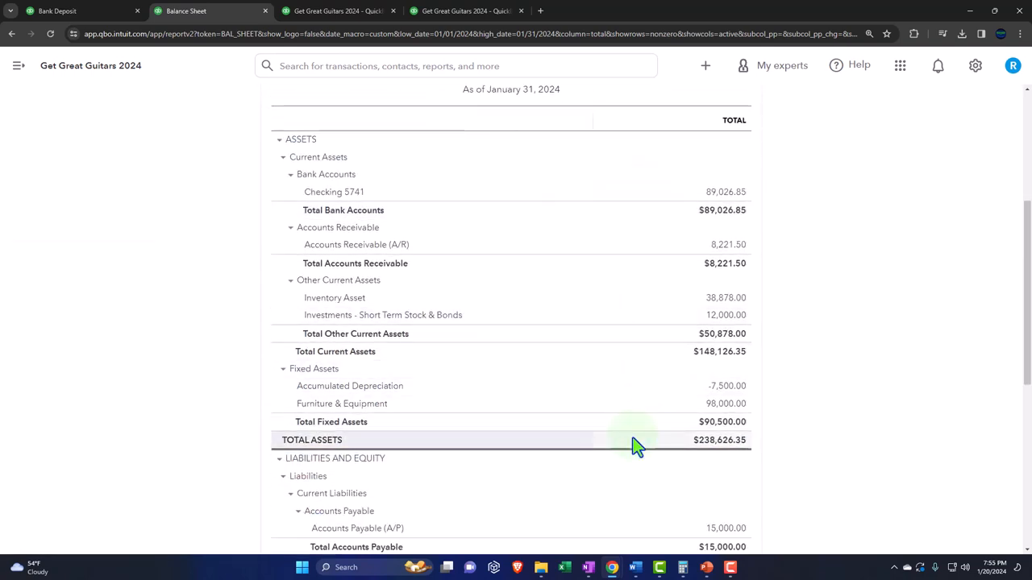
pyautogui.scroll(3)
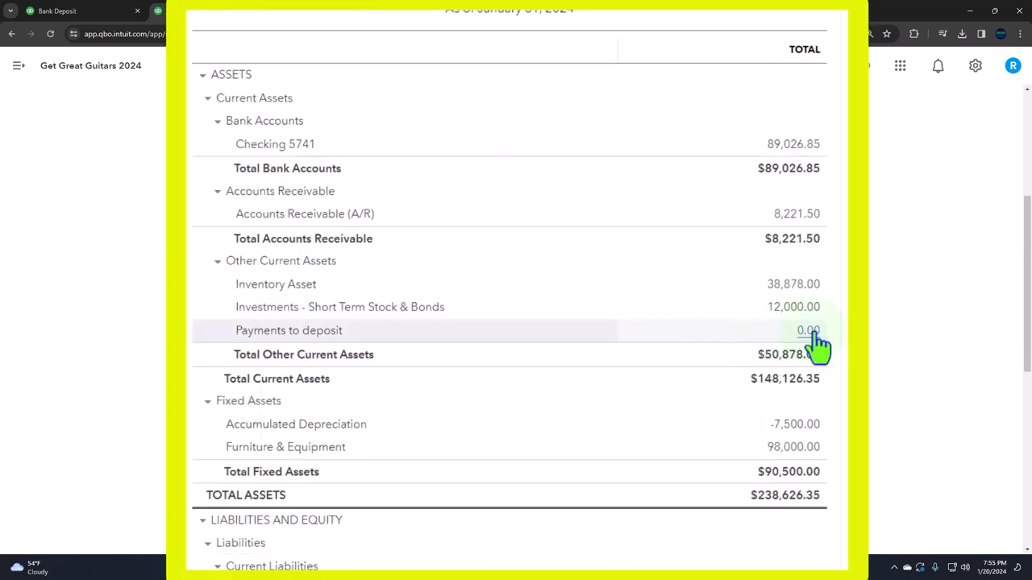
pyautogui.moveTo(814, 346)
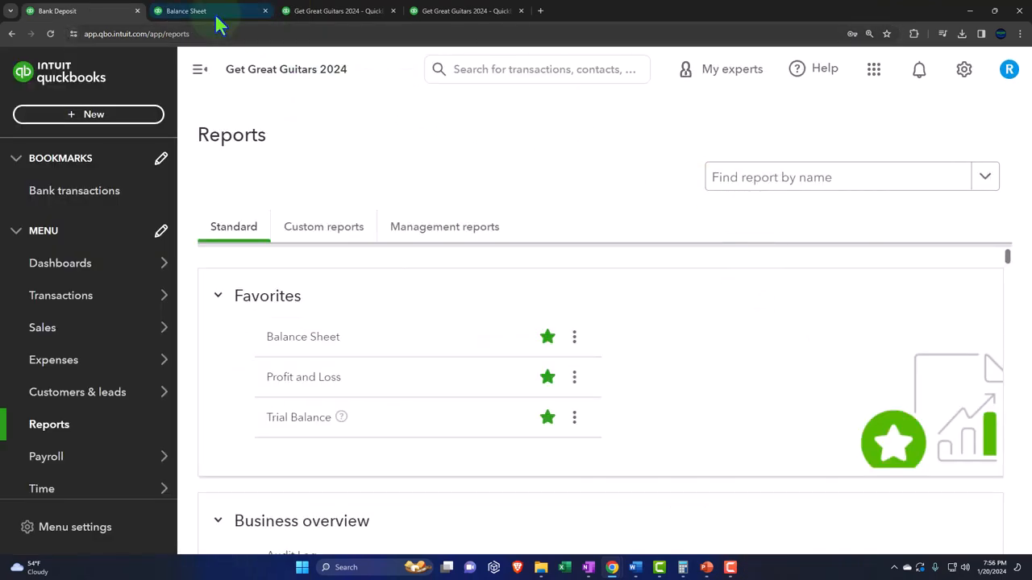
# - Confirm Payments to deposit shows 0.00 on the January balance sheet, then move to Profit and Loss
pyautogui.click(303, 337)
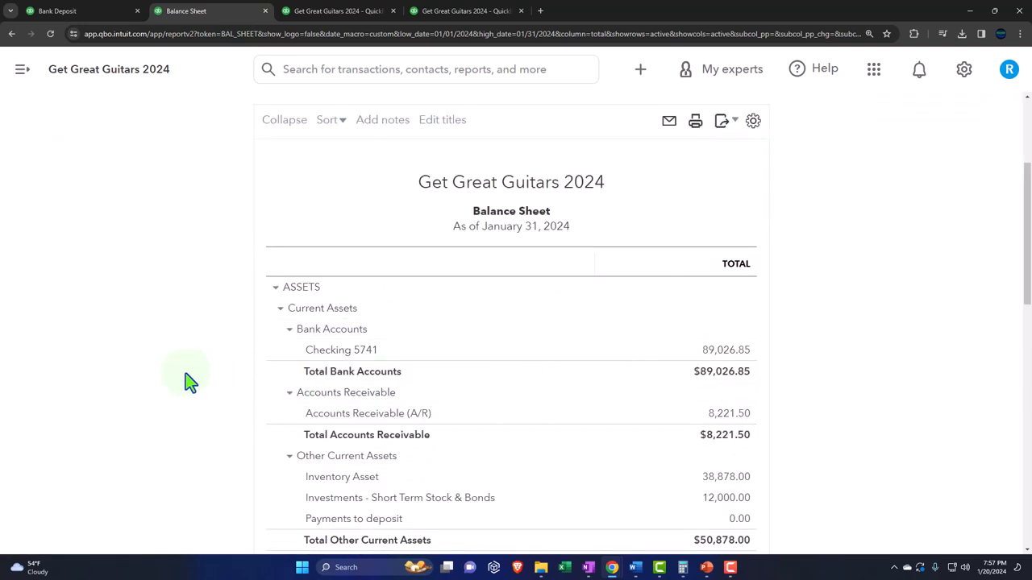
pyautogui.scroll(-3)
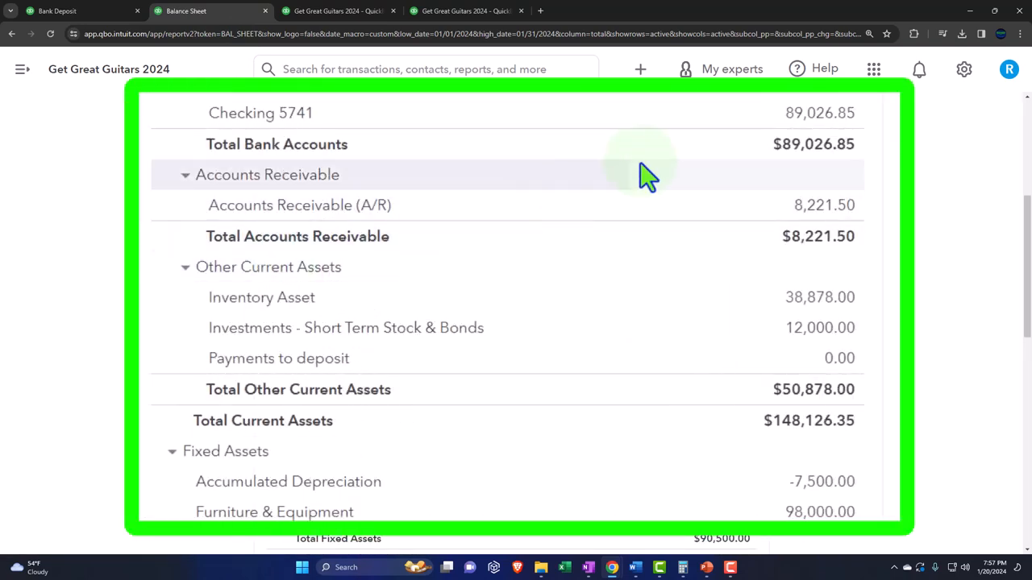
pyautogui.scroll(-3)
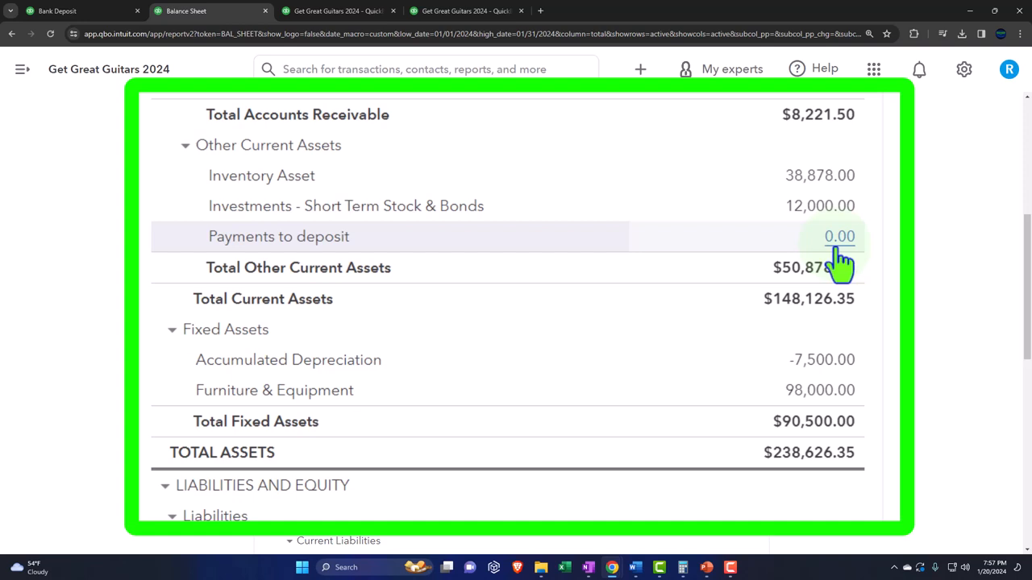
pyautogui.click(337, 10)
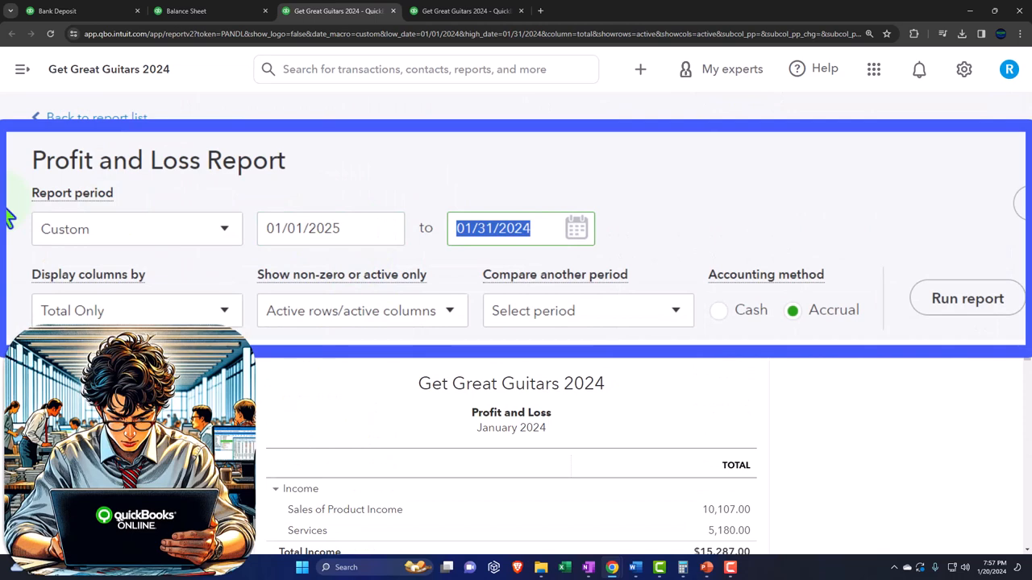
# - Run the Profit and Loss for 01/01/2024 to 01/31/2024, showing $10,107 product sales and $5,180 services
pyautogui.write('12/31/2025')
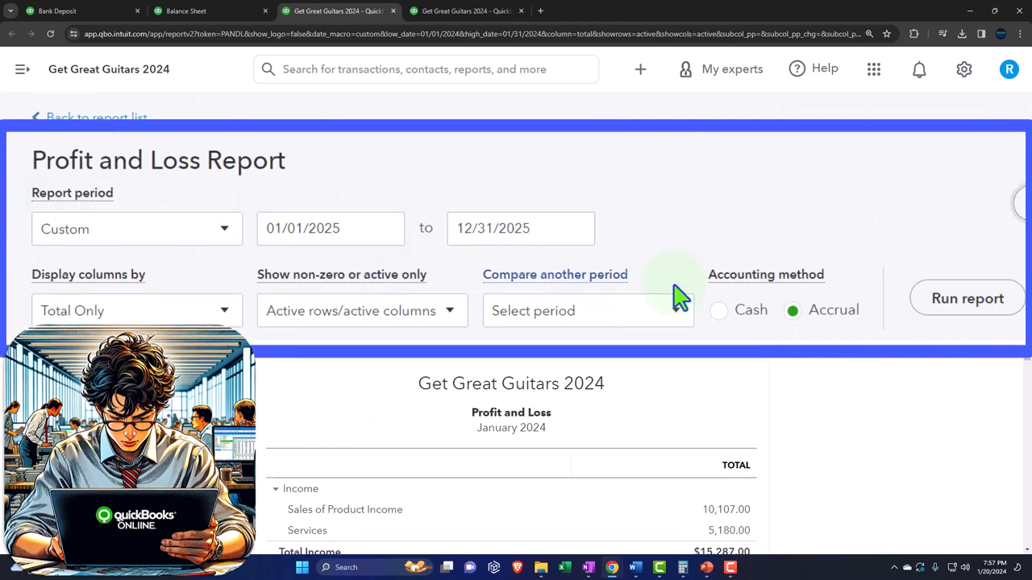
pyautogui.click(968, 298)
pyautogui.write('4')
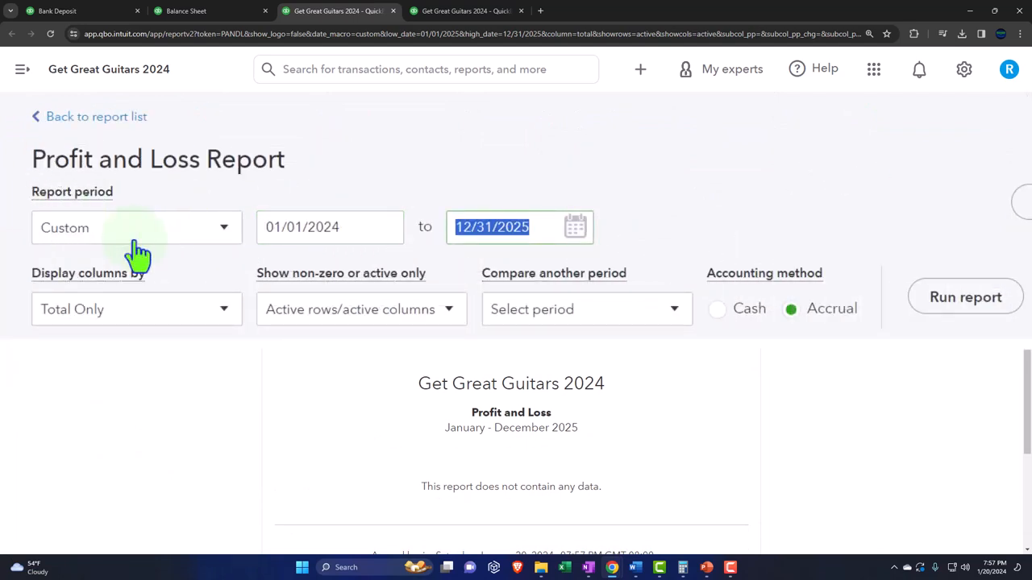
pyautogui.write('01312')
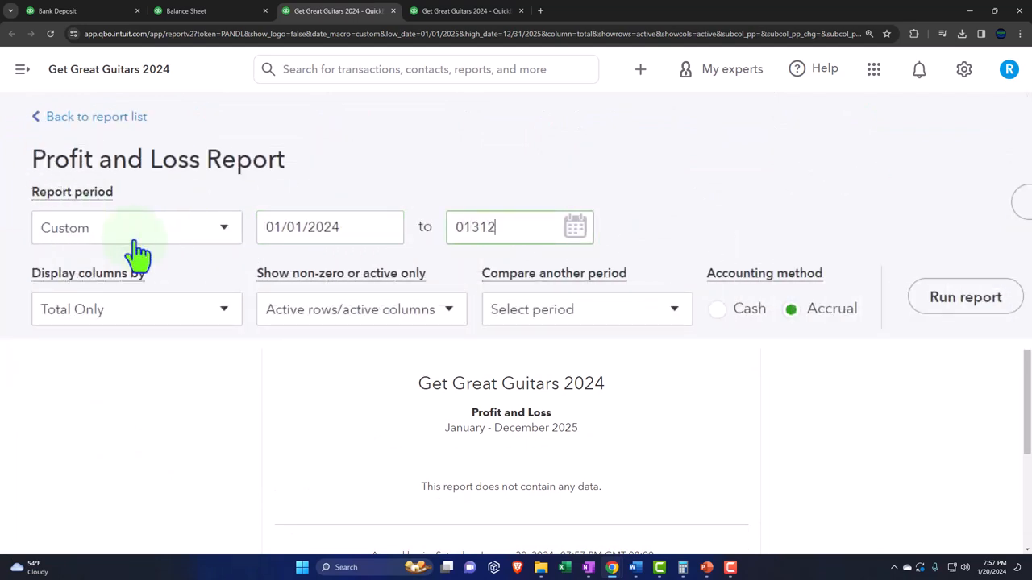
pyautogui.click(739, 248)
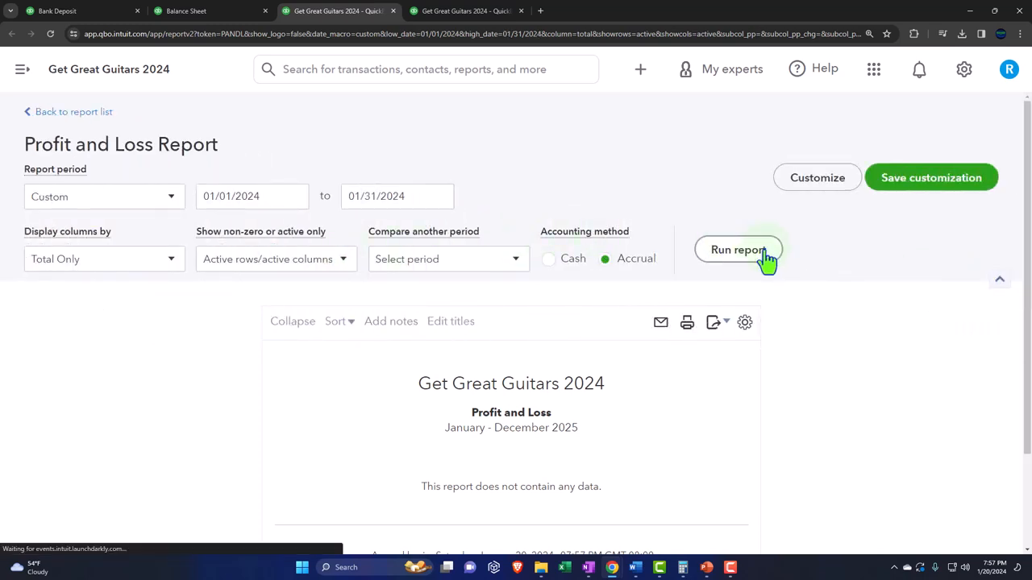
pyautogui.click(186, 9)
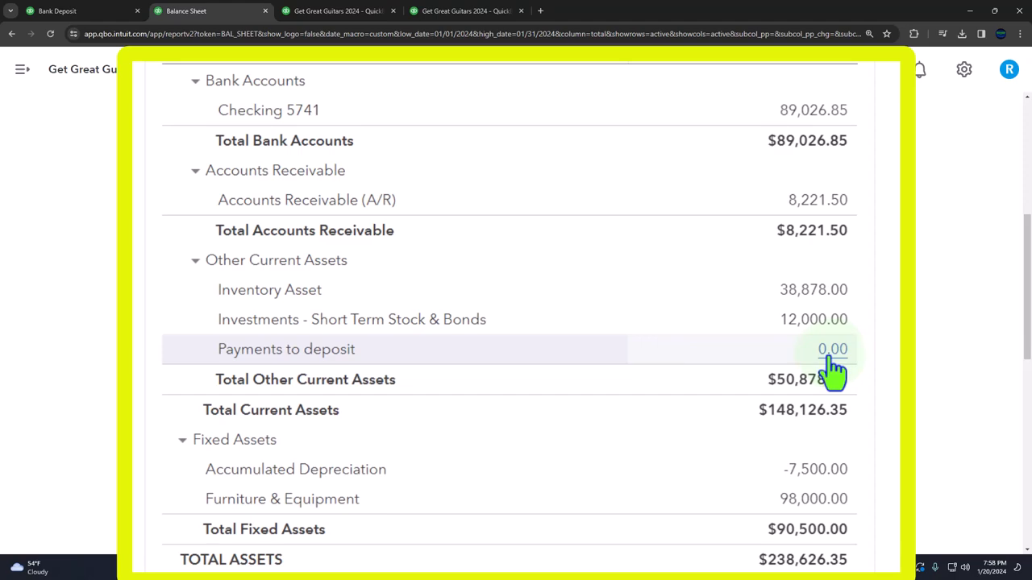
# - Review liabilities of $88,505.35 and equity of $150,121 against $238,626.35 total assets
pyautogui.scroll(-3)
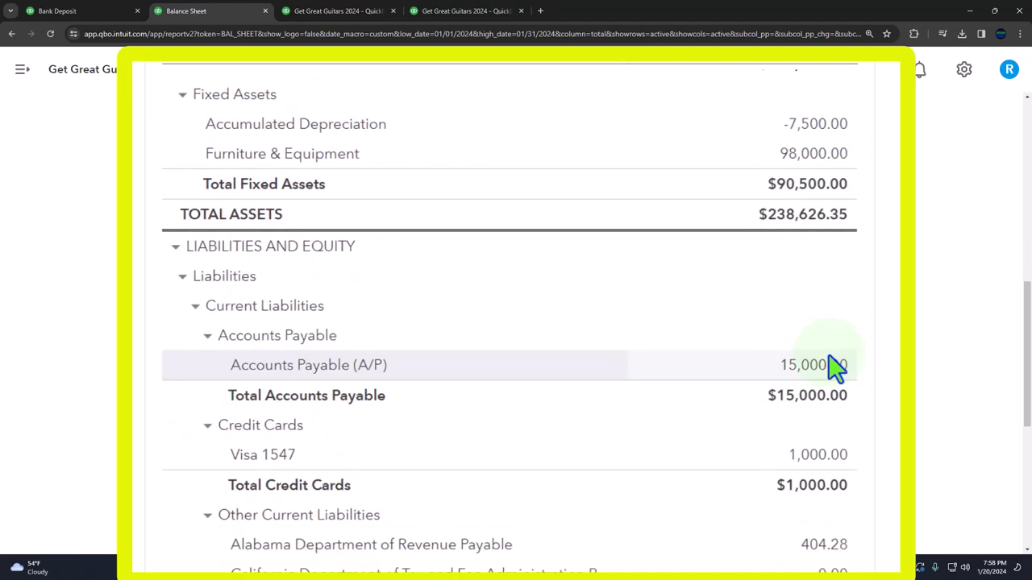
pyautogui.scroll(-3)
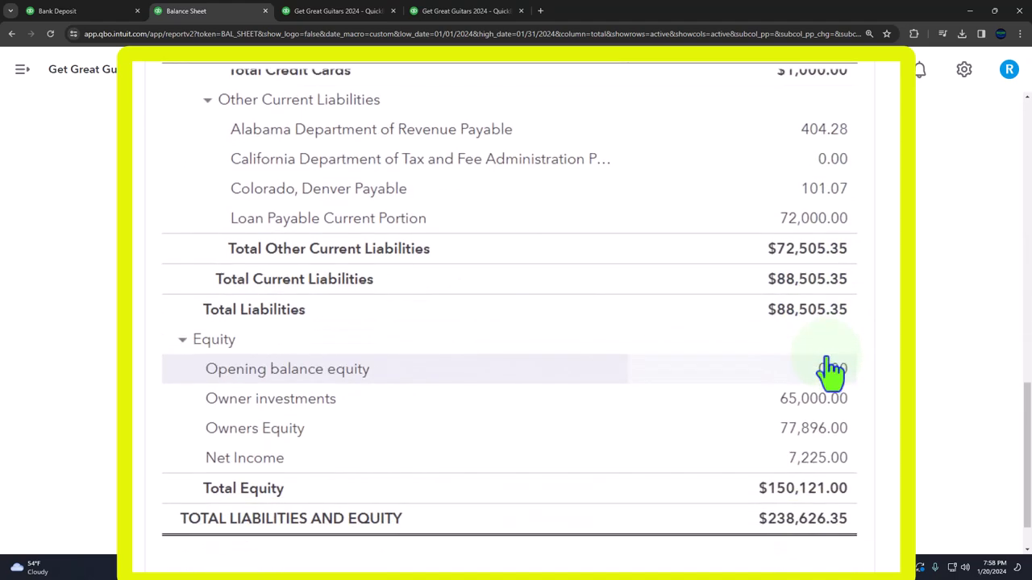
pyautogui.moveTo(806, 468)
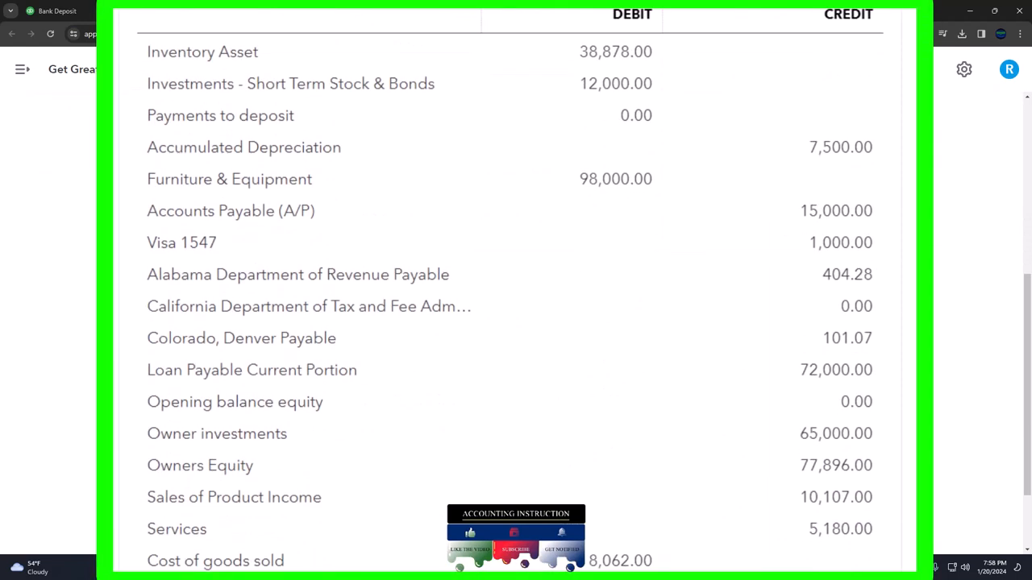
pyautogui.scroll(3)
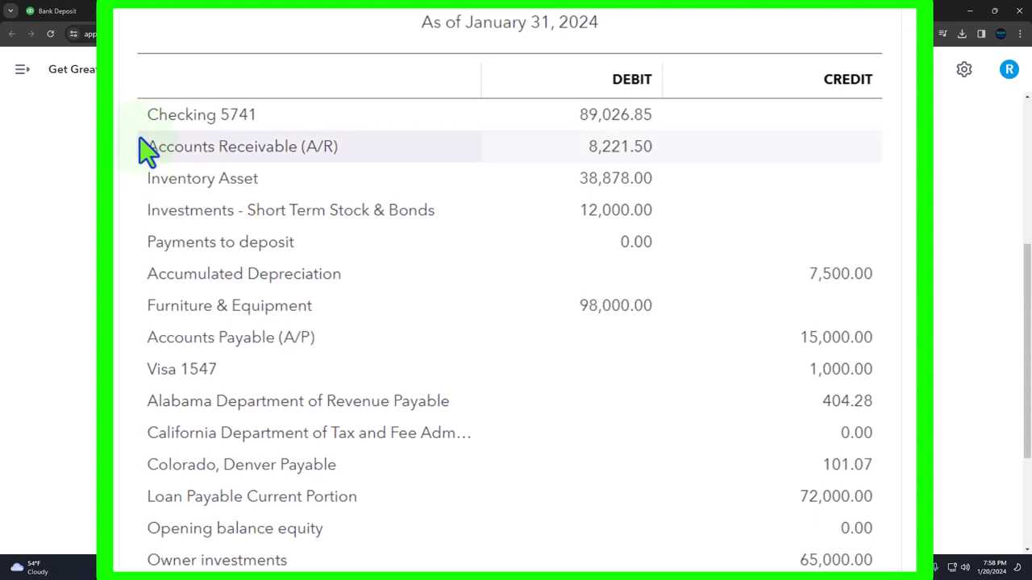
pyautogui.moveTo(145, 132)
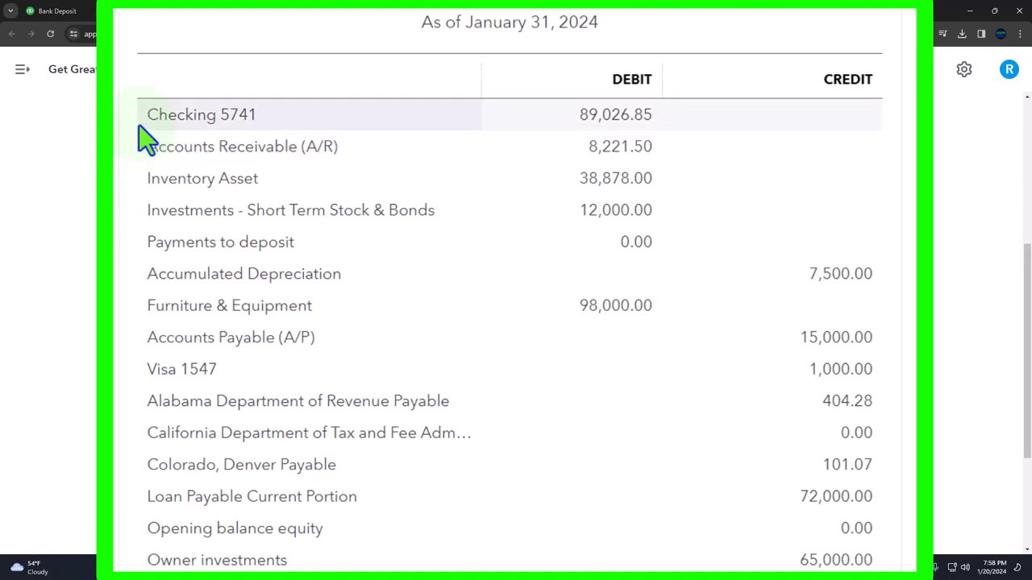
pyautogui.moveTo(148, 174)
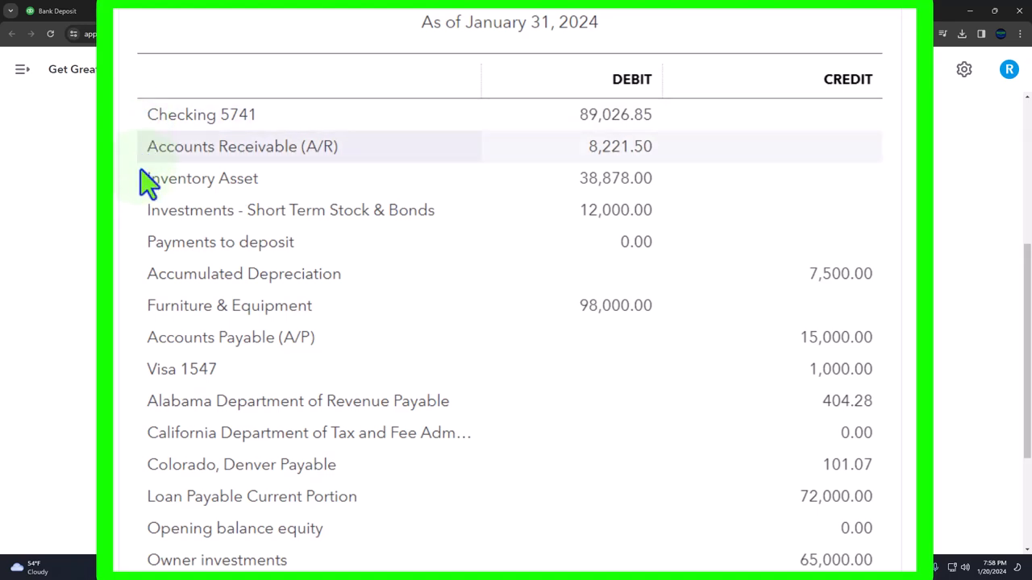
pyautogui.moveTo(151, 218)
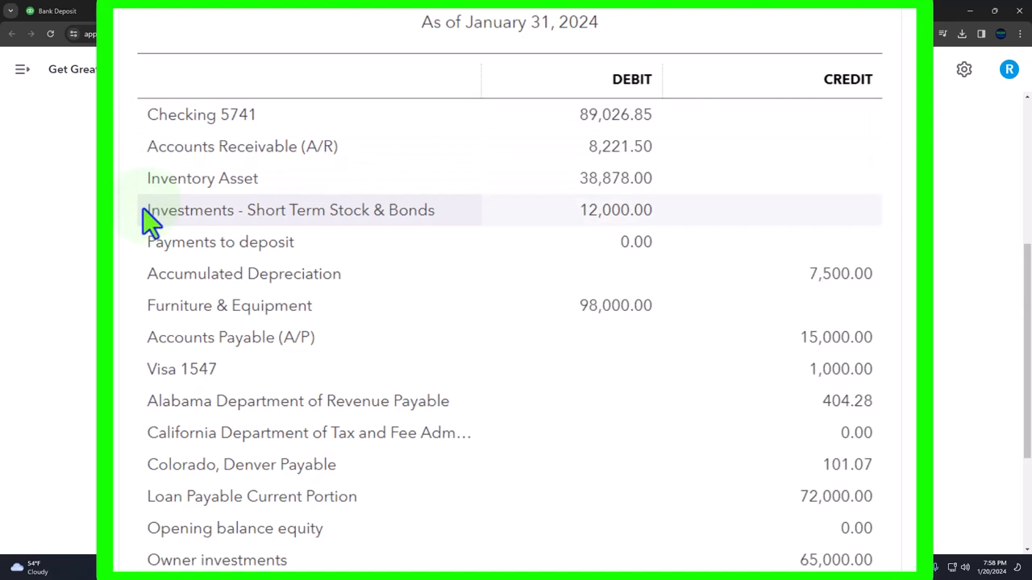
pyautogui.moveTo(148, 245)
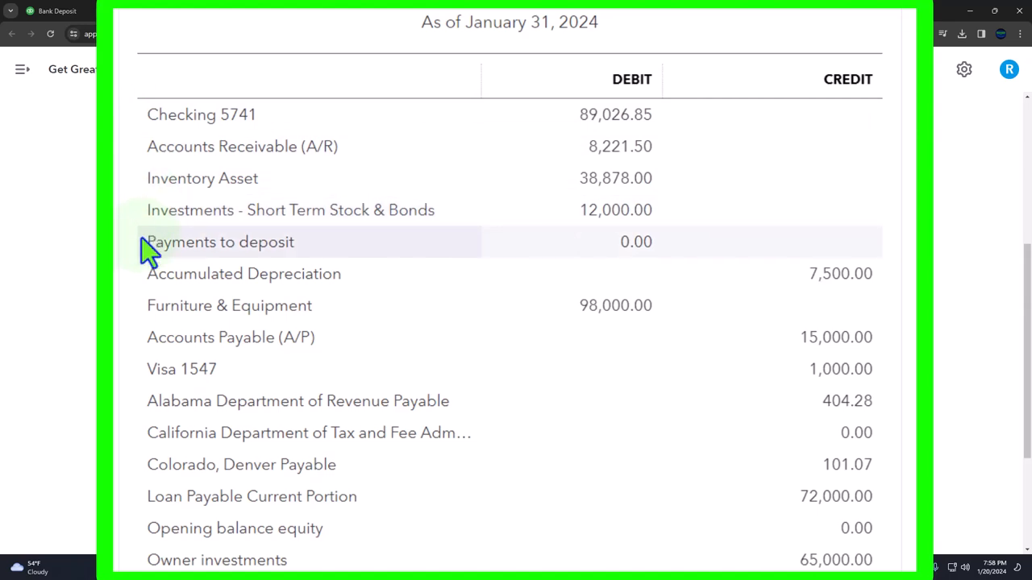
pyautogui.moveTo(144, 290)
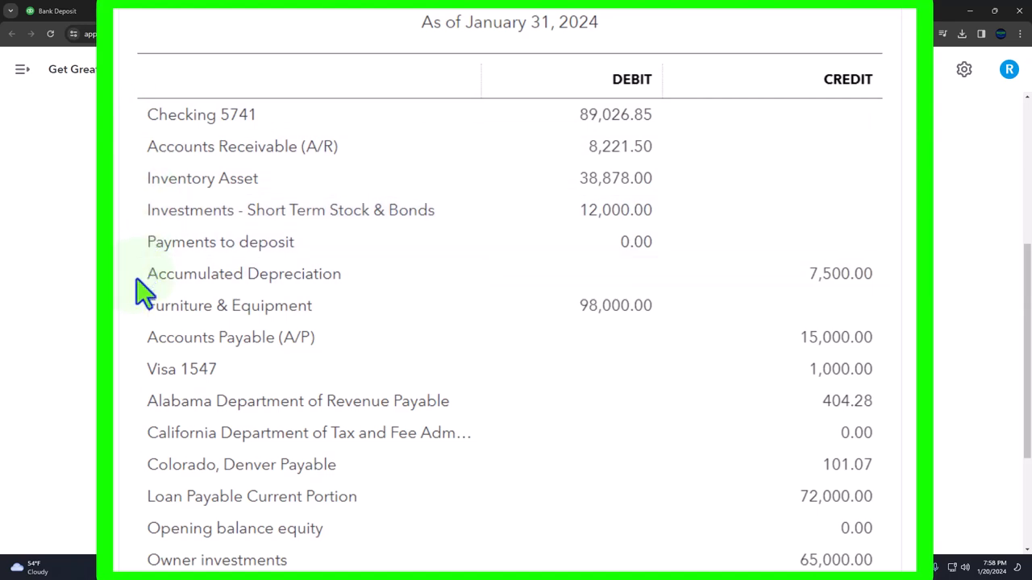
pyautogui.moveTo(842, 303)
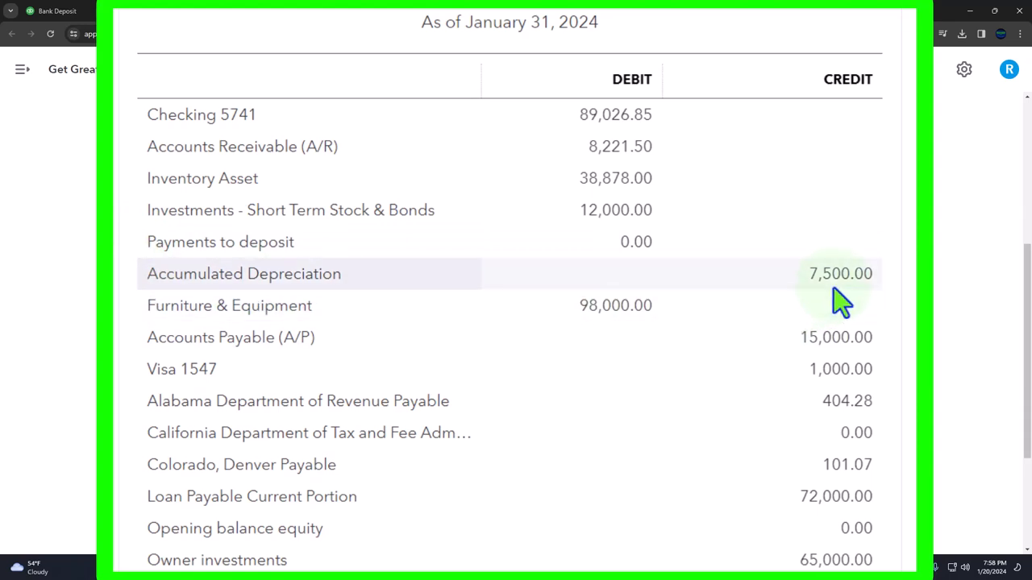
pyautogui.moveTo(719, 332)
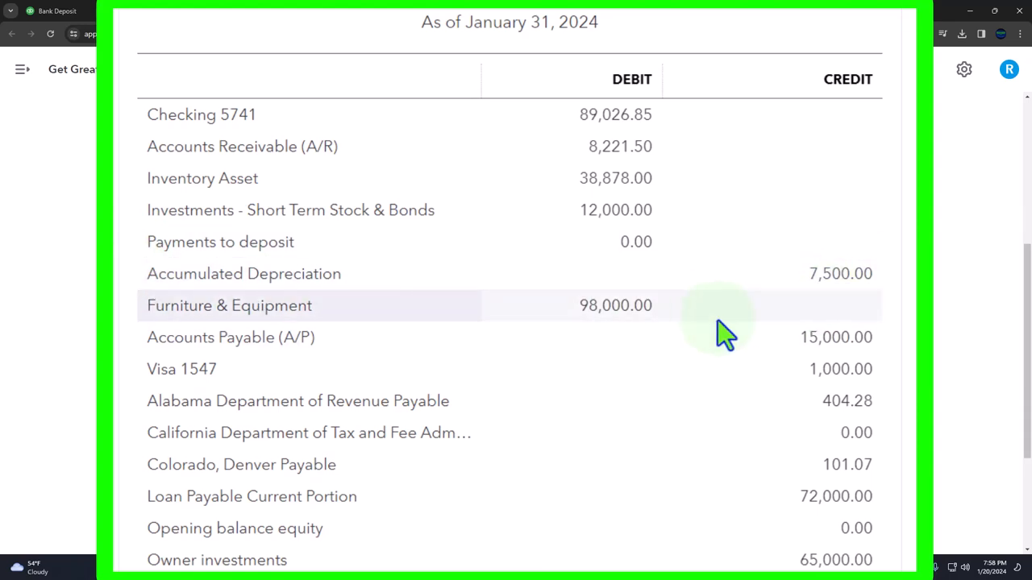
pyautogui.scroll(-3)
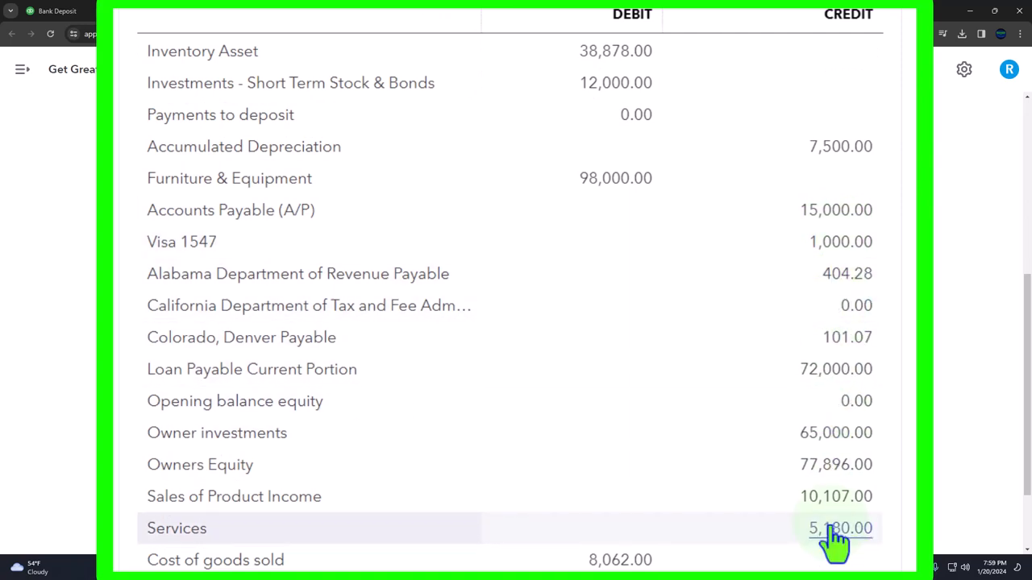
pyautogui.moveTo(587, 209)
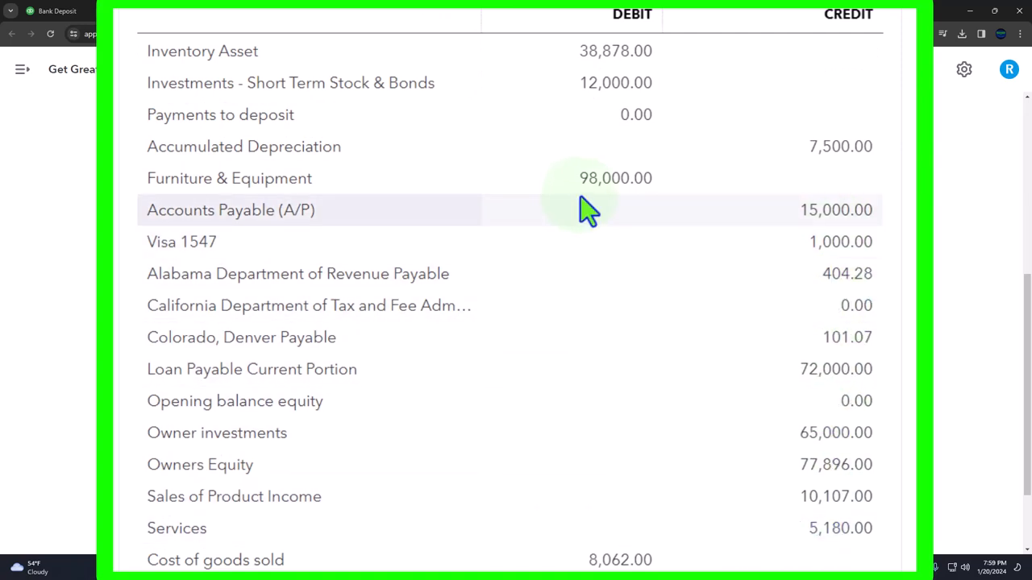
pyautogui.moveTo(835, 209)
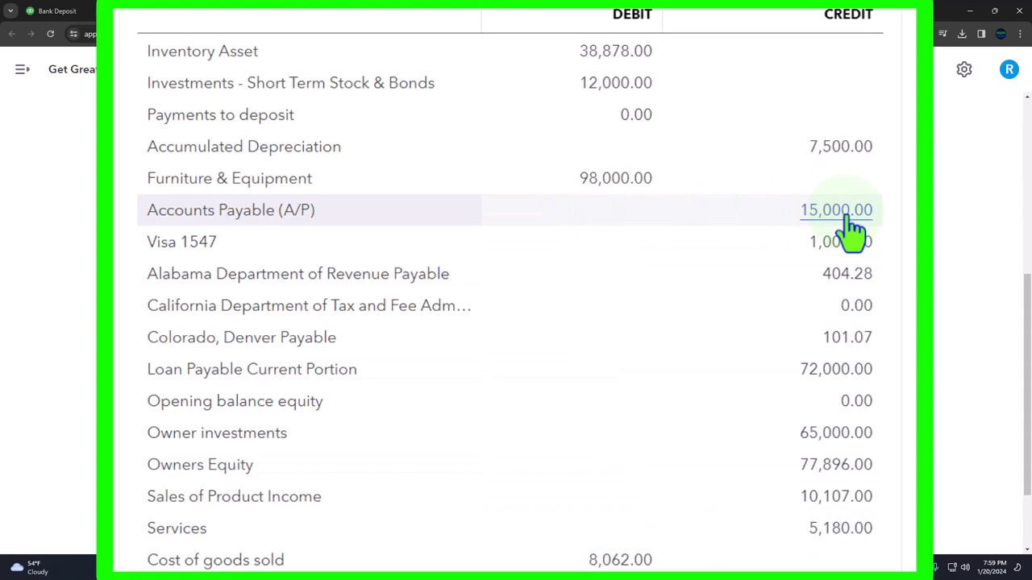
pyautogui.moveTo(862, 238)
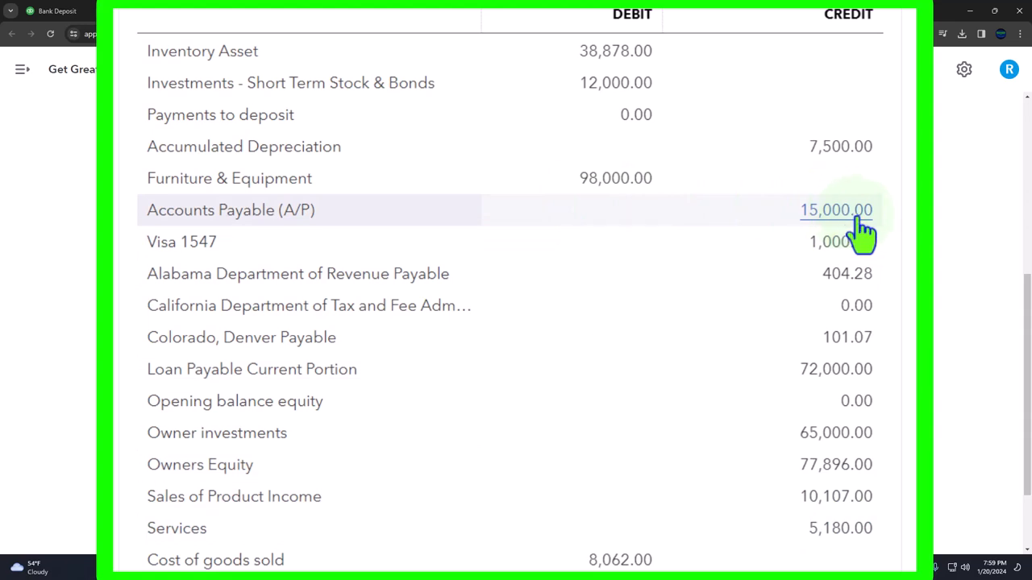
pyautogui.moveTo(842, 242)
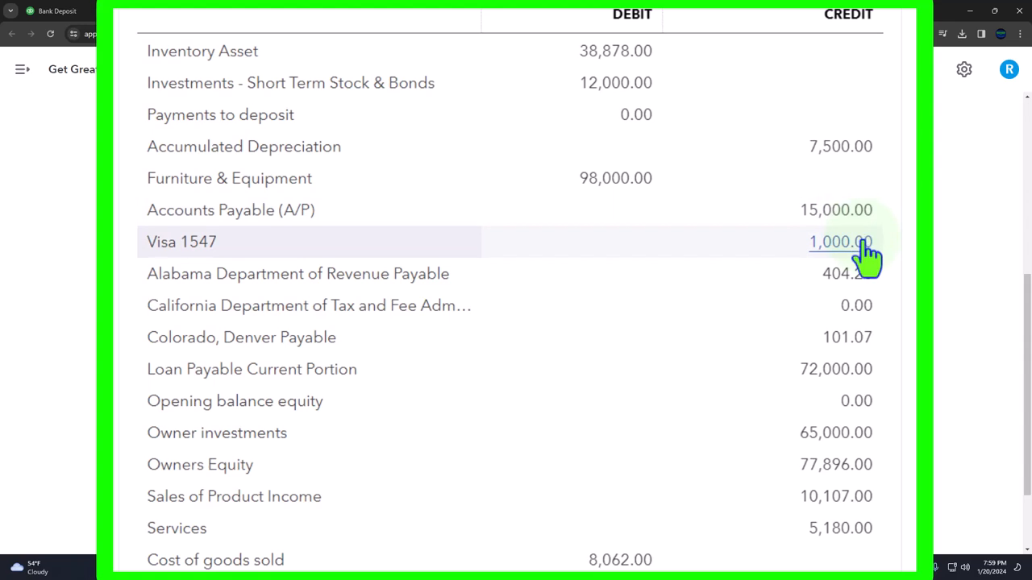
pyautogui.moveTo(846, 274)
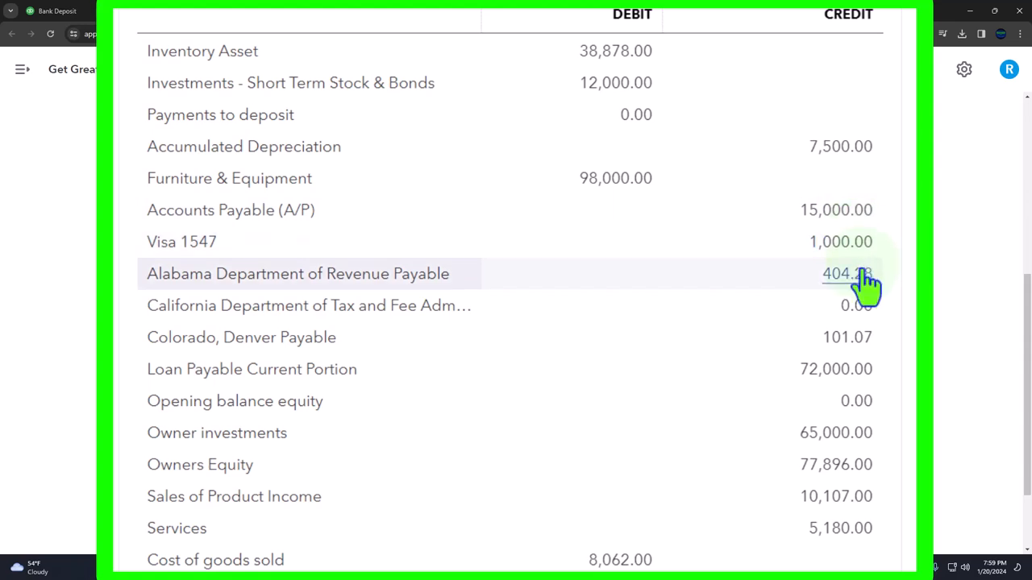
pyautogui.moveTo(862, 346)
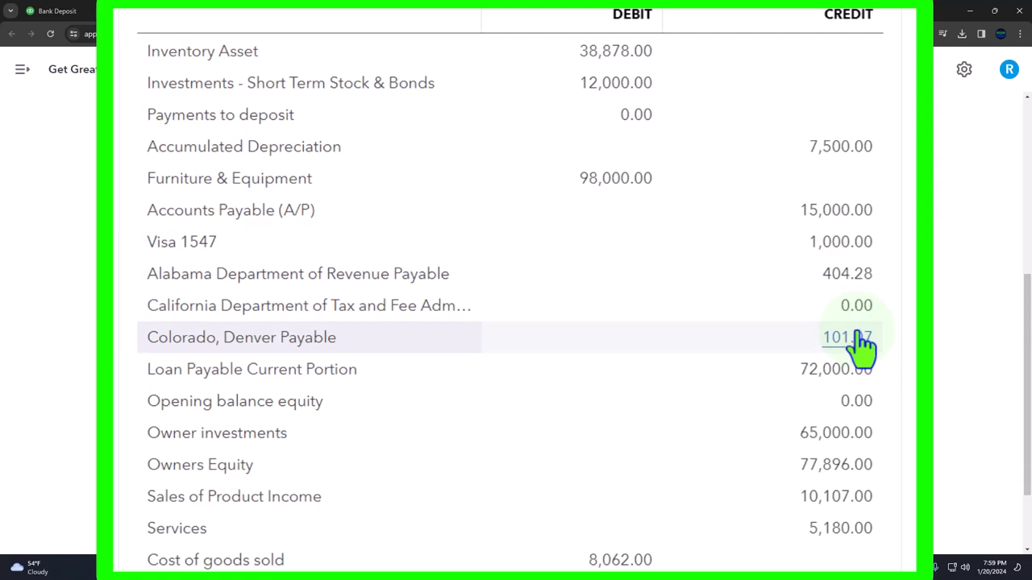
pyautogui.moveTo(862, 378)
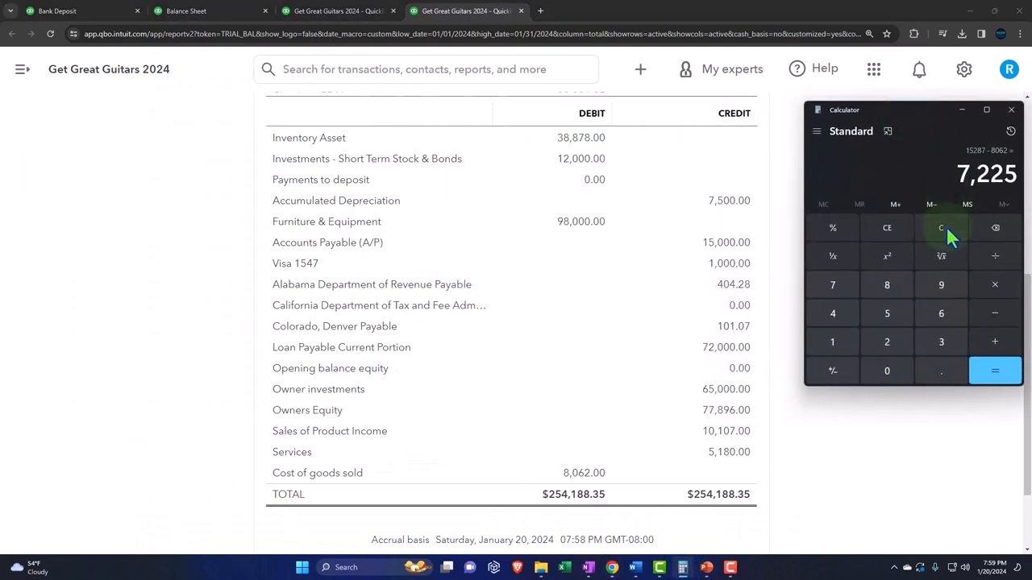
# - Clear the 7,225 result and enter a new figure, arriving at 85,121
pyautogui.click(941, 227)
pyautogui.write('806')
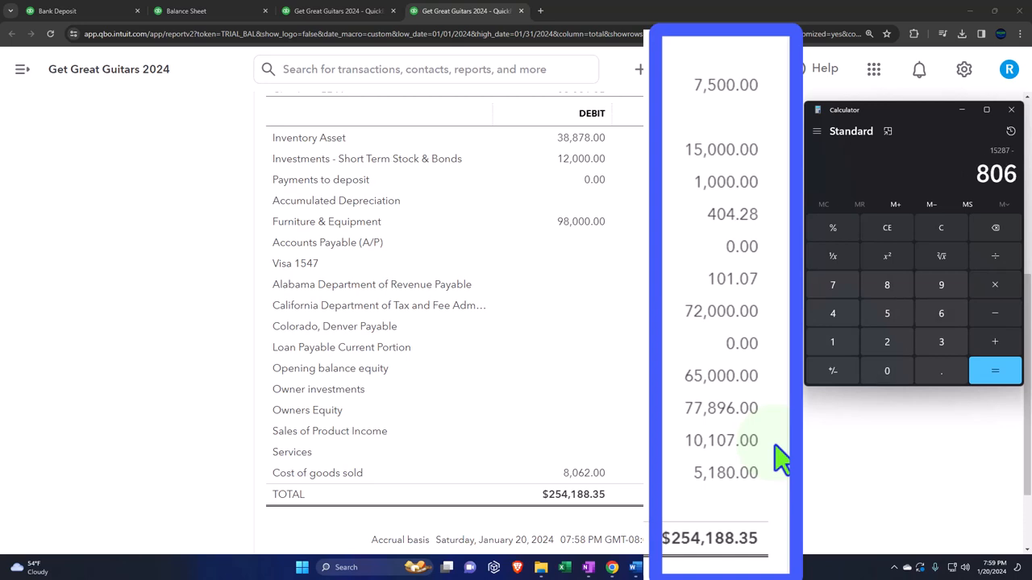
pyautogui.click(995, 370)
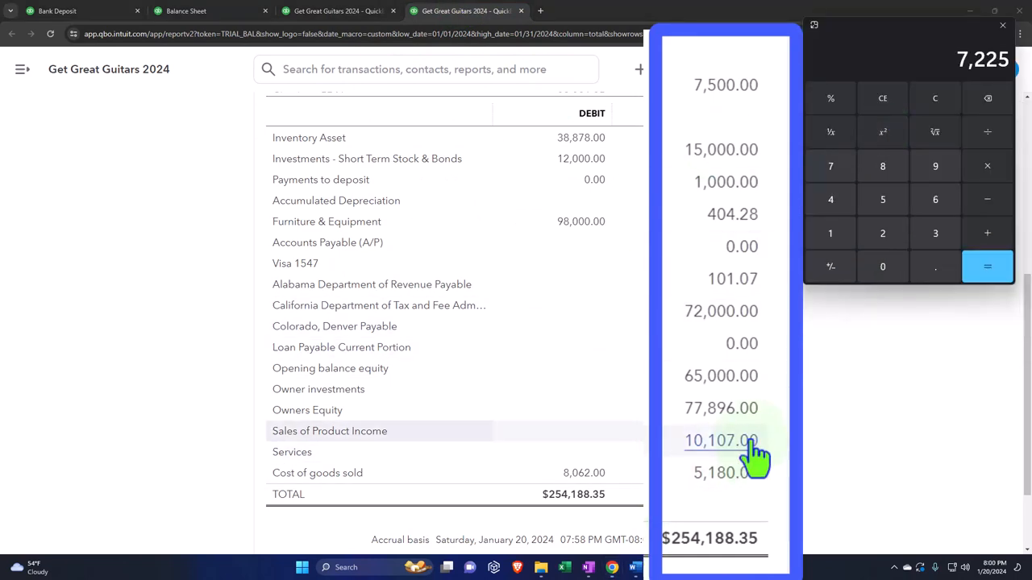
pyautogui.moveTo(754, 452)
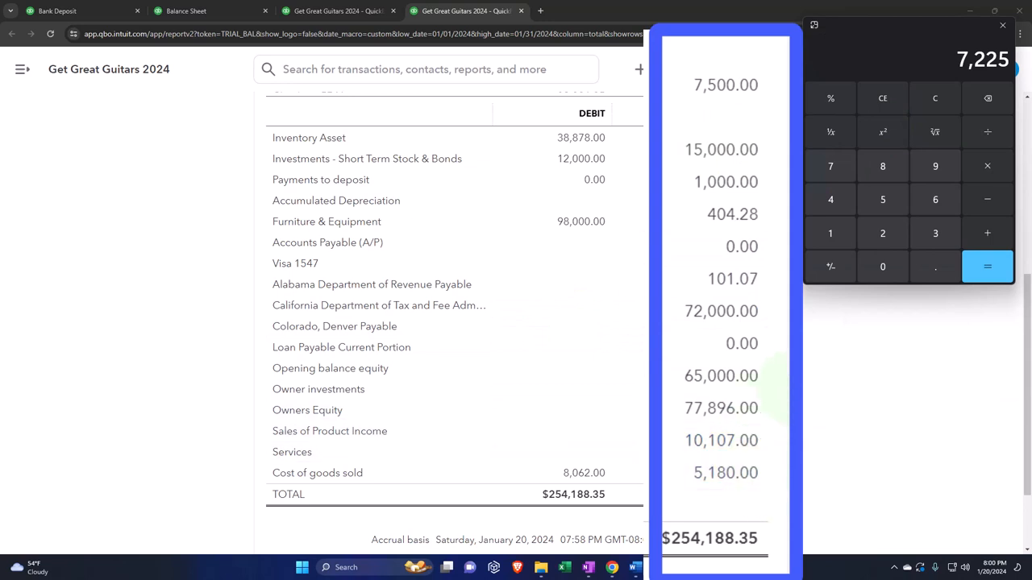
pyautogui.click(935, 98)
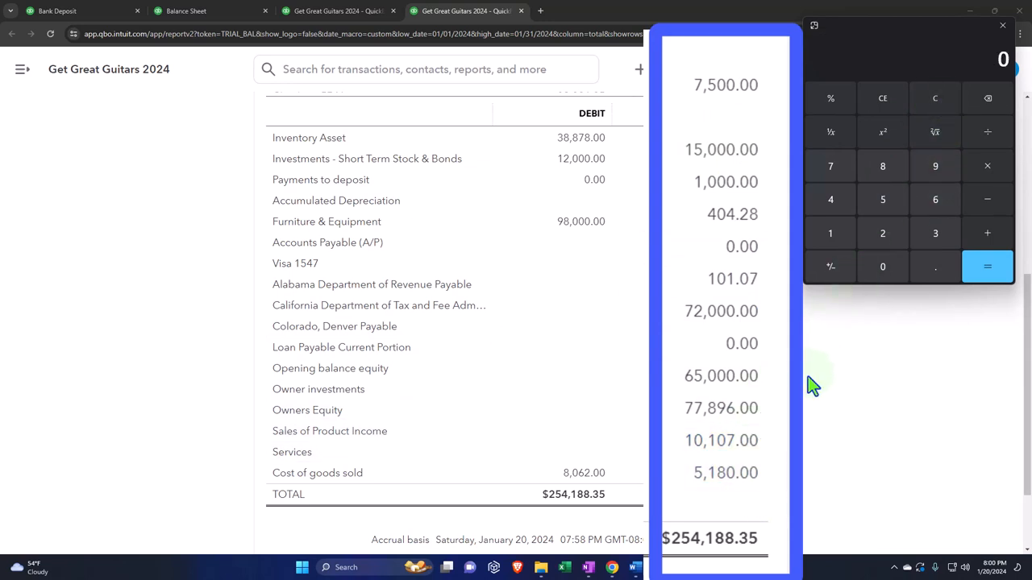
pyautogui.click(828, 232)
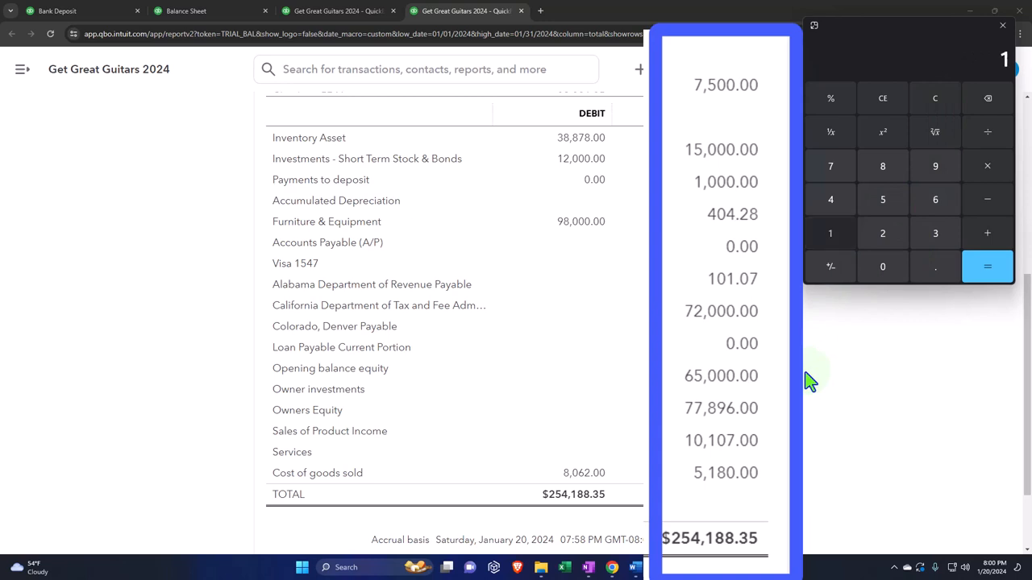
pyautogui.click(882, 200)
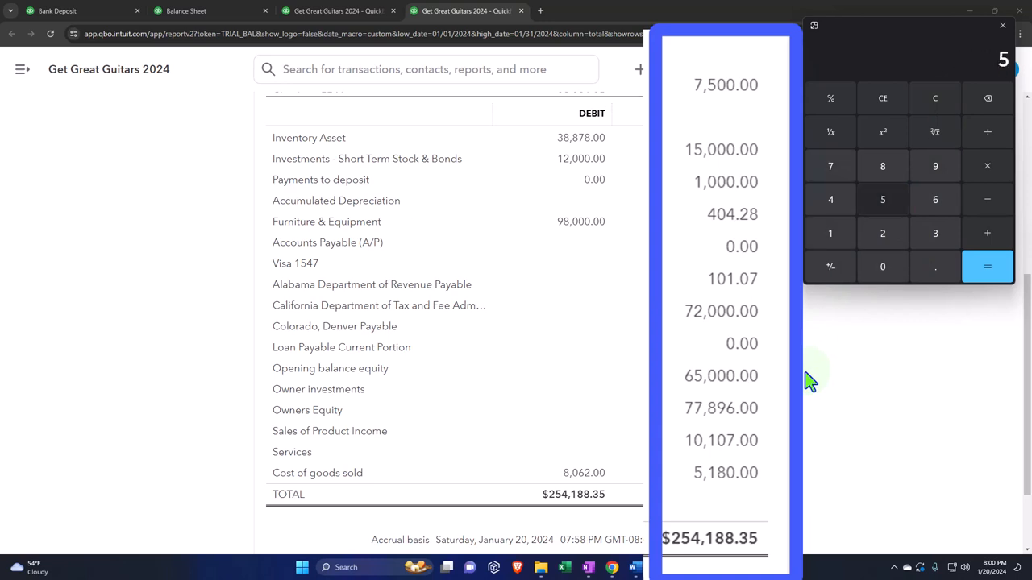
pyautogui.click(882, 266)
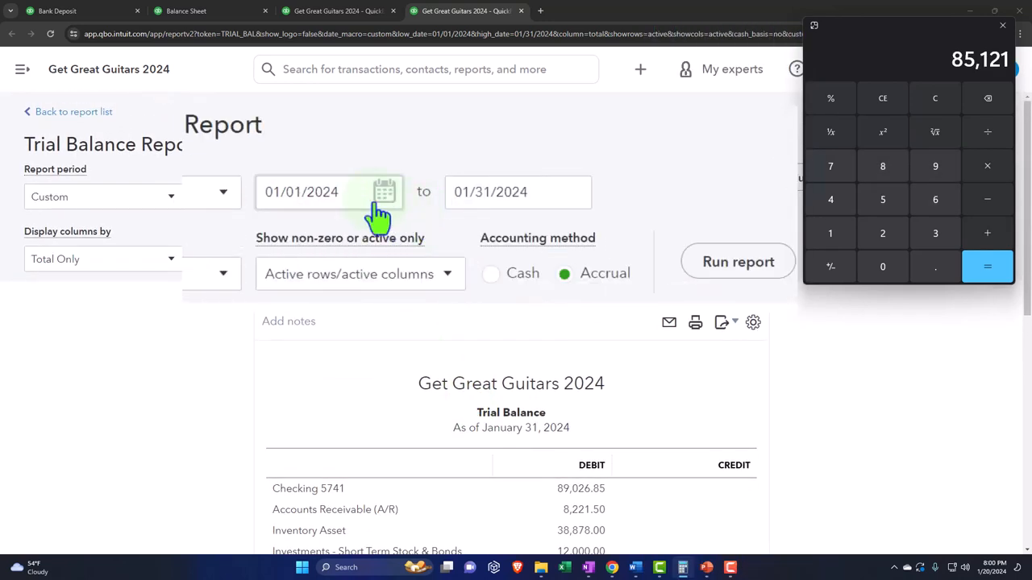
# - Rerun the trial balance for 01/01/2025 to 12/31/2025, showing owners equity of $85,121
pyautogui.click(325, 192)
pyautogui.write('123125')
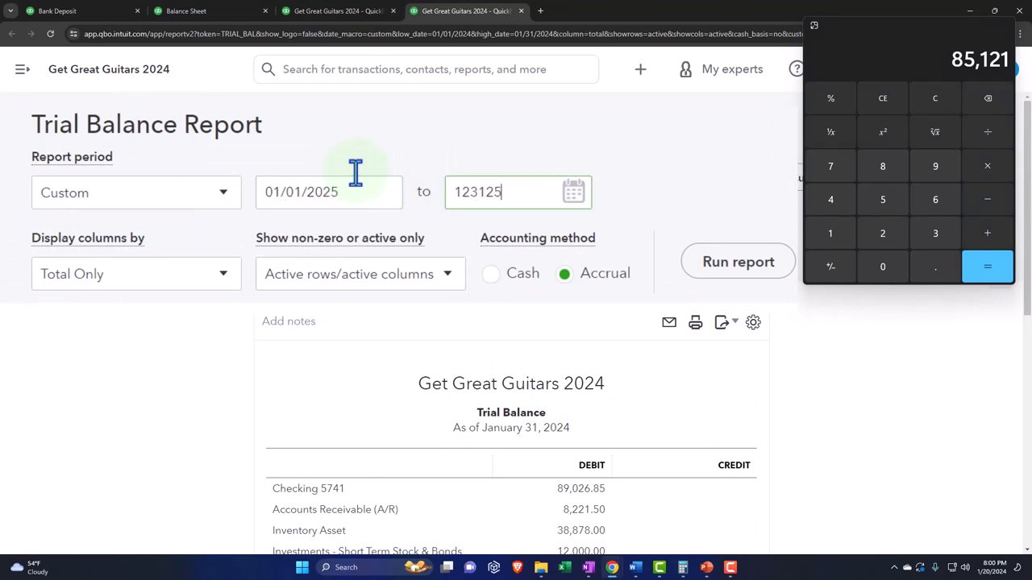
pyautogui.click(736, 261)
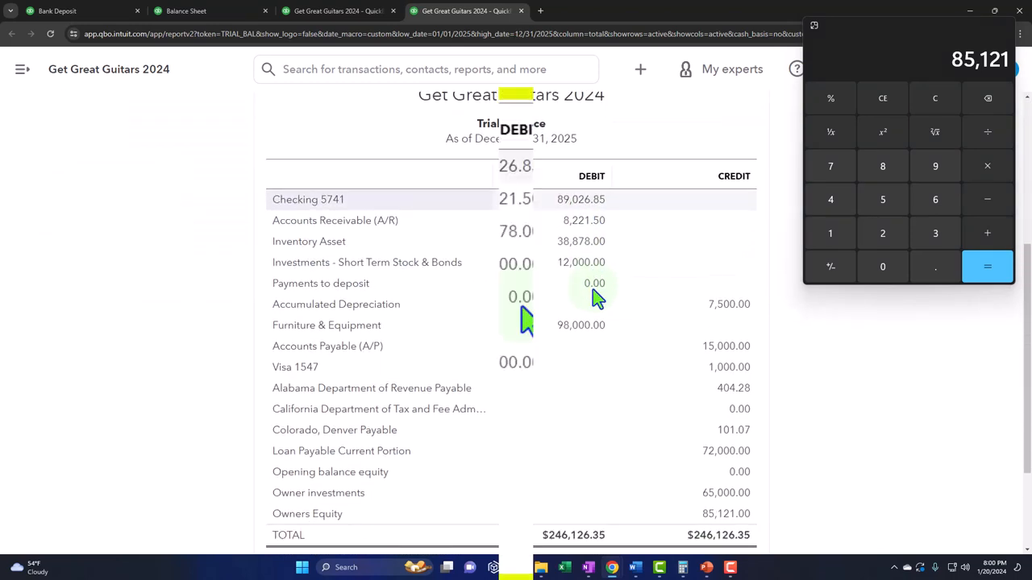